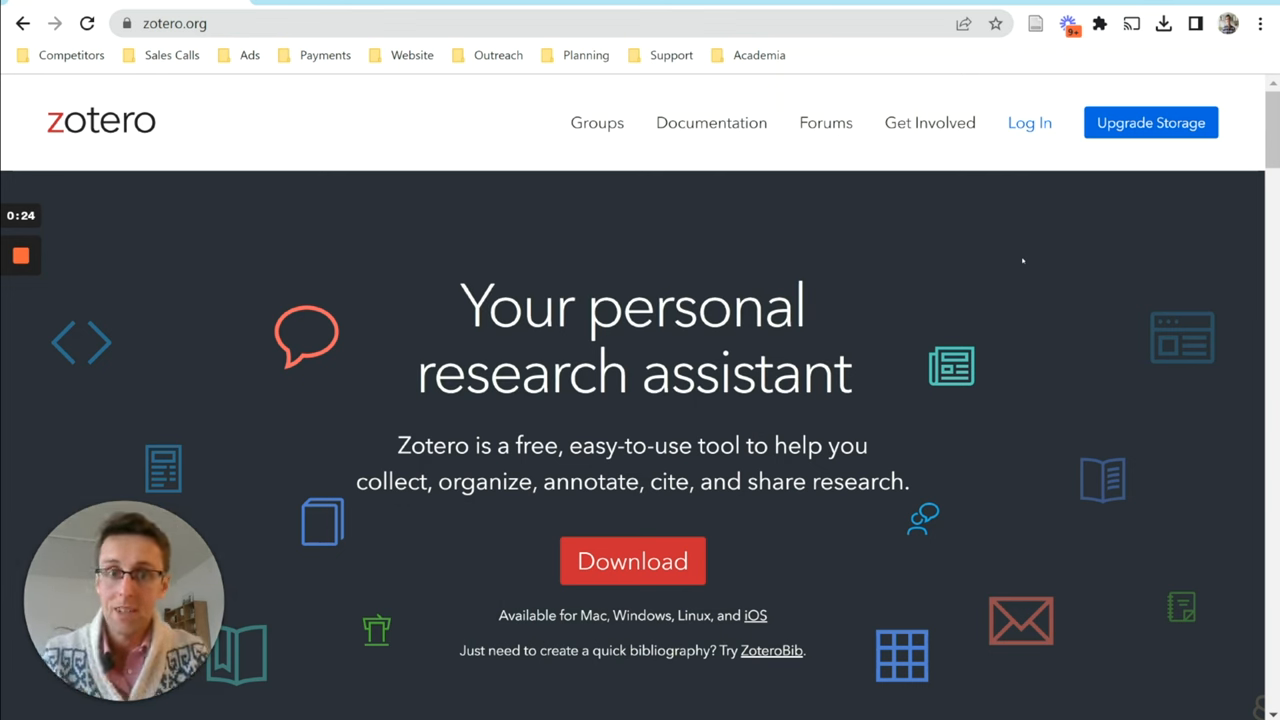
# Go to zotero.org's downloads page and browse the Zotero 6 and Connector offerings
pyautogui.scroll(-3)
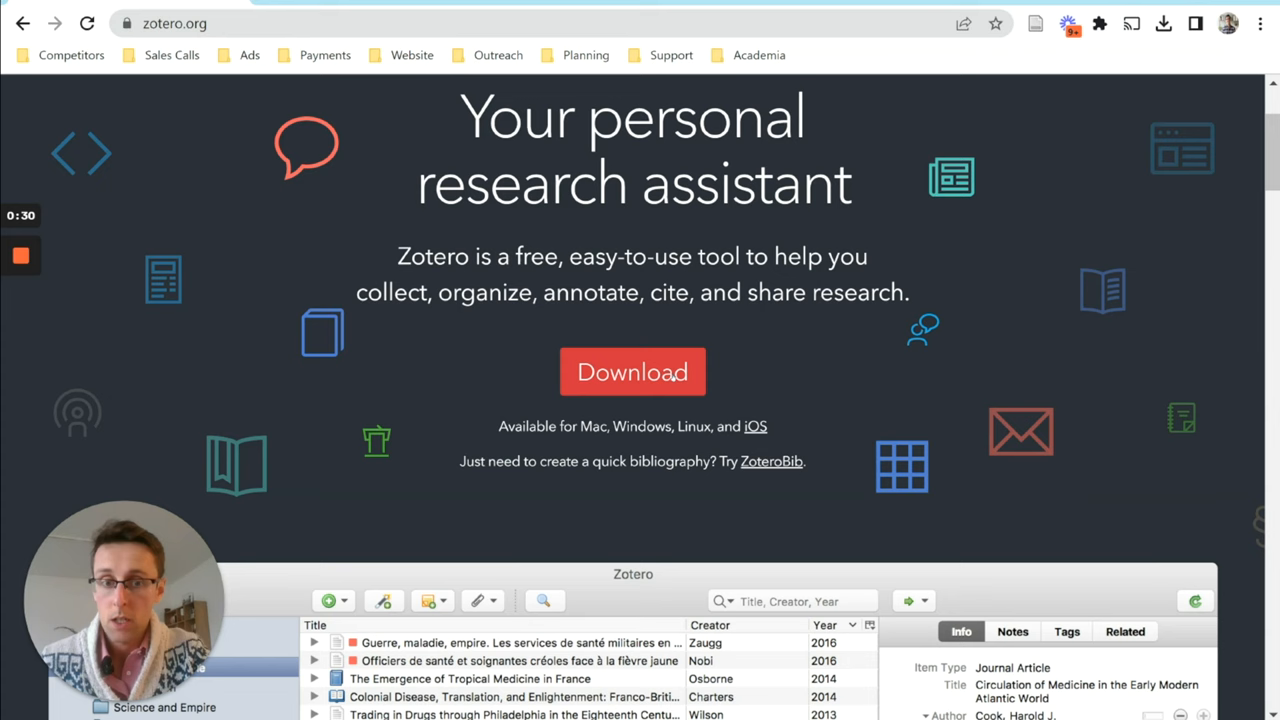
pyautogui.click(632, 372)
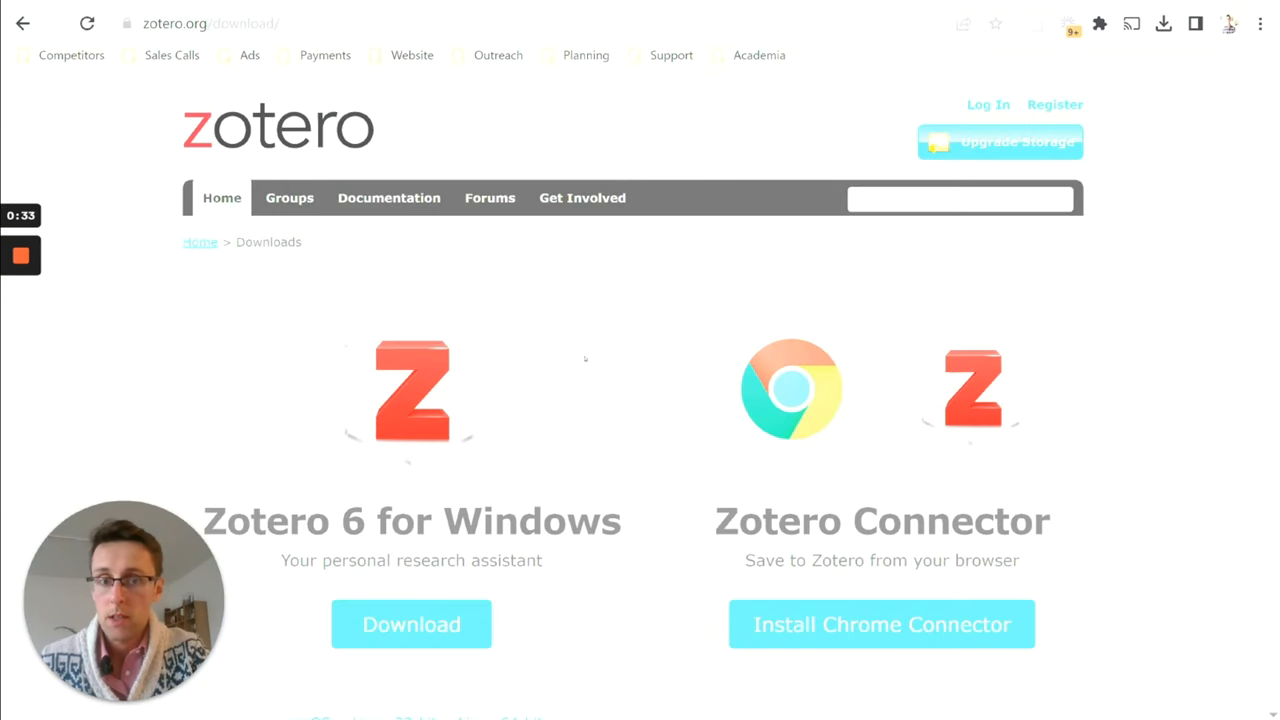
pyautogui.scroll(-3)
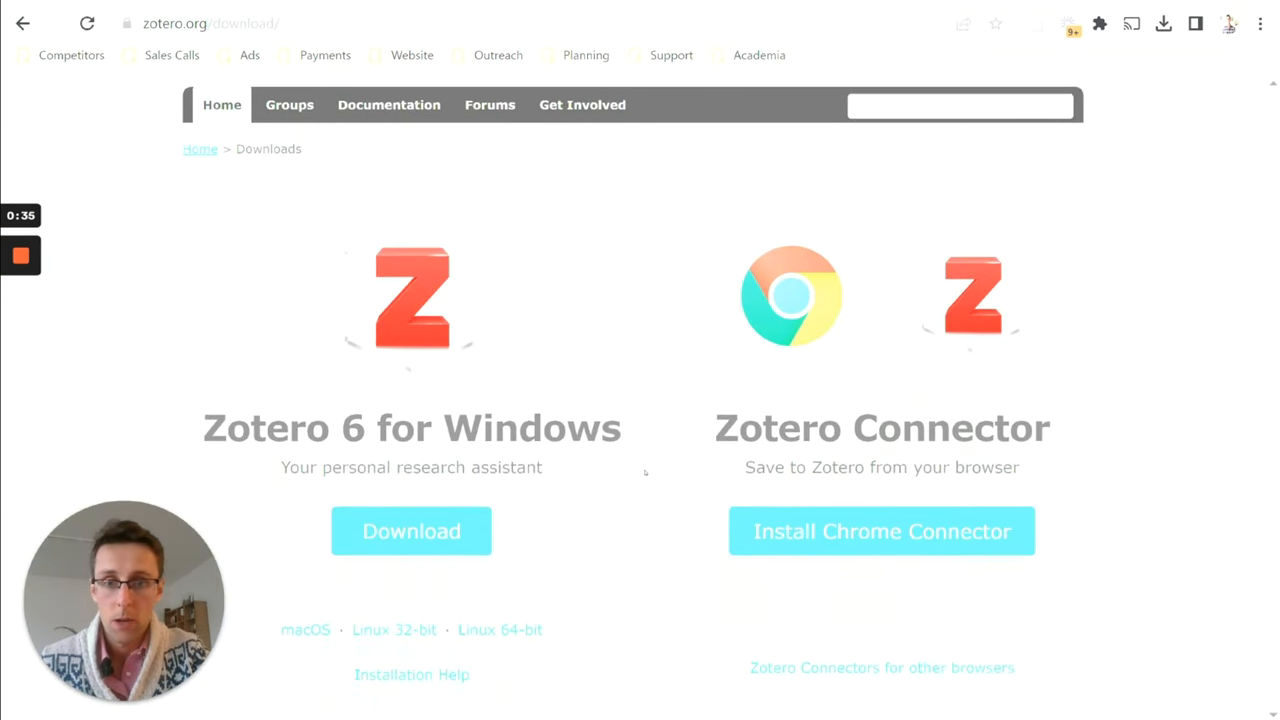
pyautogui.scroll(-3)
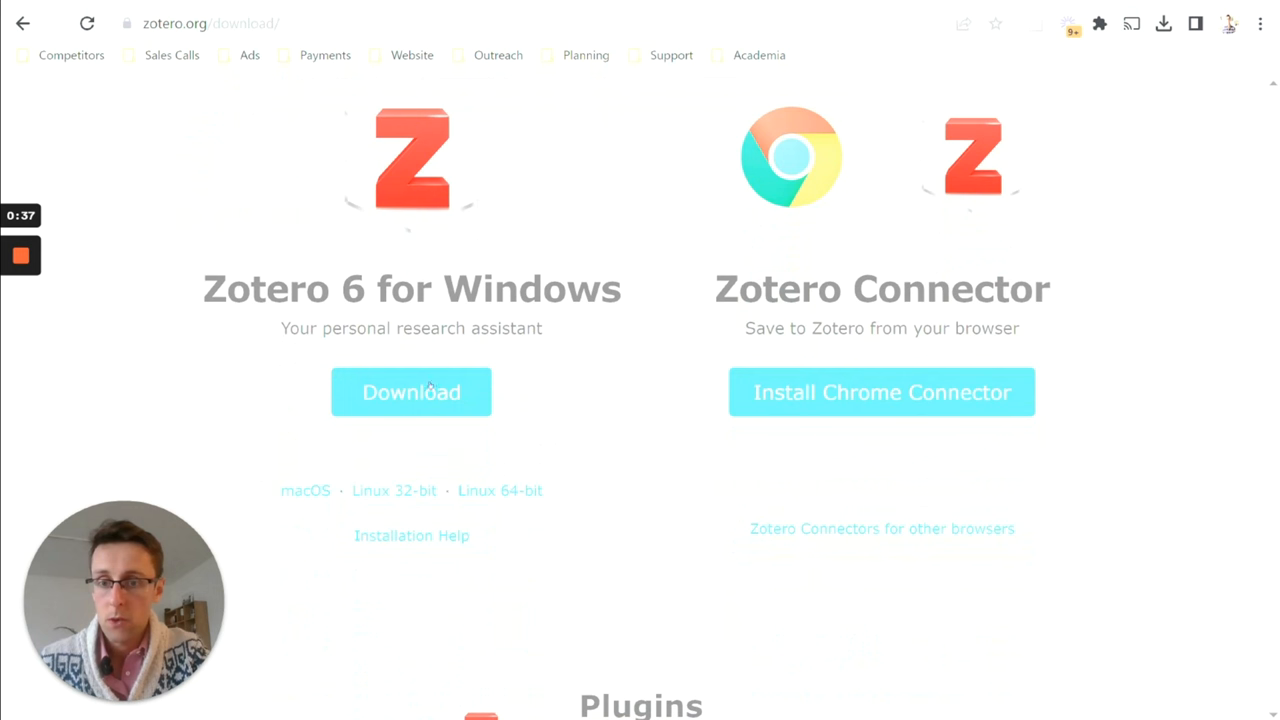
pyautogui.moveTo(305, 490)
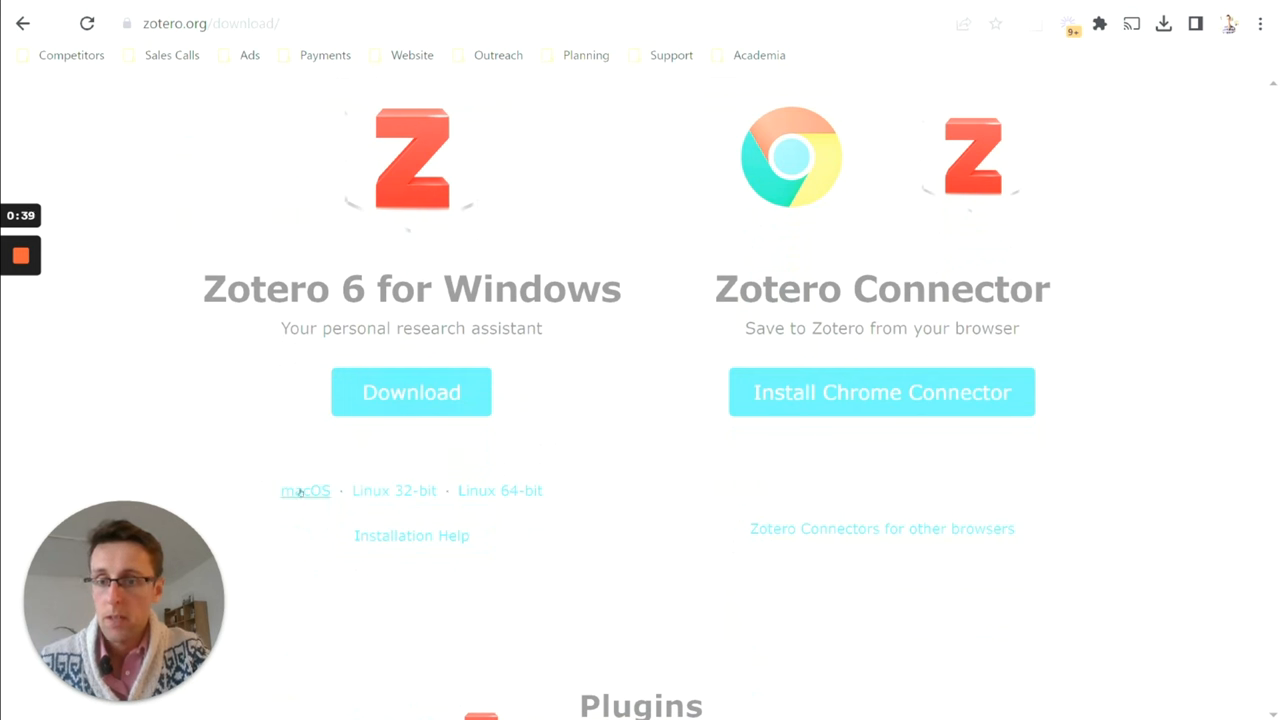
pyautogui.moveTo(651, 570)
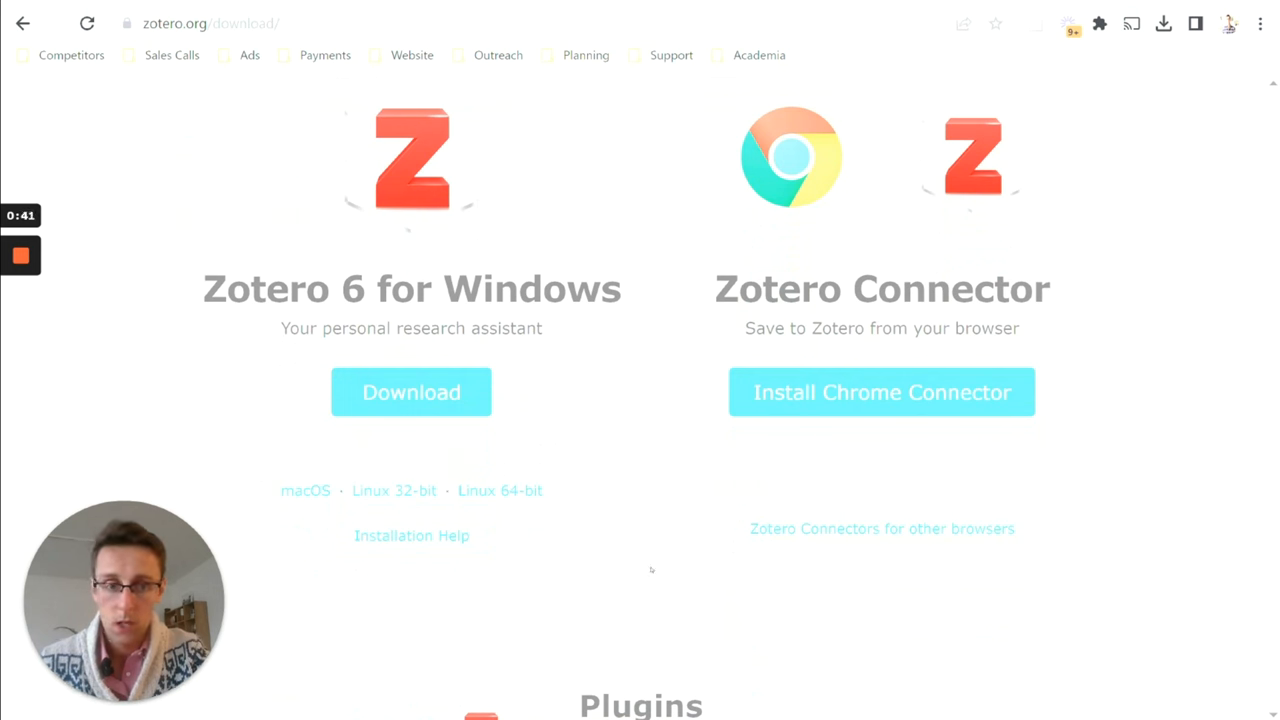
pyautogui.scroll(3)
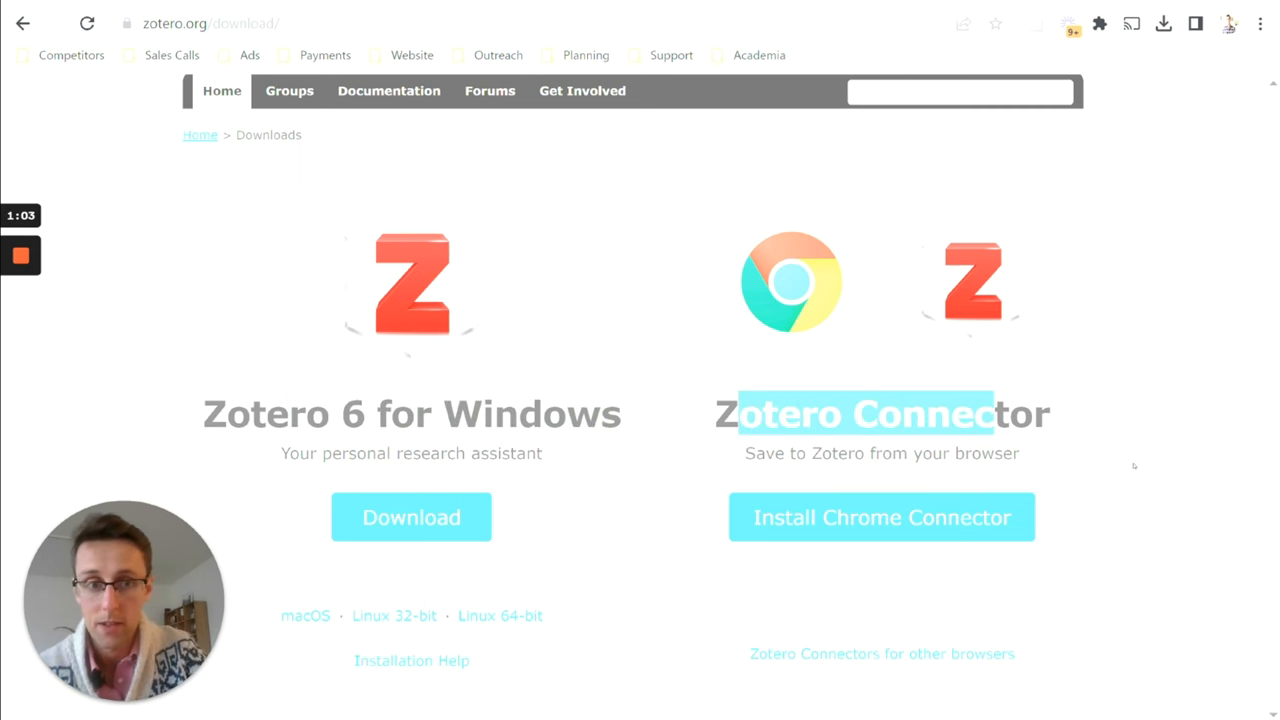
pyautogui.scroll(-3)
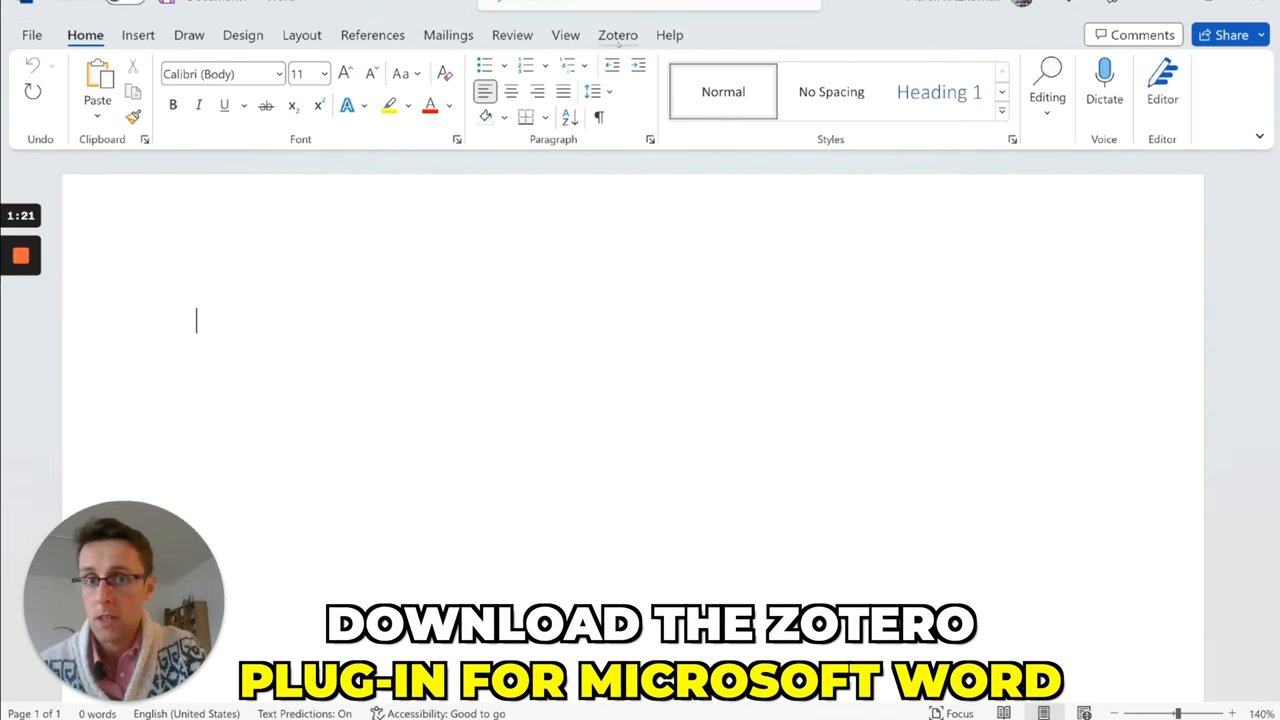
# Show Word's Zotero ribbon tab with Add/Edit Citation and Add/Edit Bibliography
pyautogui.click(617, 35)
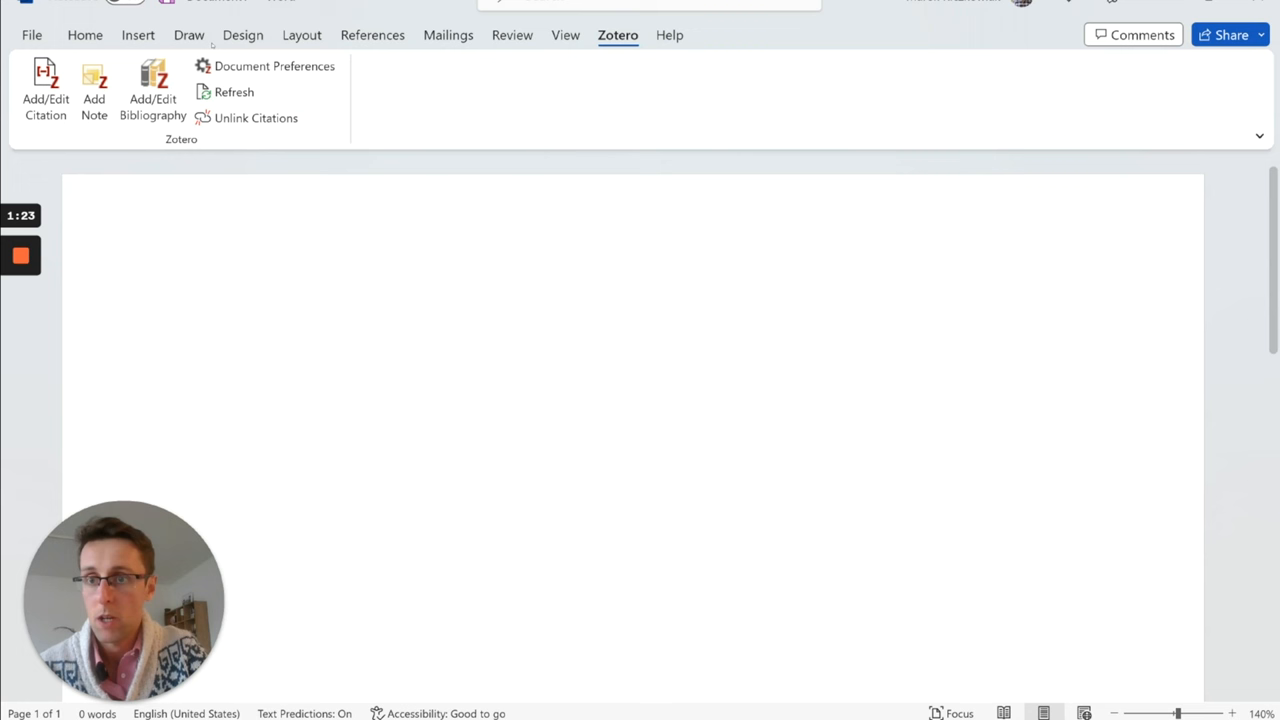
pyautogui.moveTo(531, 134)
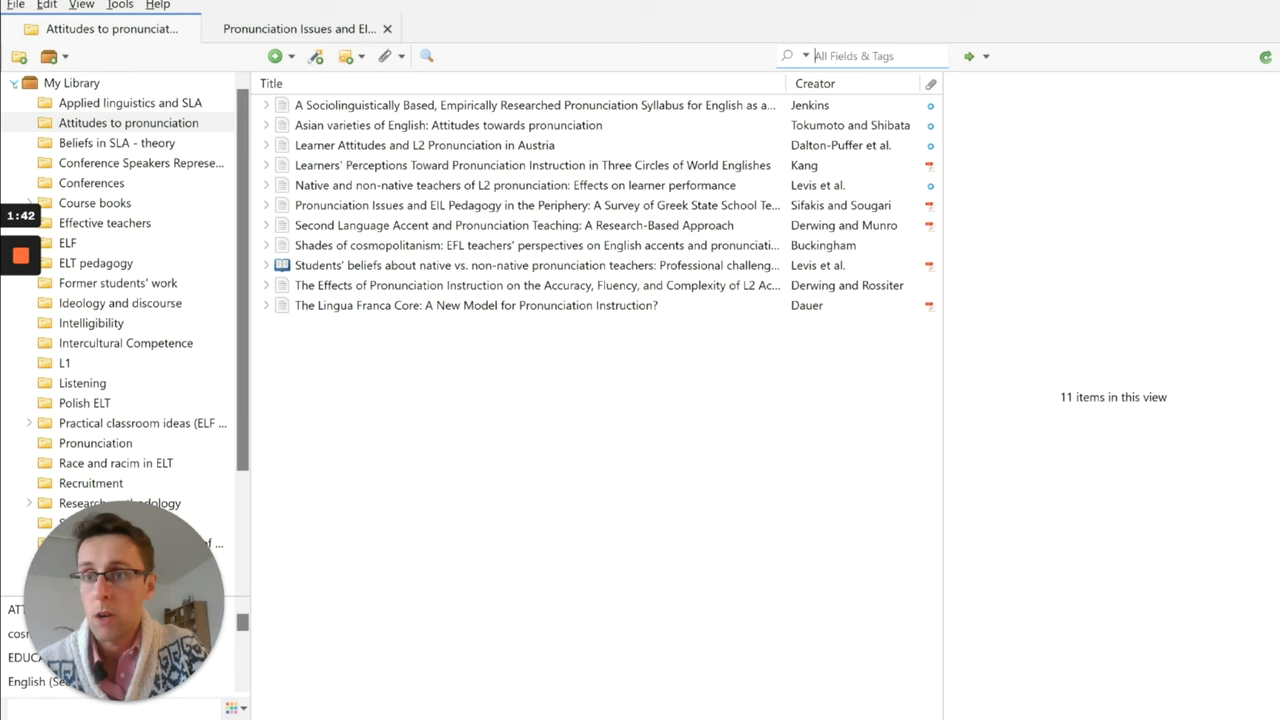
# Show My Library, expand Research methodology to Autoetnography, and cancel a new collection
pyautogui.click(71, 82)
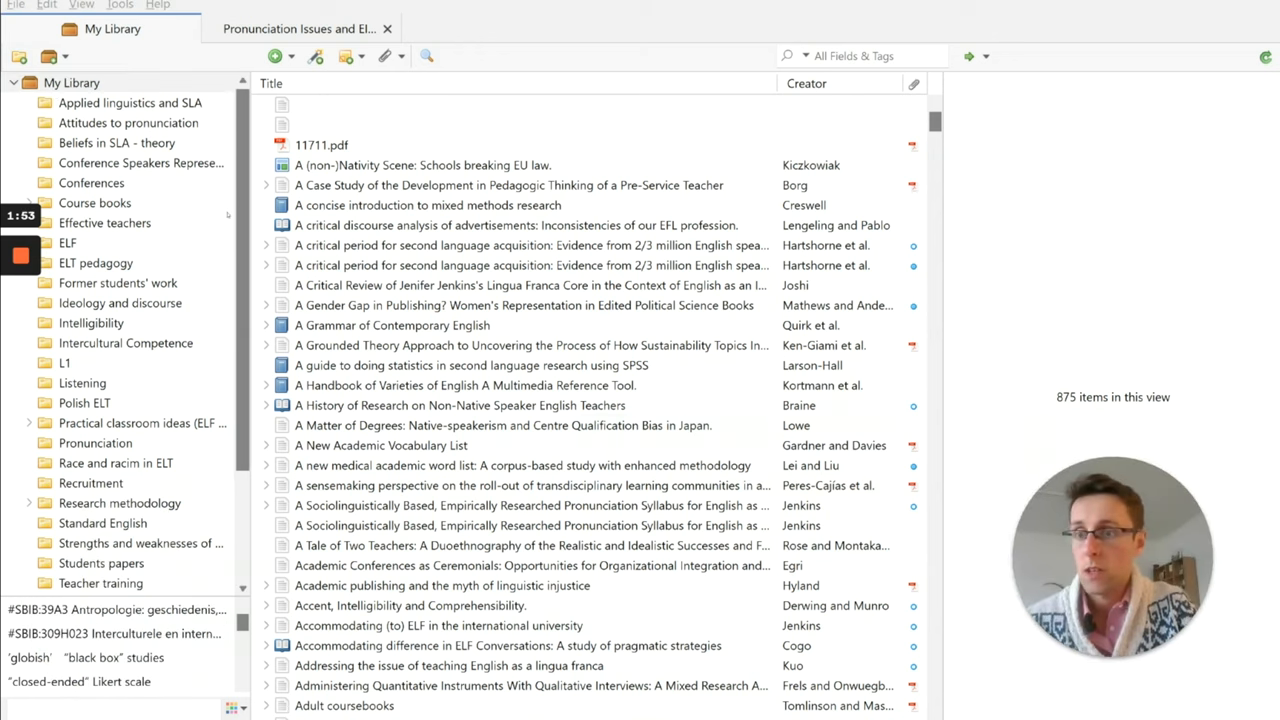
pyautogui.click(530, 345)
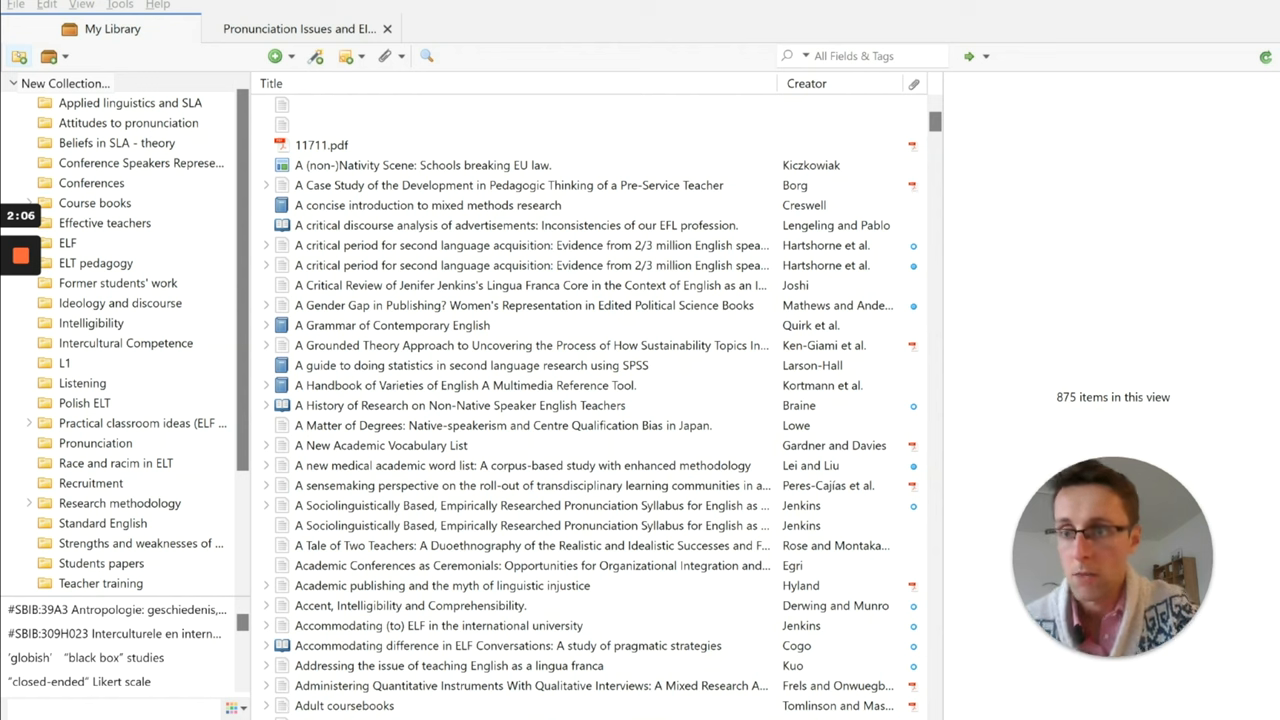
pyautogui.click(71, 82)
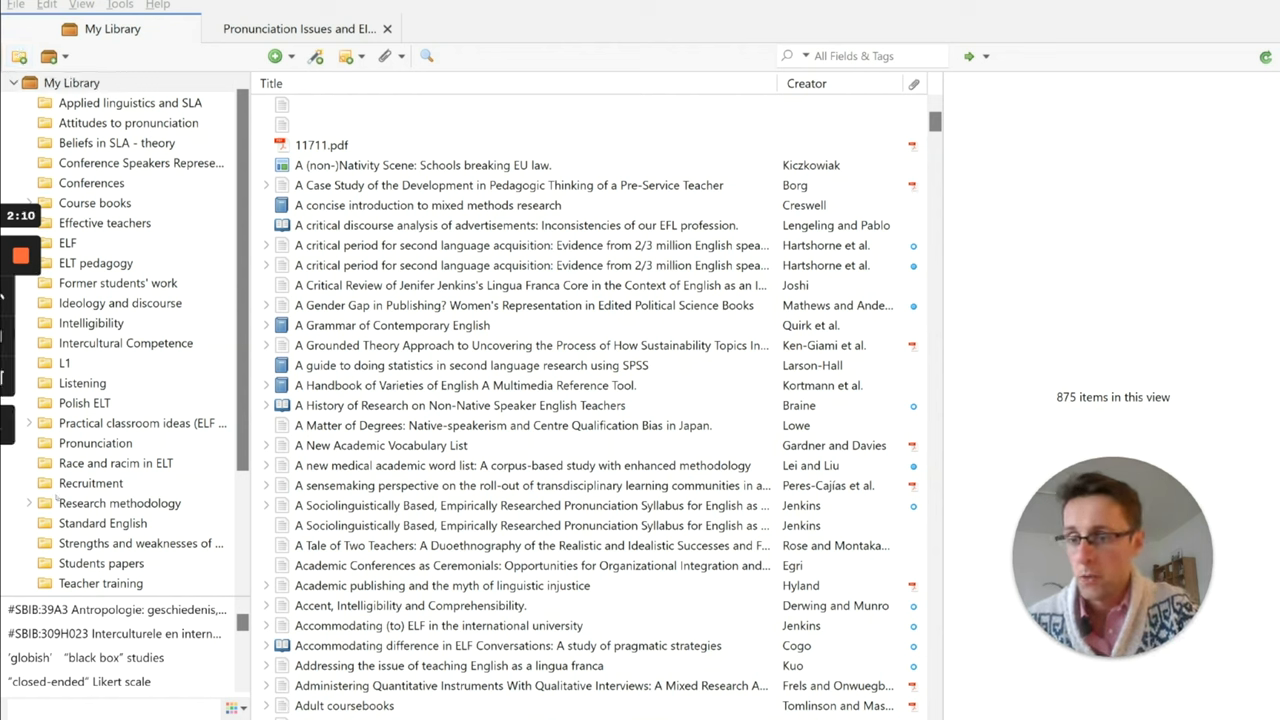
pyautogui.click(30, 503)
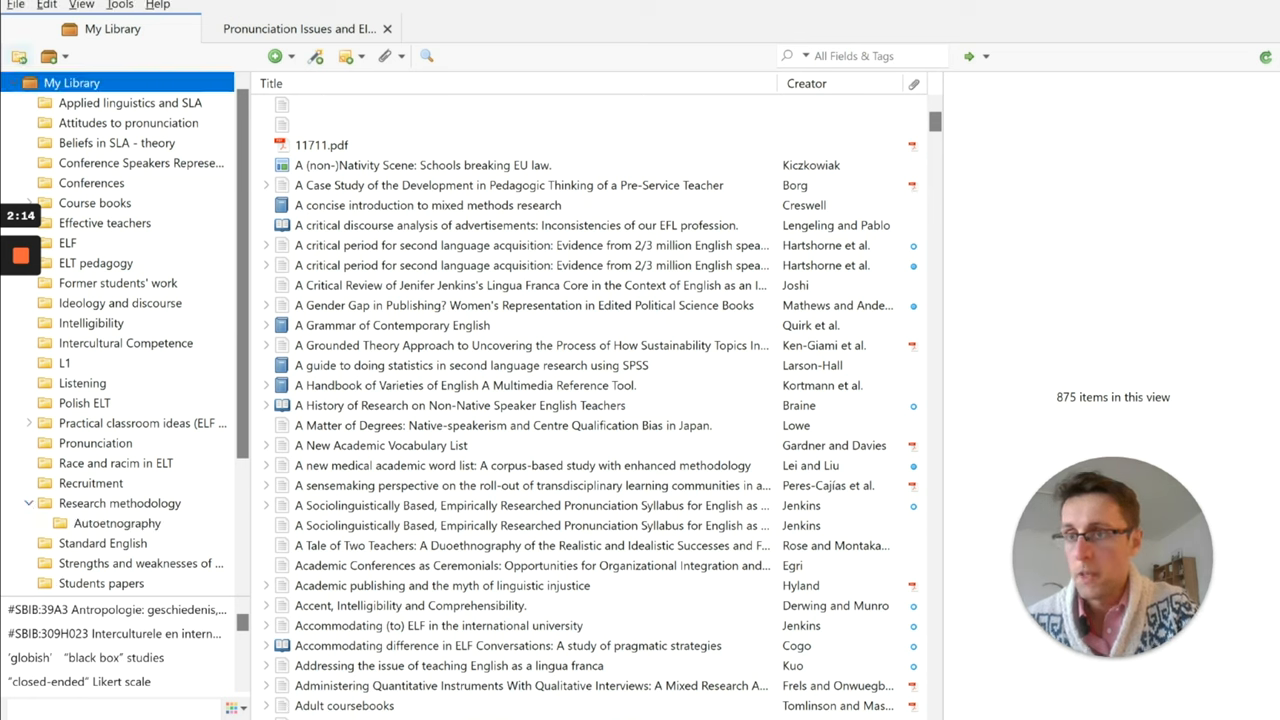
pyautogui.click(20, 56)
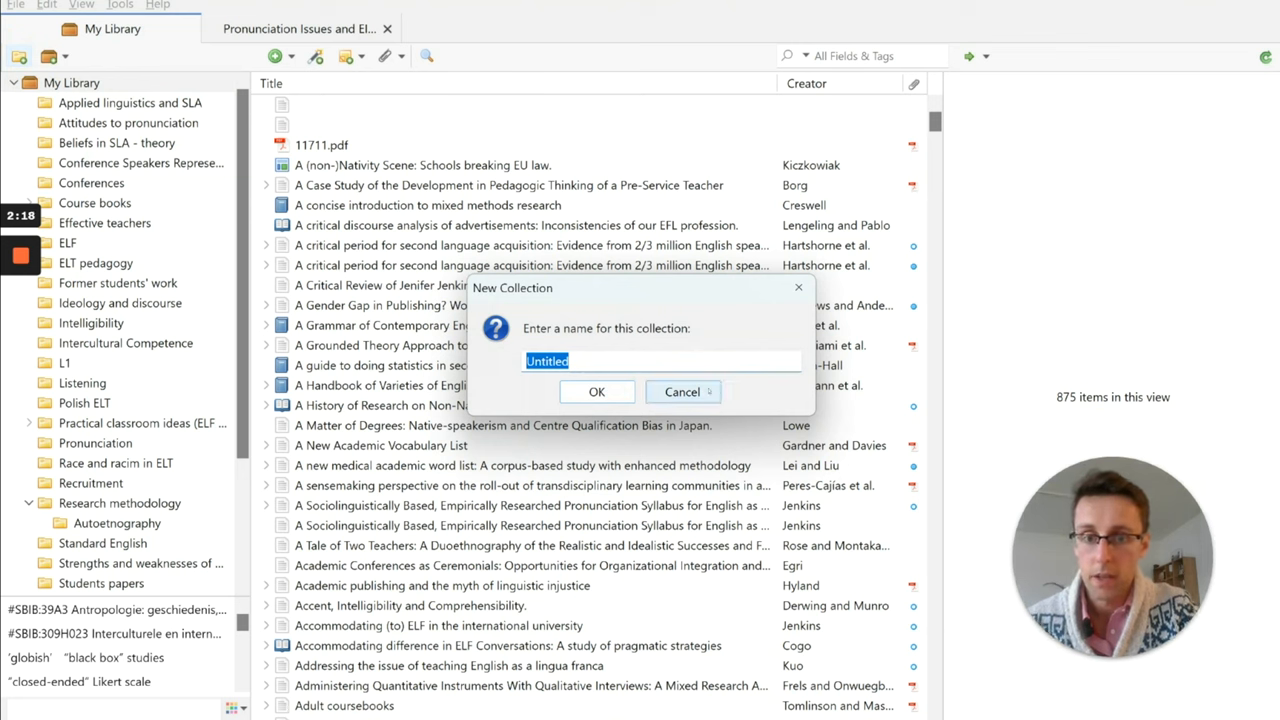
pyautogui.click(682, 391)
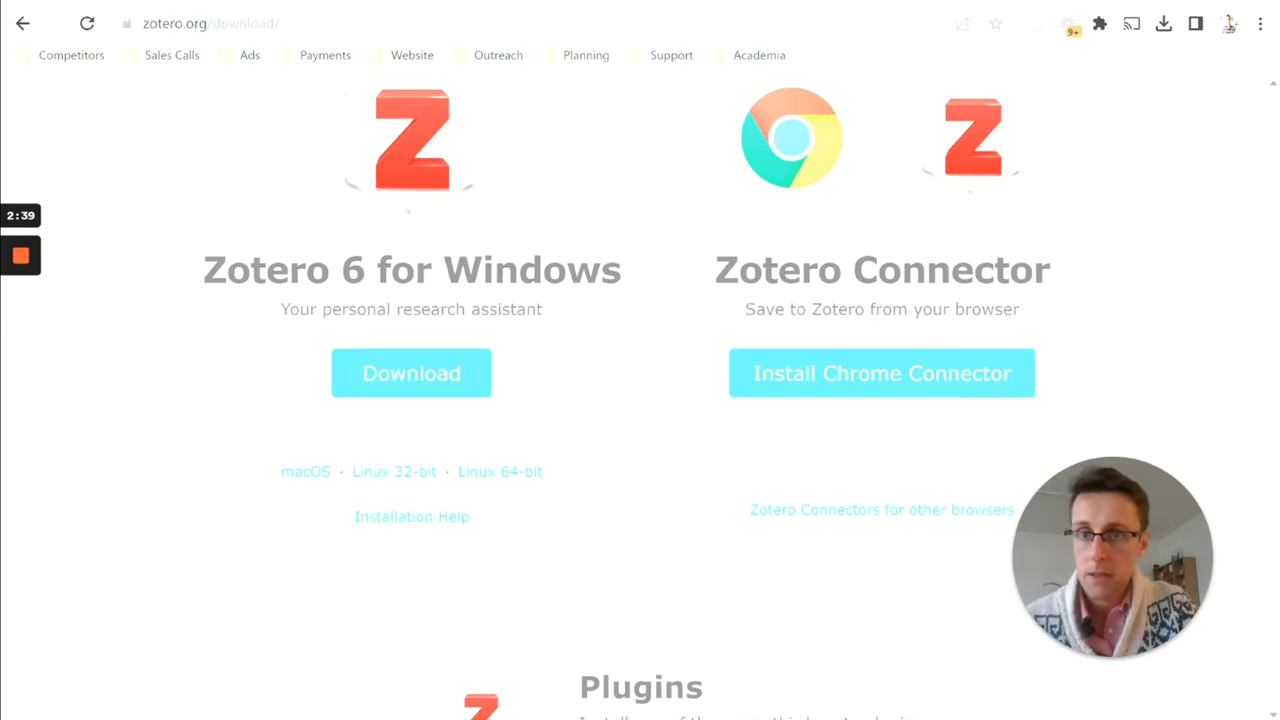
# Navigate the browser from the Zotero downloads page to scholar.google.com
pyautogui.click(200, 23)
pyautogui.write('scholar.google.com')
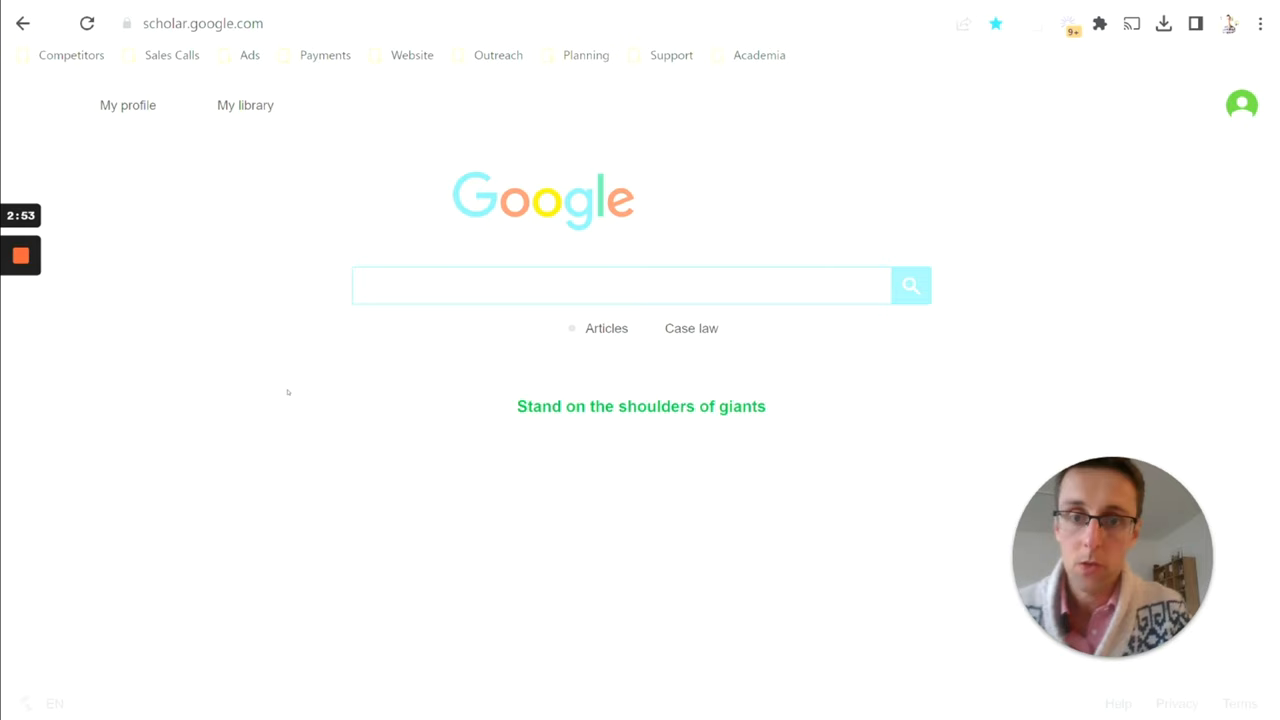
# Search Google Scholar for the author 'kiczkowiak marek' using the suggestion
pyautogui.click(620, 285)
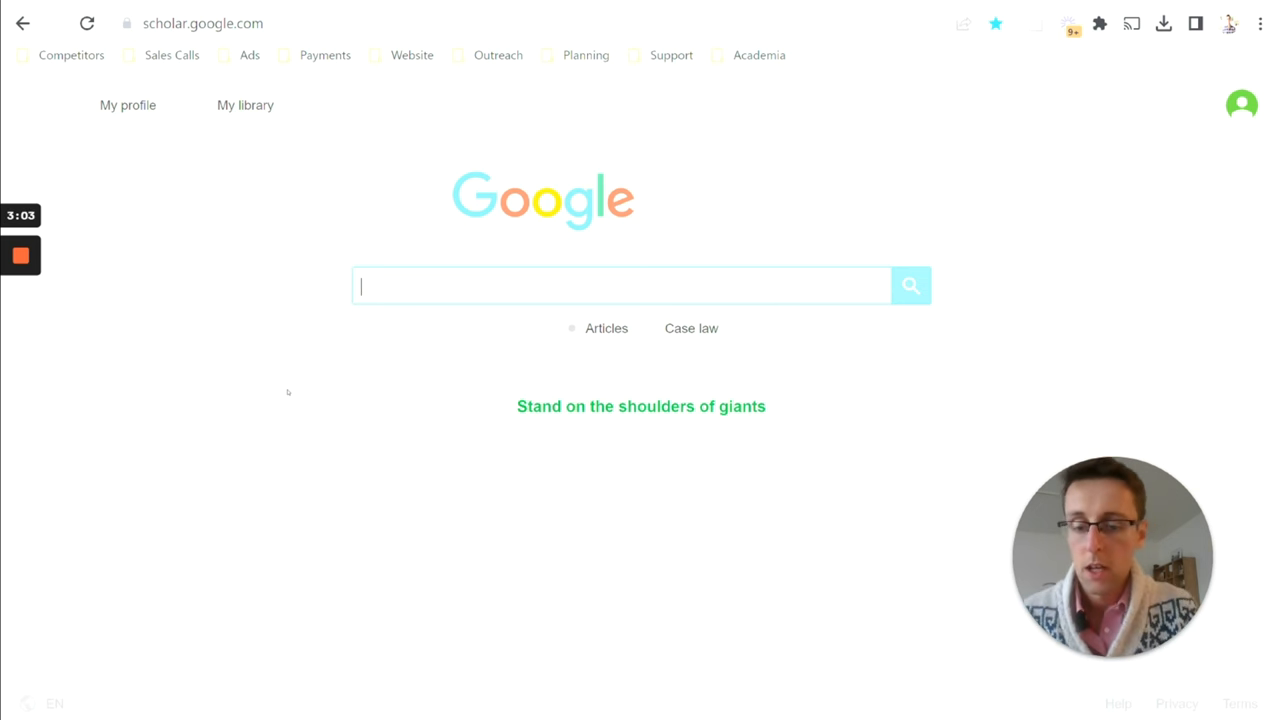
pyautogui.write('kiczkowiak')
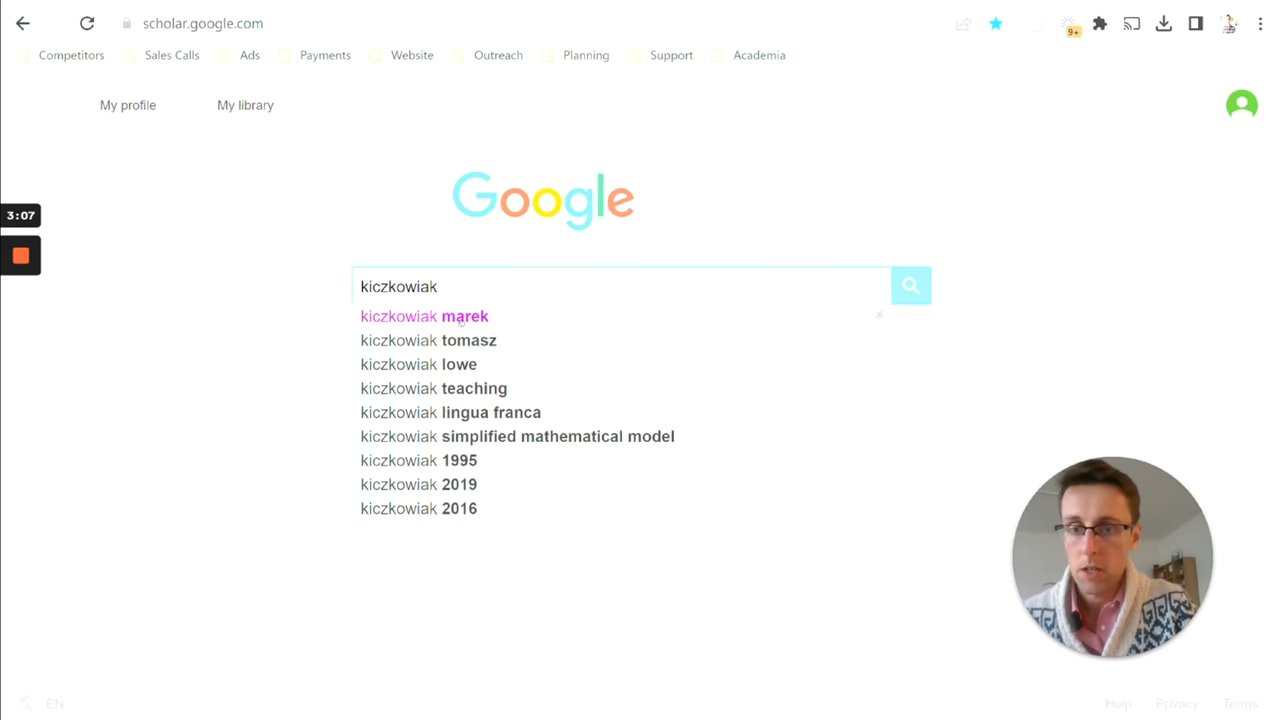
pyautogui.click(424, 316)
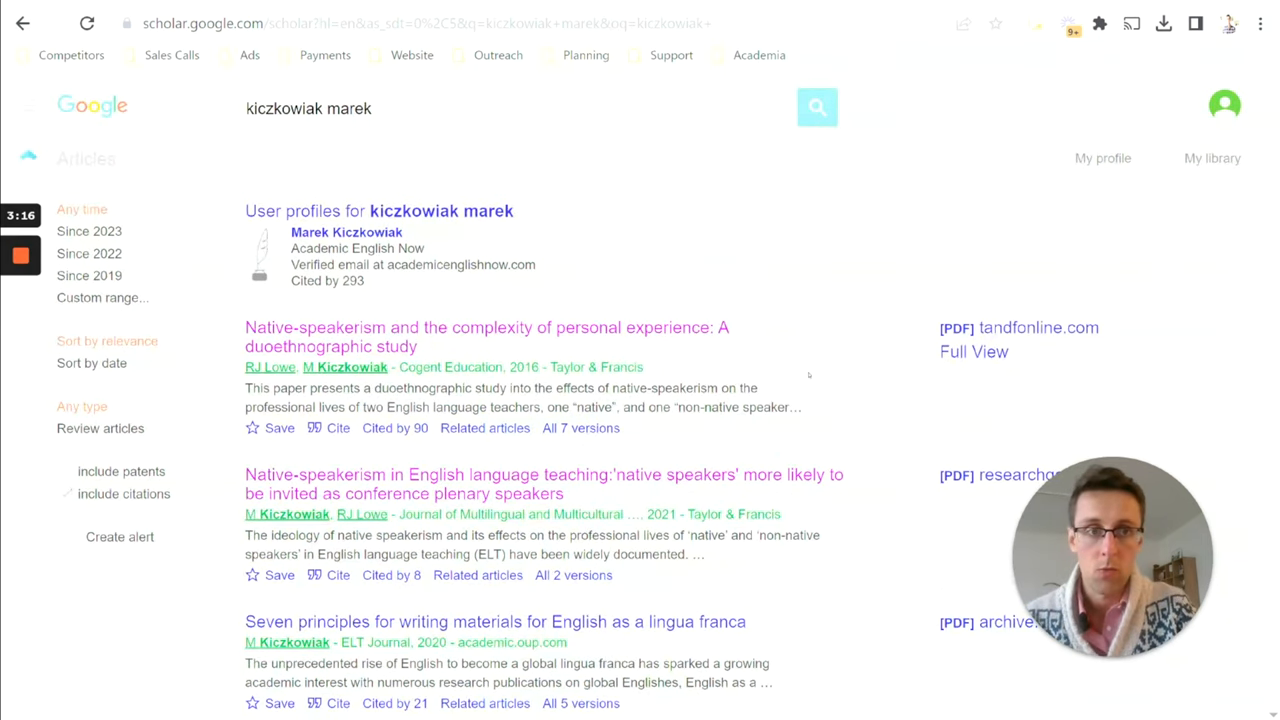
pyautogui.moveTo(945, 203)
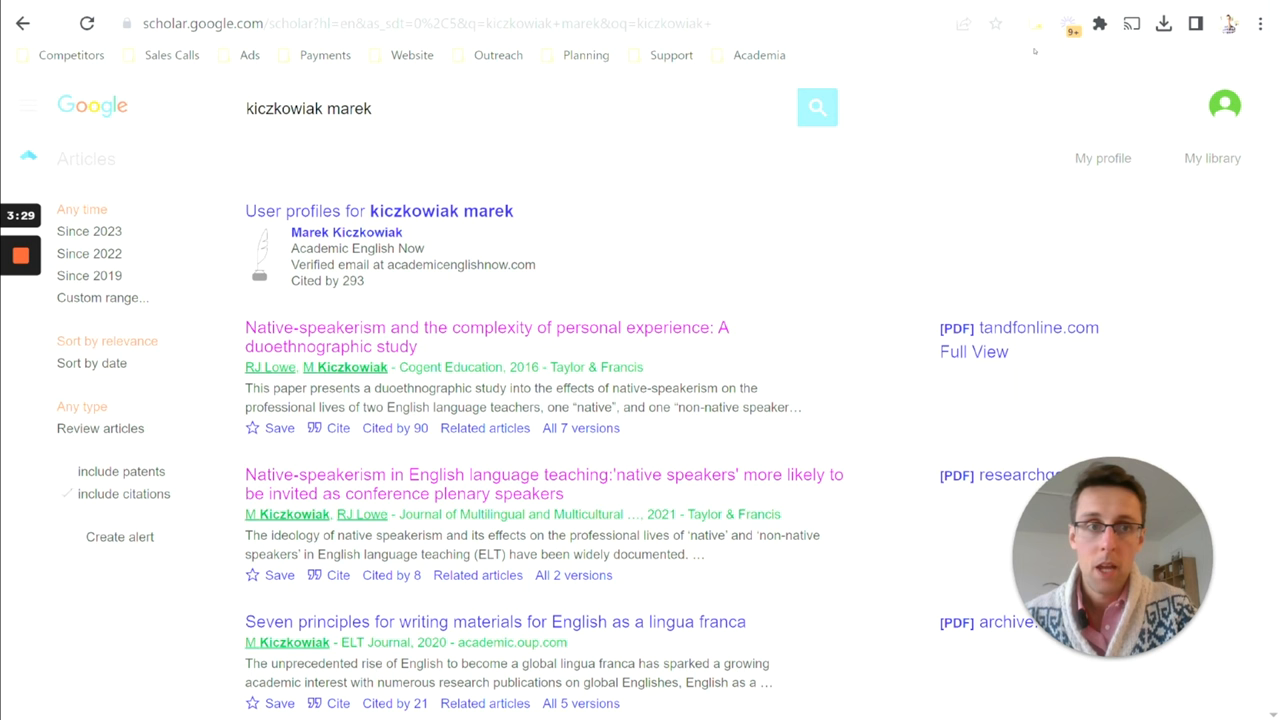
pyautogui.moveTo(1037, 23)
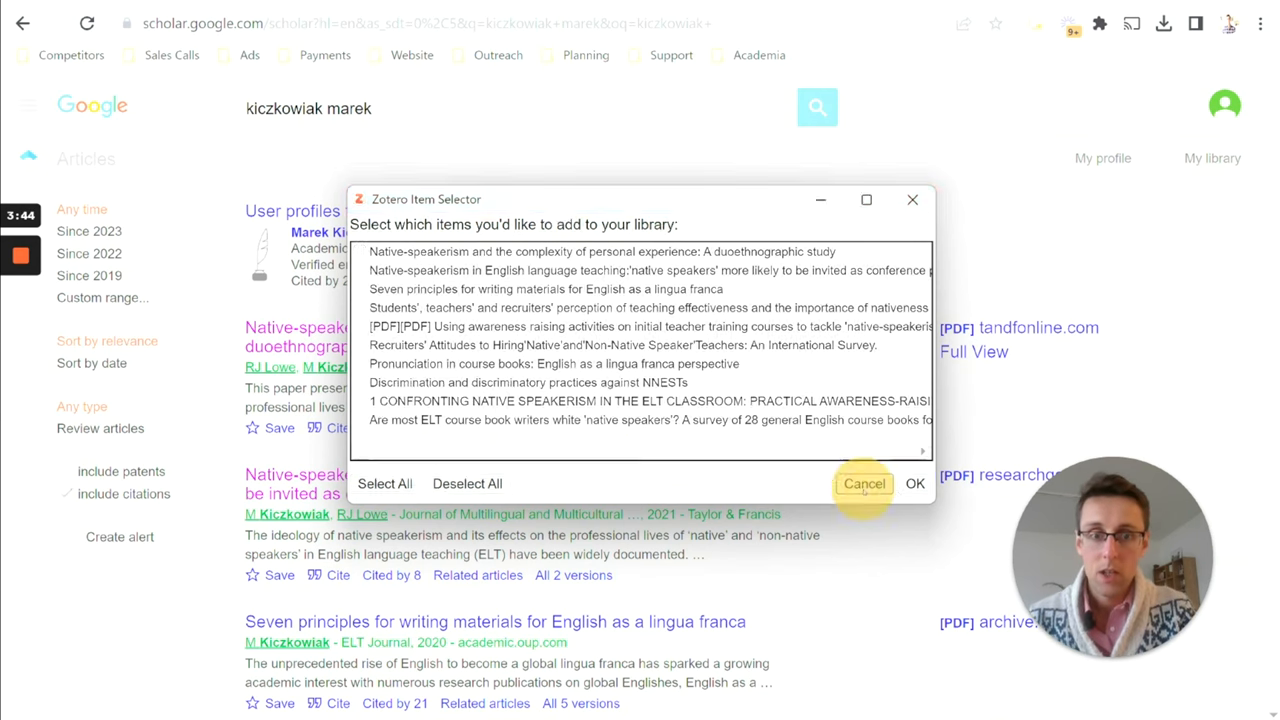
pyautogui.click(863, 483)
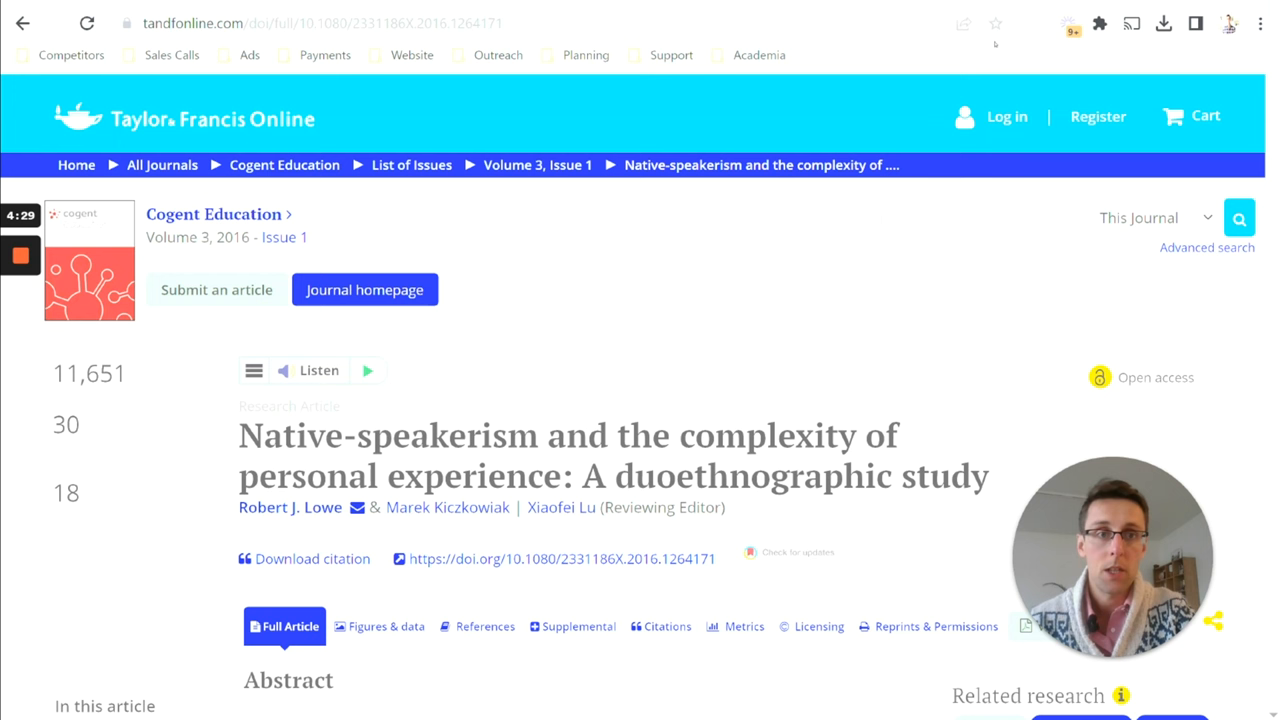
pyautogui.moveTo(1072, 22)
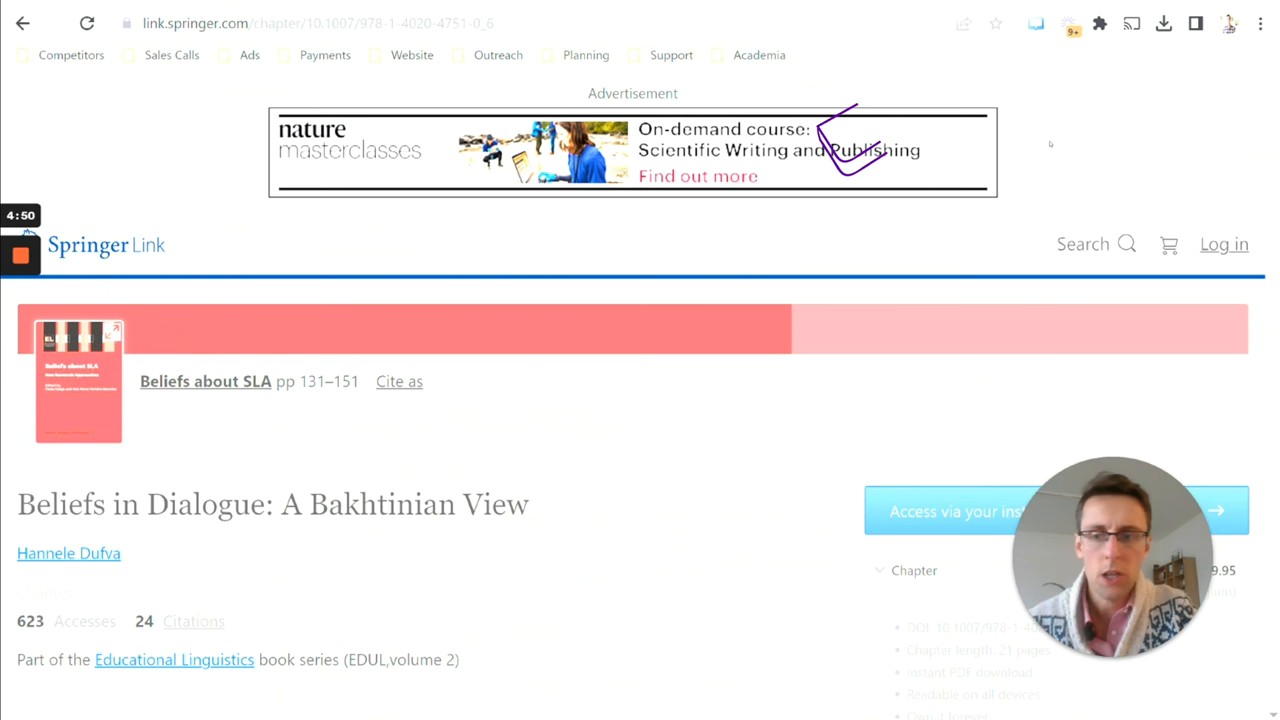
pyautogui.moveTo(1072, 23)
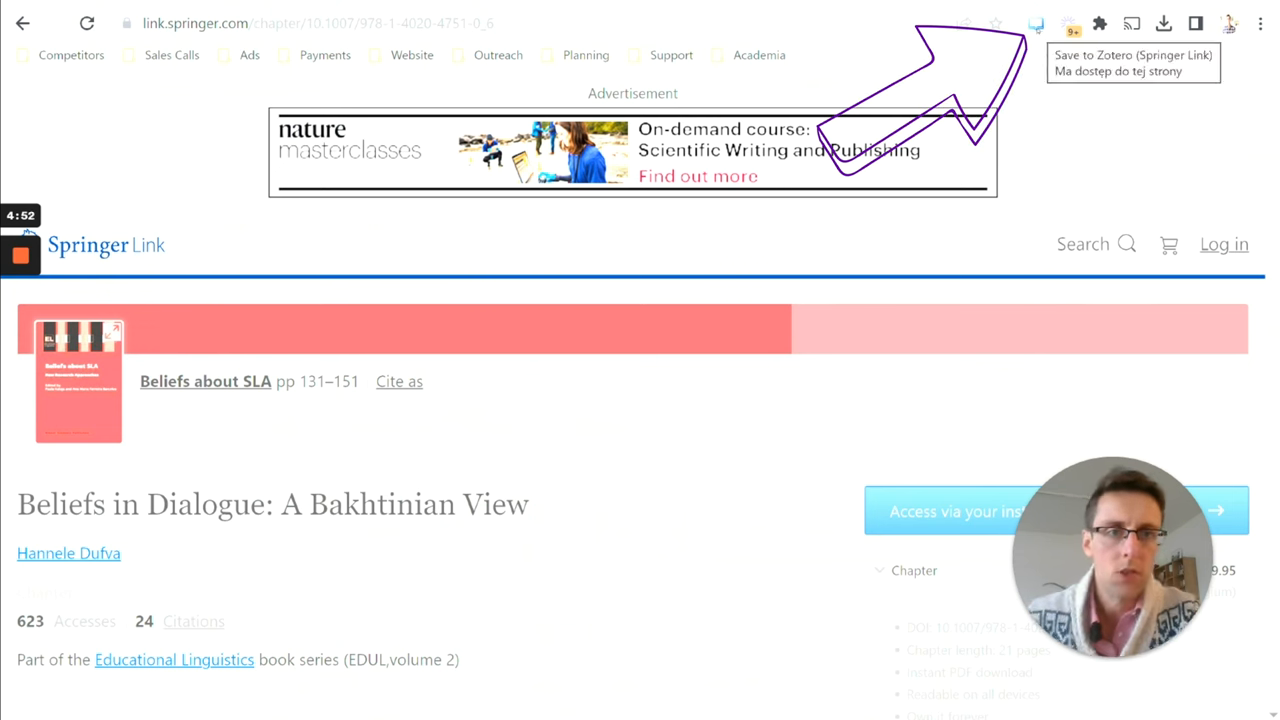
pyautogui.moveTo(838, 342)
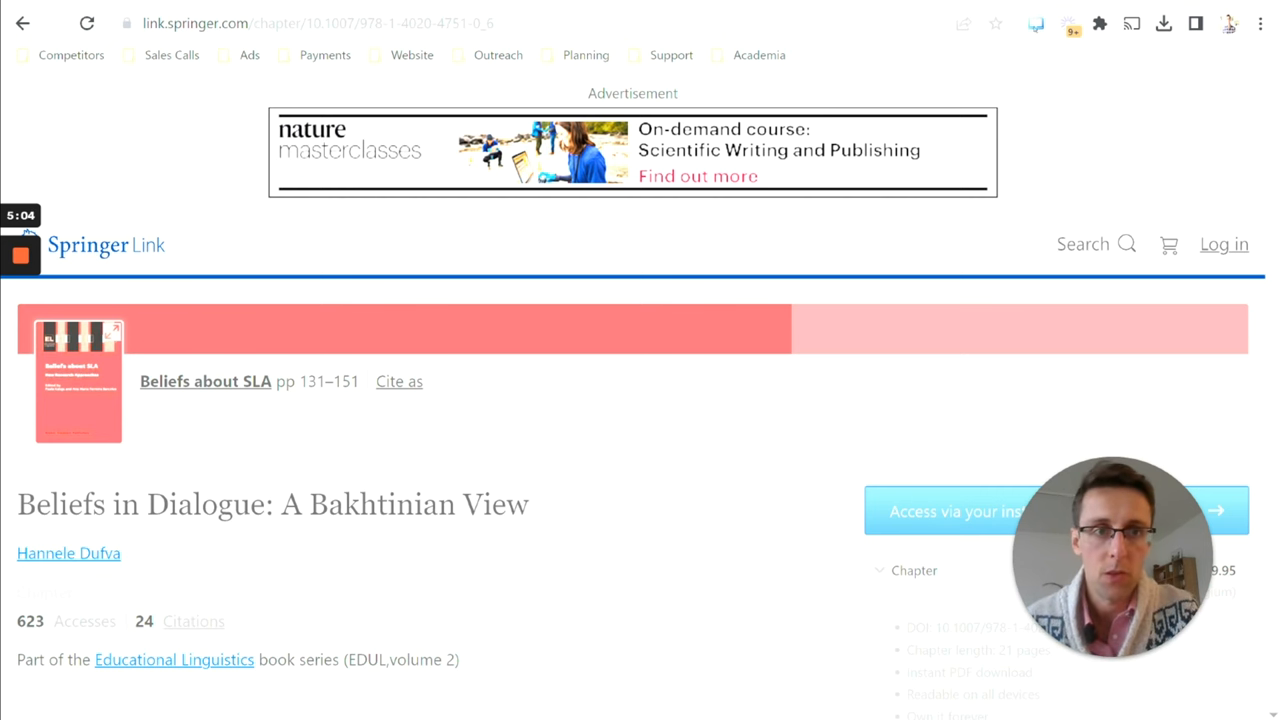
pyautogui.moveTo(924, 236)
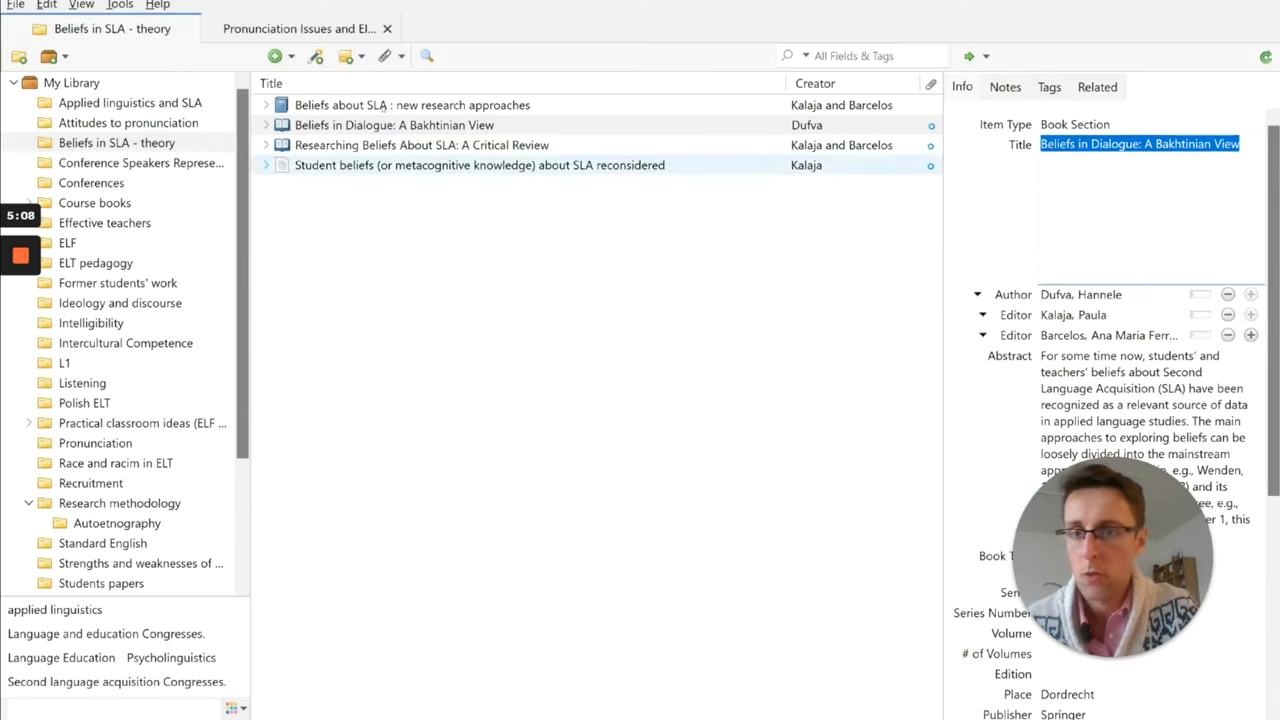
# Show all 875 items in My Library and scroll through the item list
pyautogui.click(71, 82)
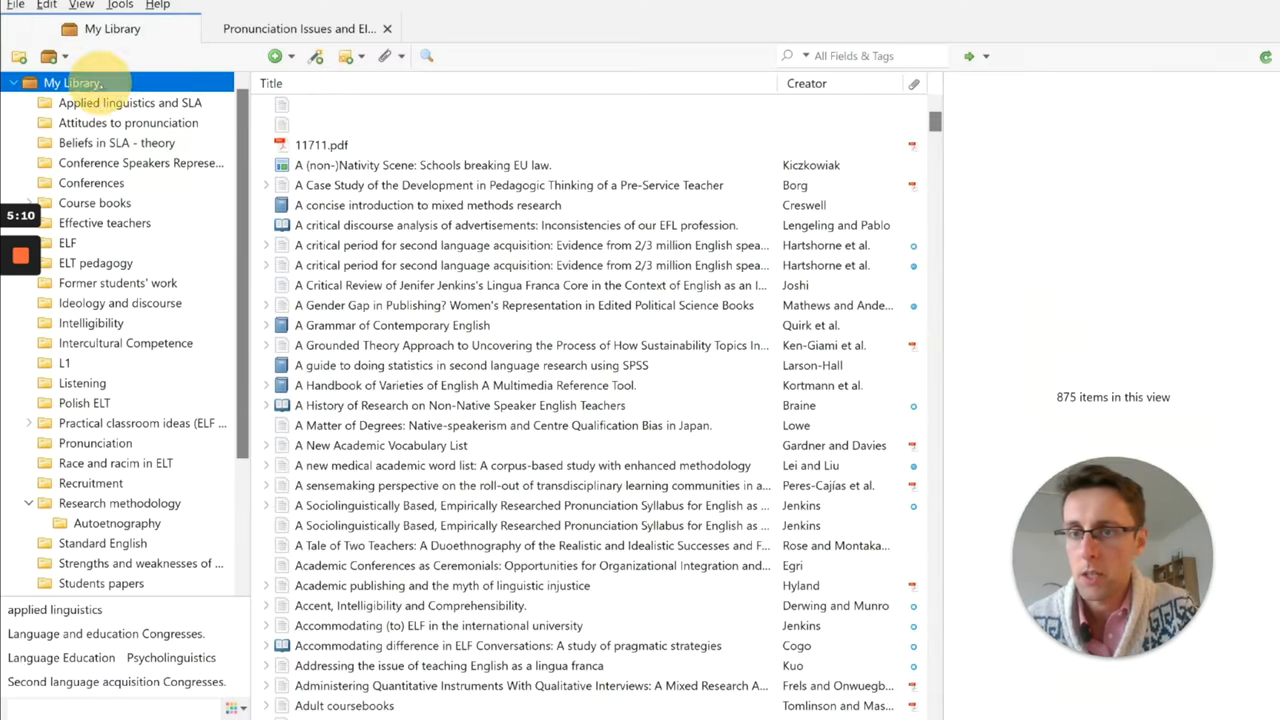
pyautogui.click(516, 224)
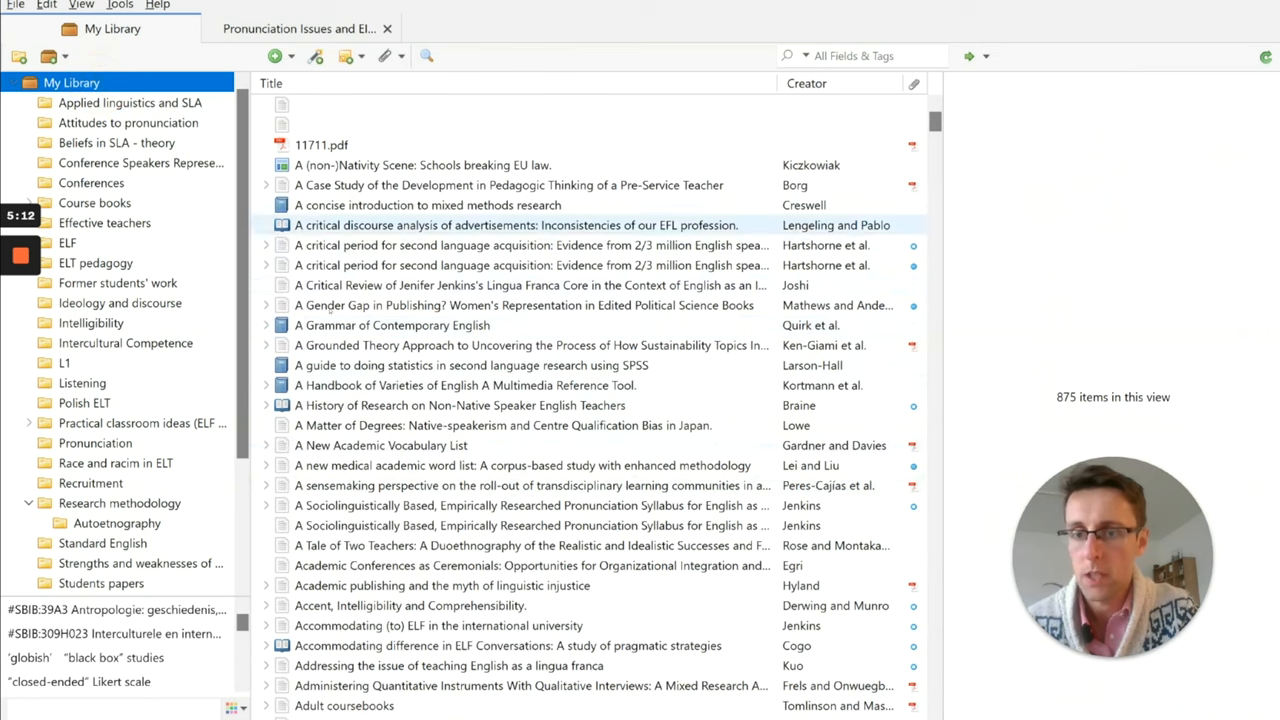
pyautogui.scroll(-3)
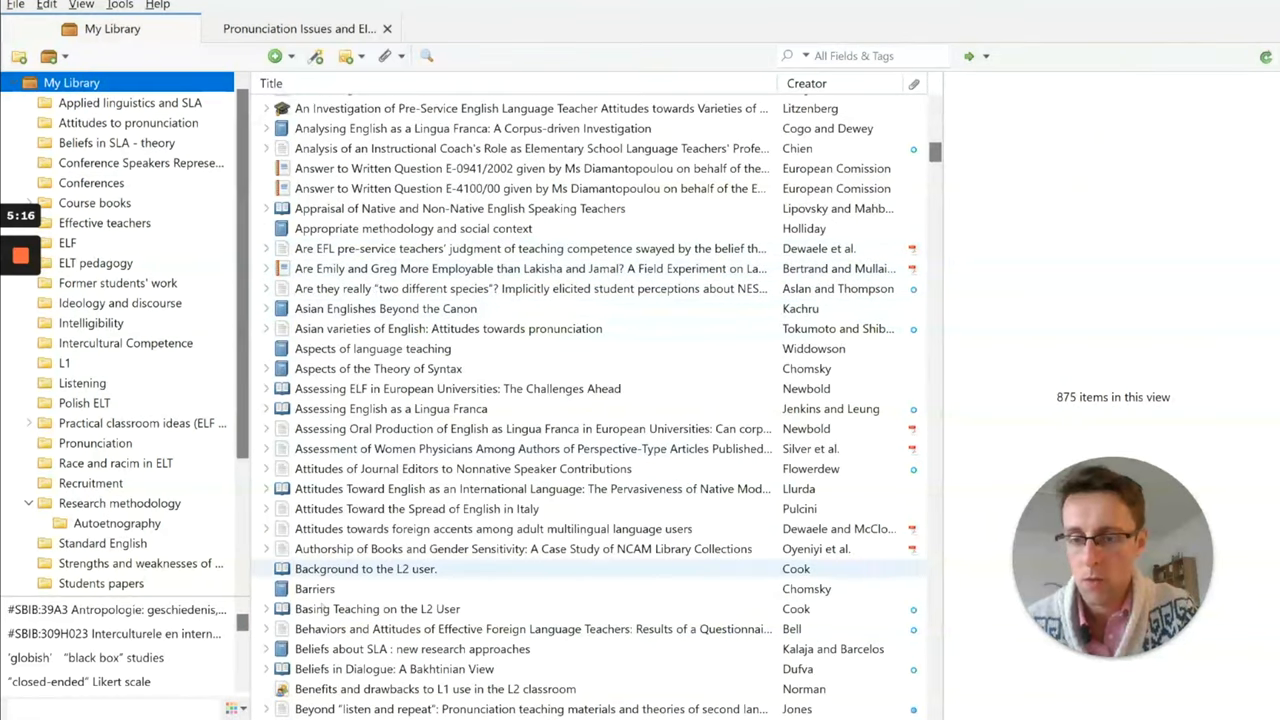
pyautogui.click(530, 268)
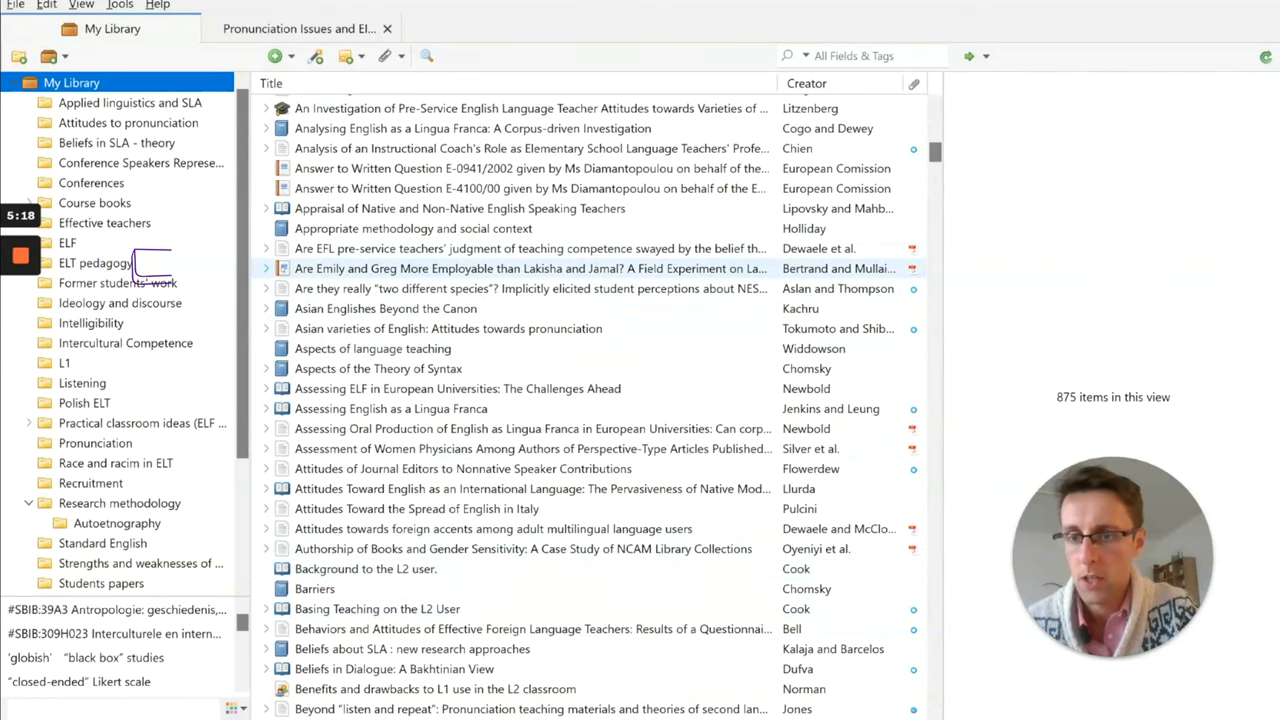
pyautogui.scroll(3)
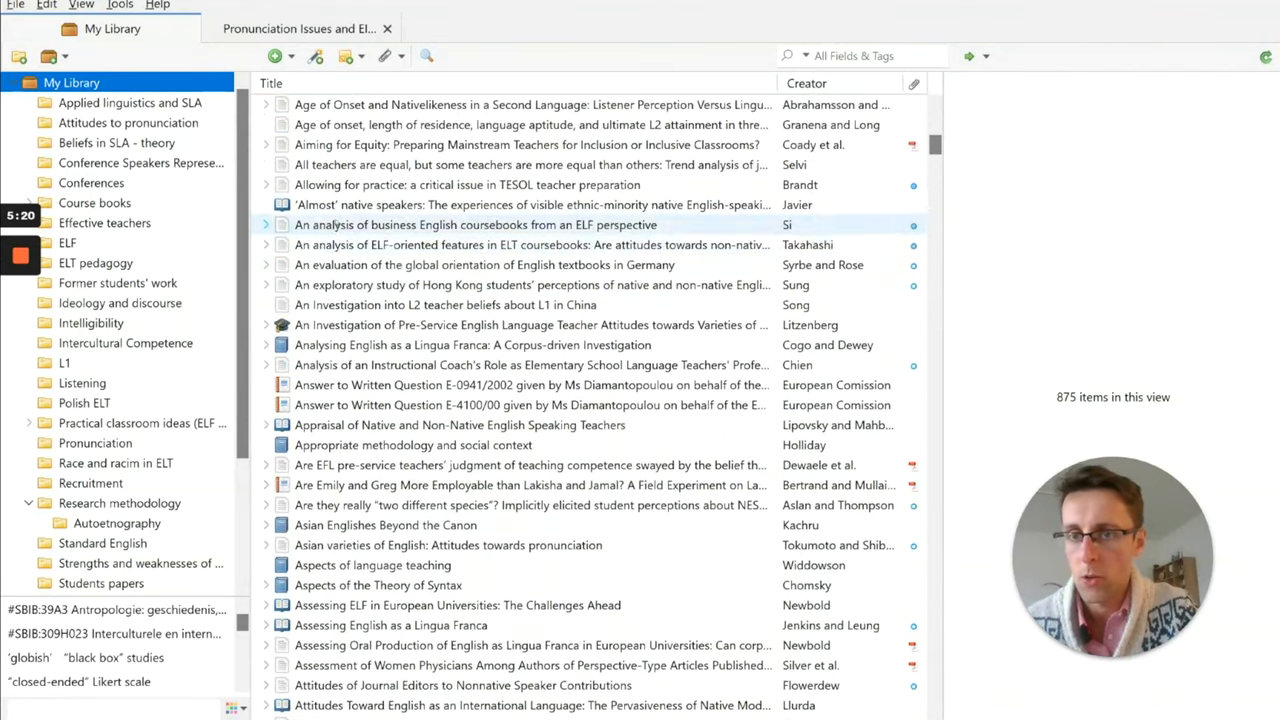
pyautogui.click(525, 324)
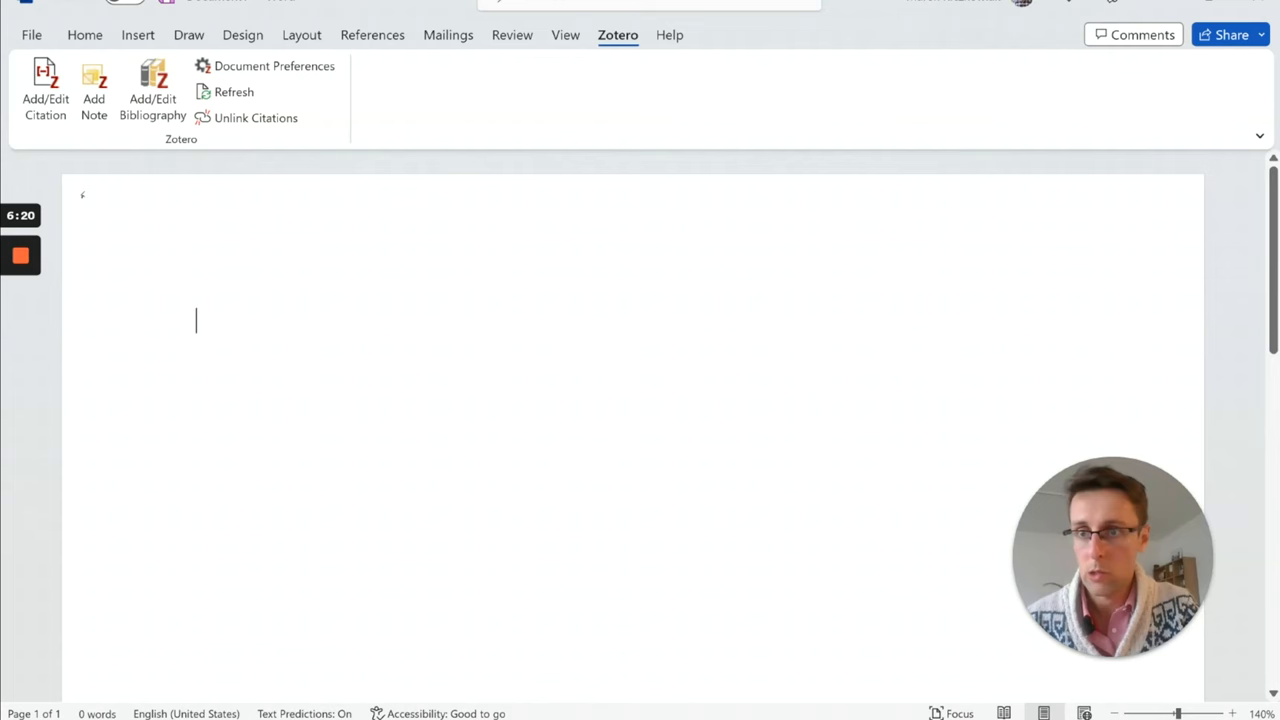
# Set the Word document's Zotero citation style to APA 7th edition
pyautogui.click(274, 65)
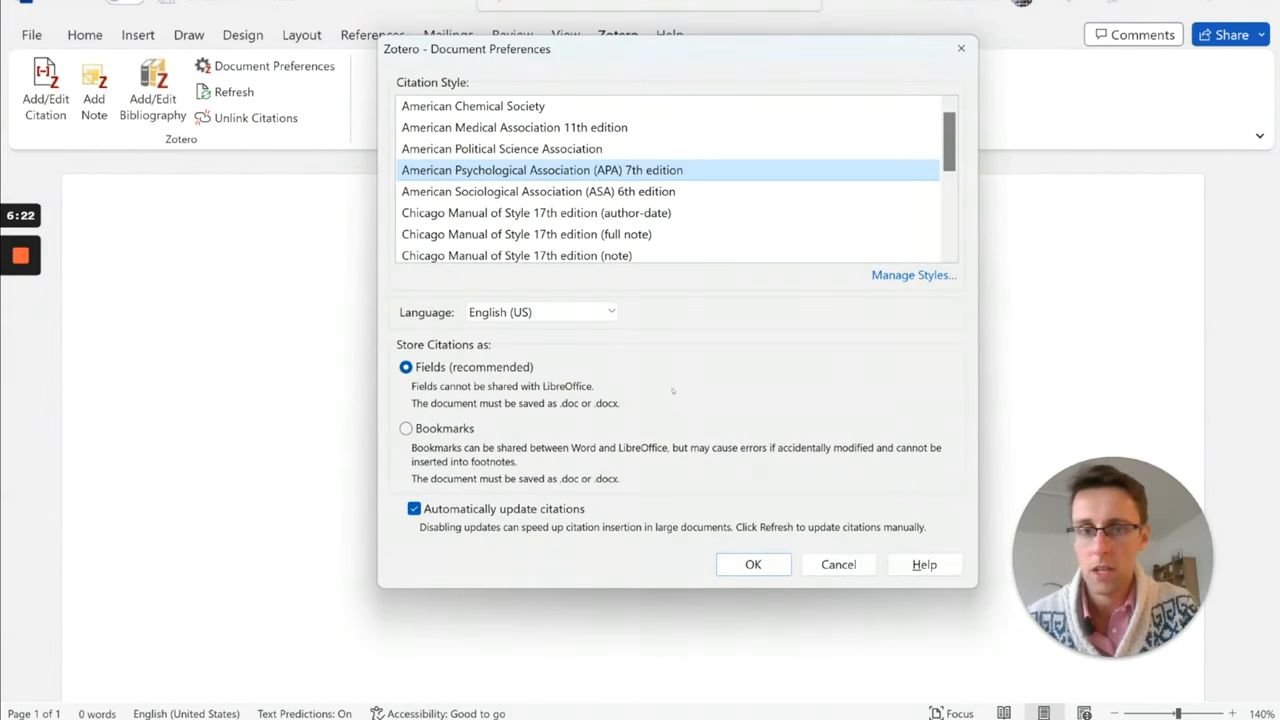
pyautogui.click(753, 564)
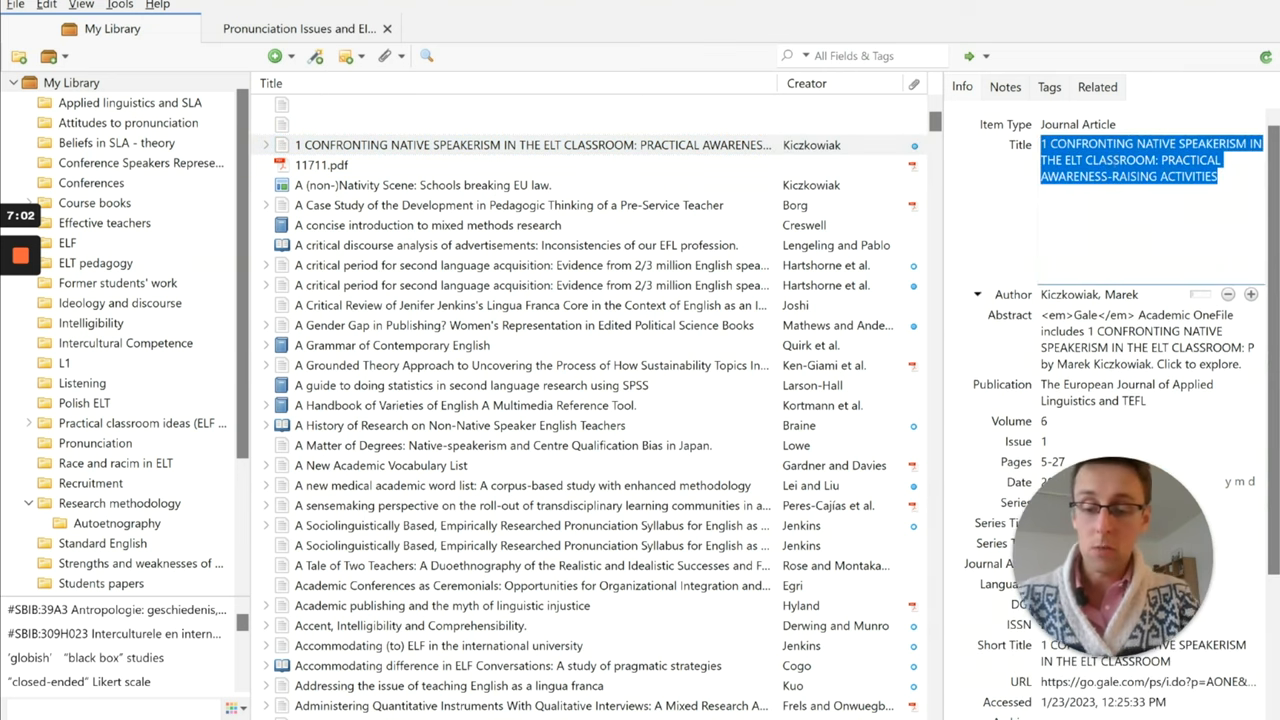
# Begin retyping the Kiczkowiak article title in sentence case, starting 'Confron'
pyautogui.write('Confron')
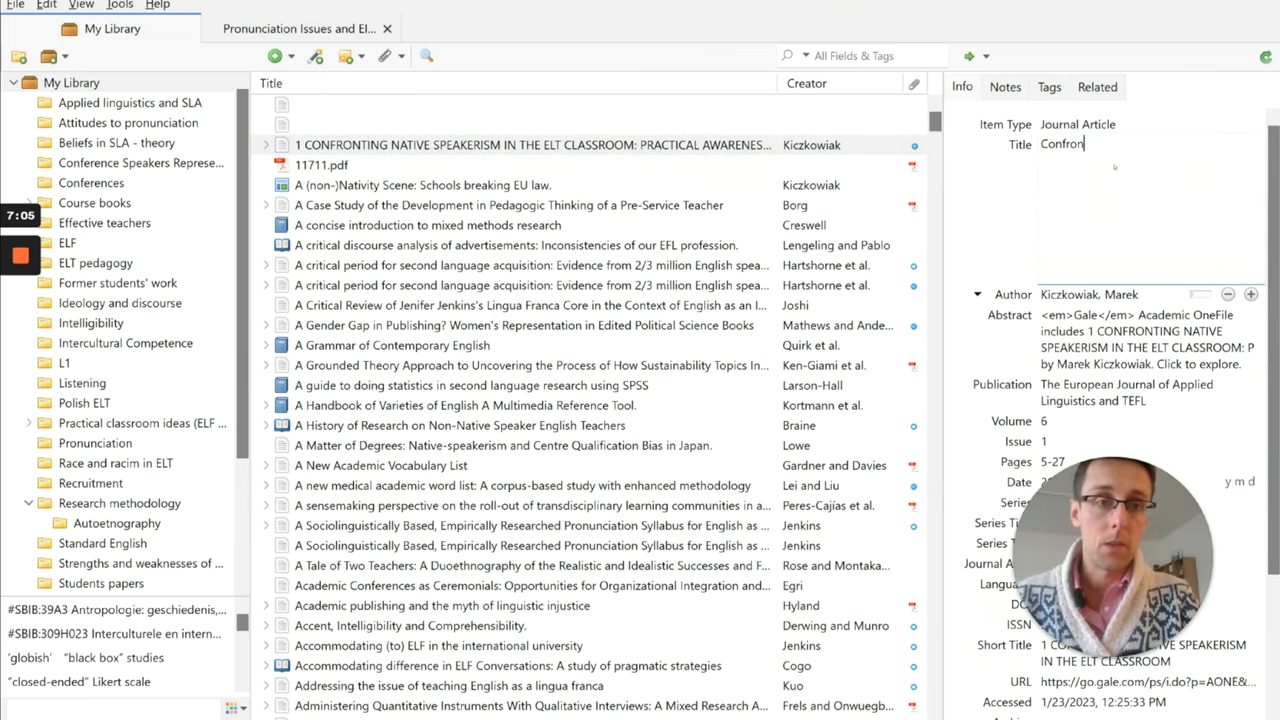
pyautogui.scroll(-3)
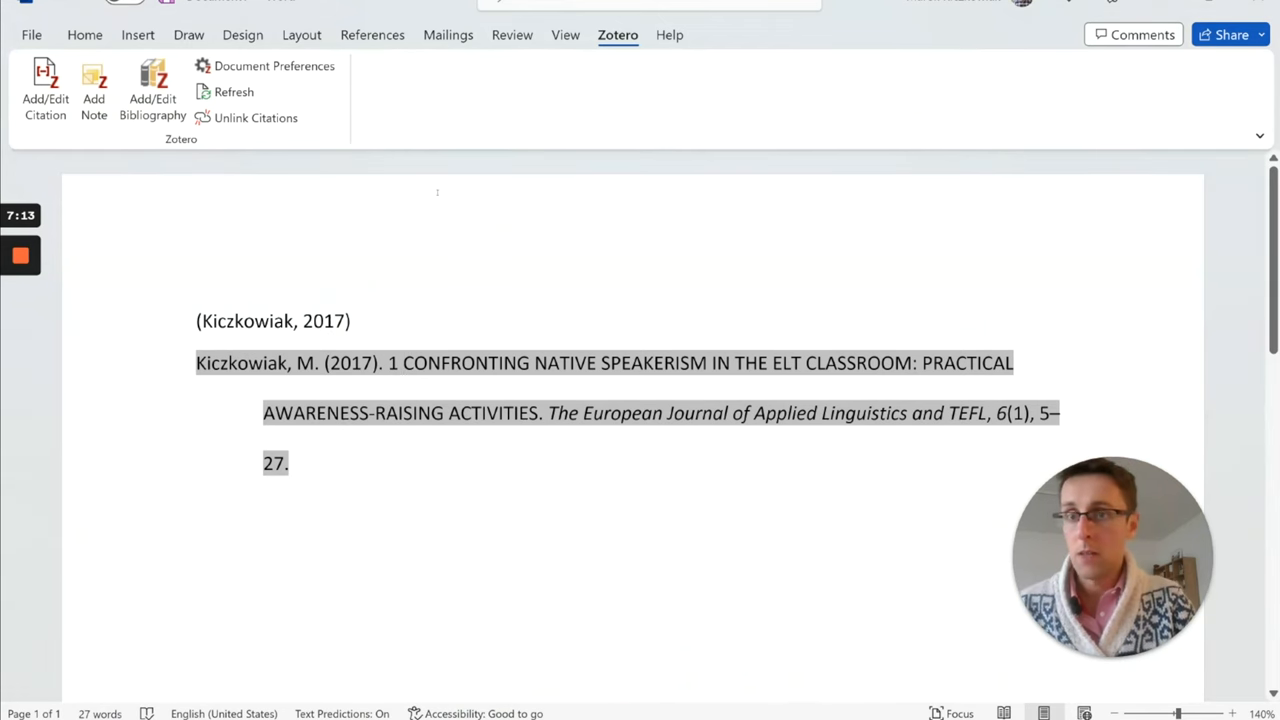
pyautogui.click(233, 91)
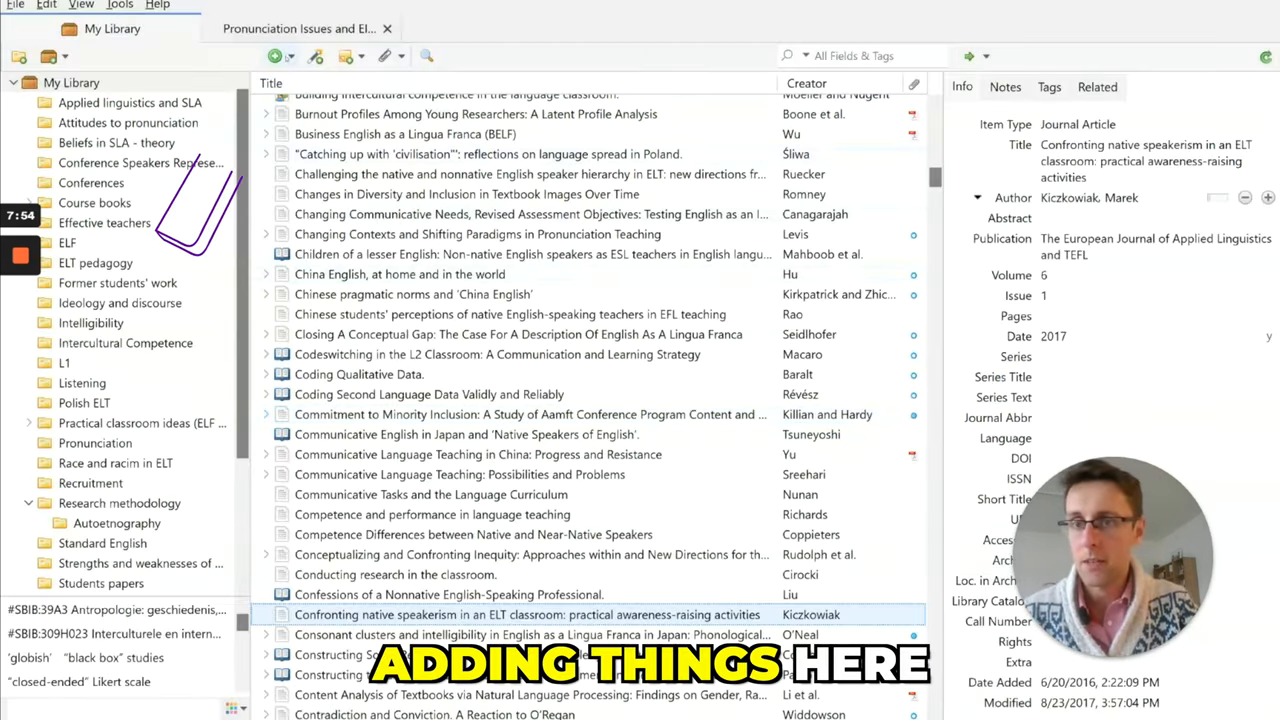
# Show the New Item type list, then trash the empty Book and Journal Article entries
pyautogui.click(274, 55)
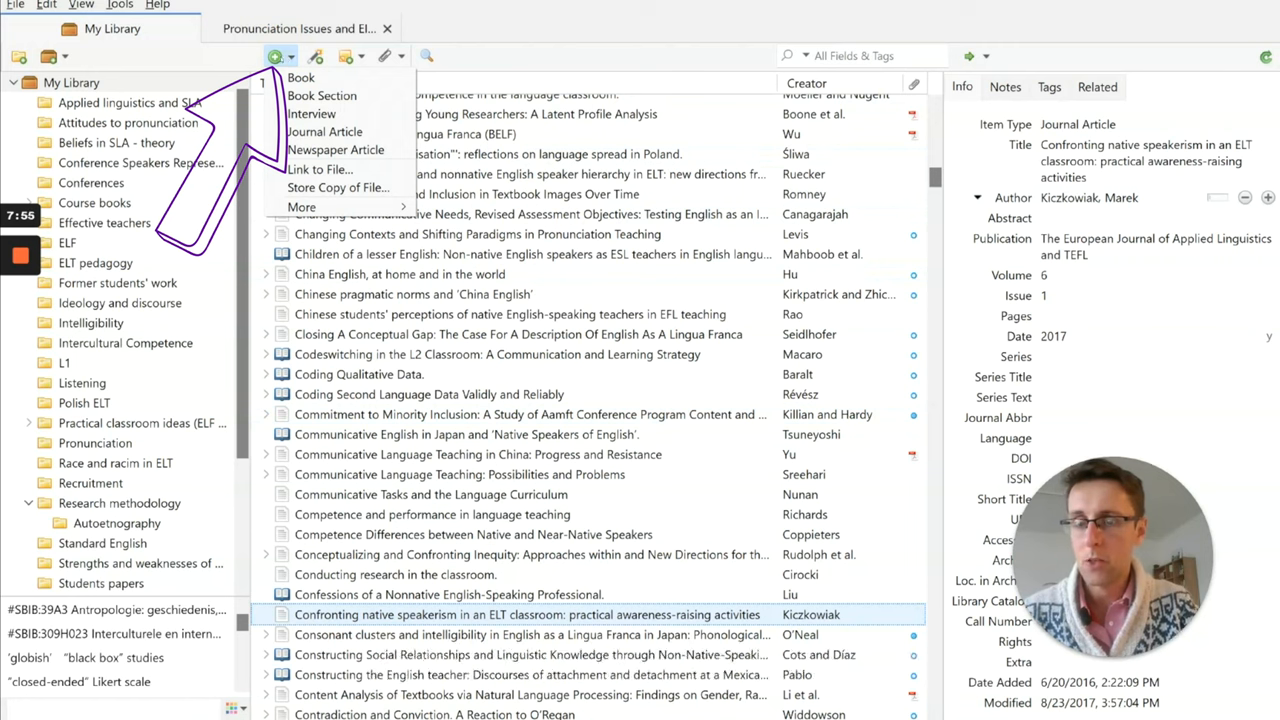
pyautogui.moveTo(322, 95)
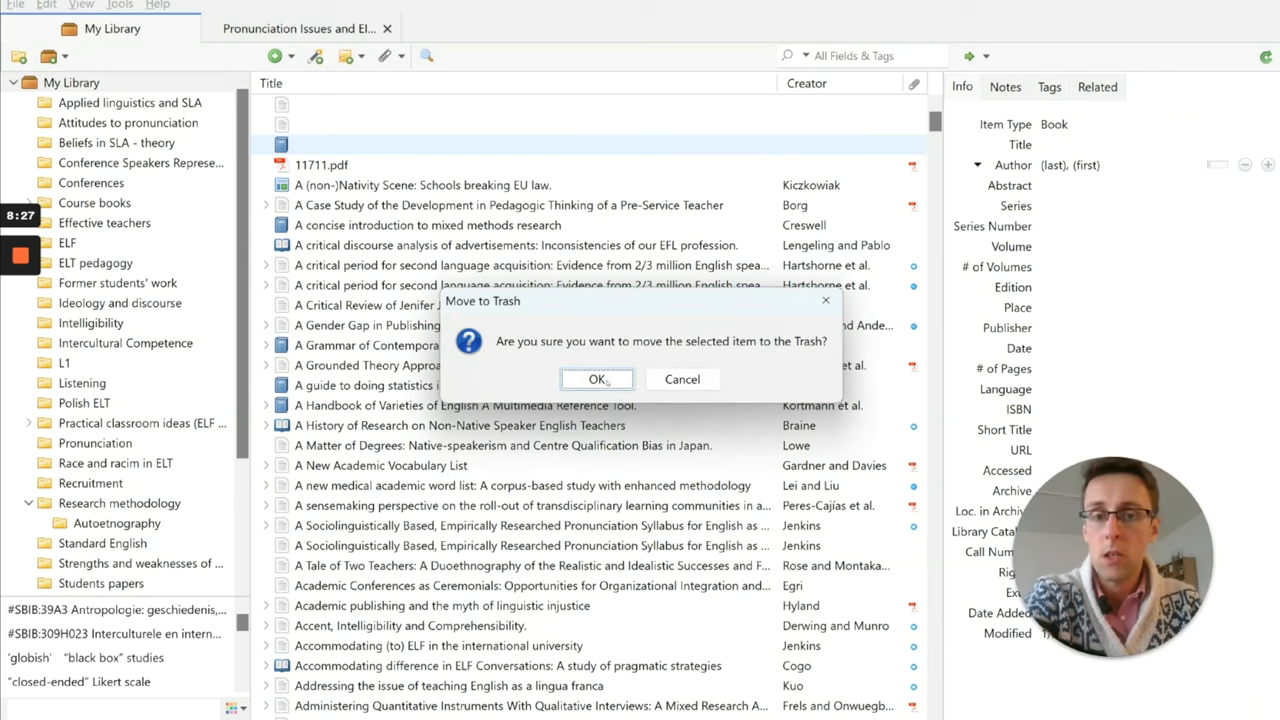
pyautogui.click(596, 379)
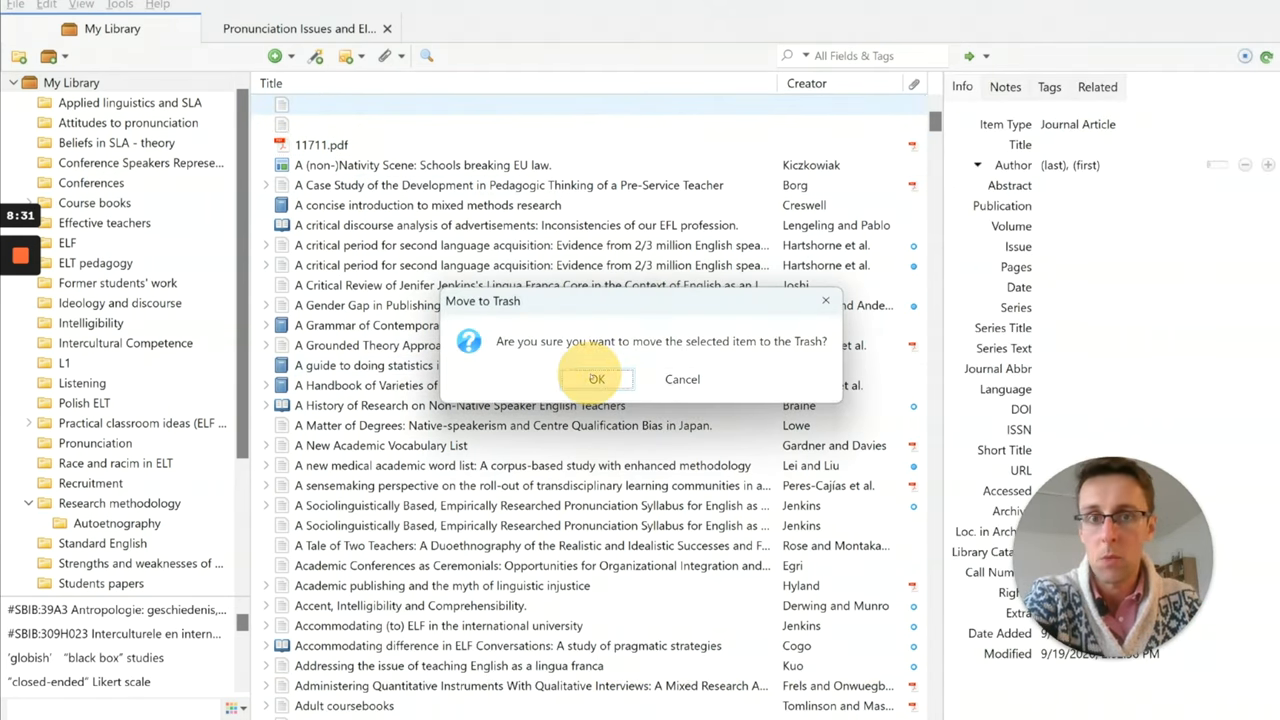
pyautogui.click(596, 378)
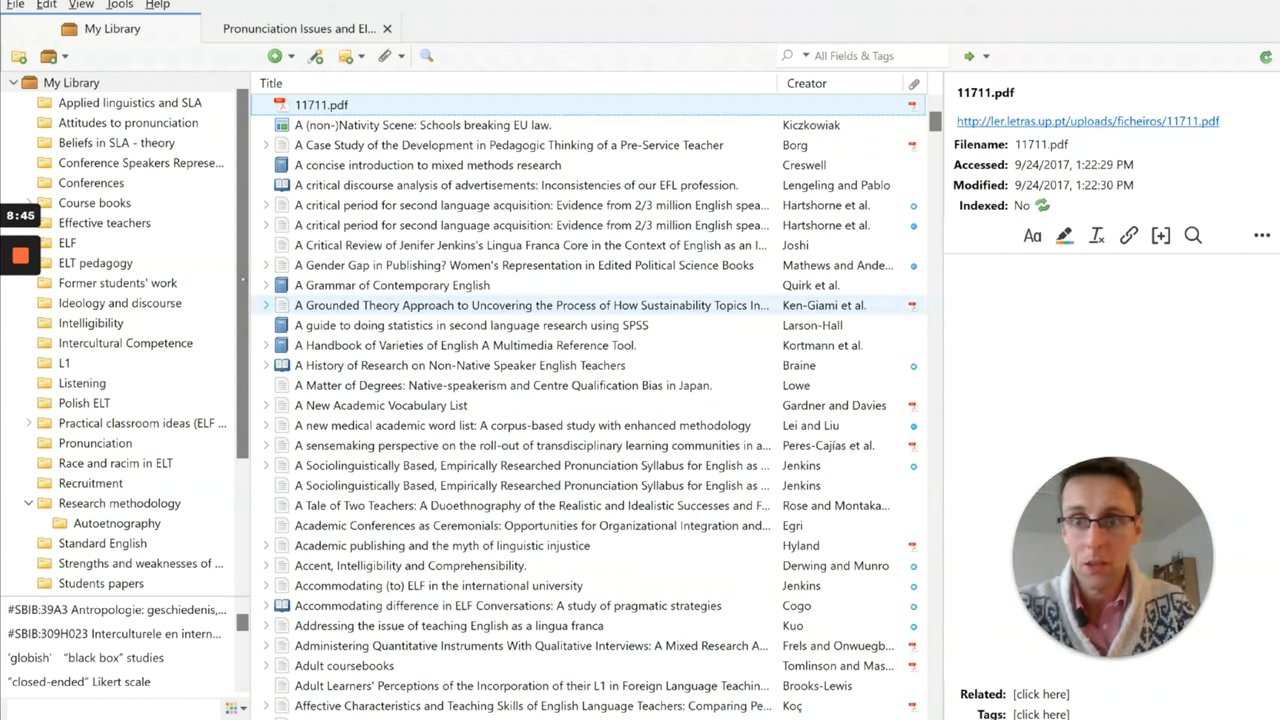
# Select the standalone 11711.pdf entry to check its URL, then switch to Chrome
pyautogui.click(500, 445)
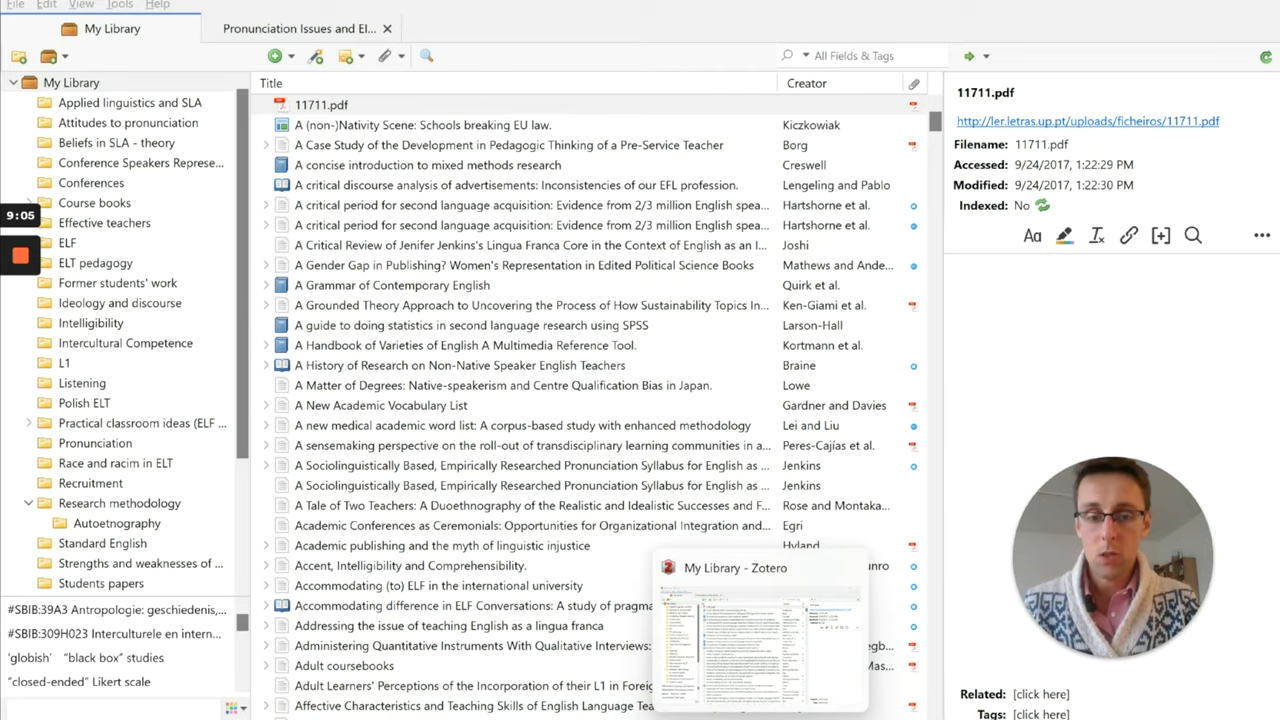
pyautogui.click(1087, 121)
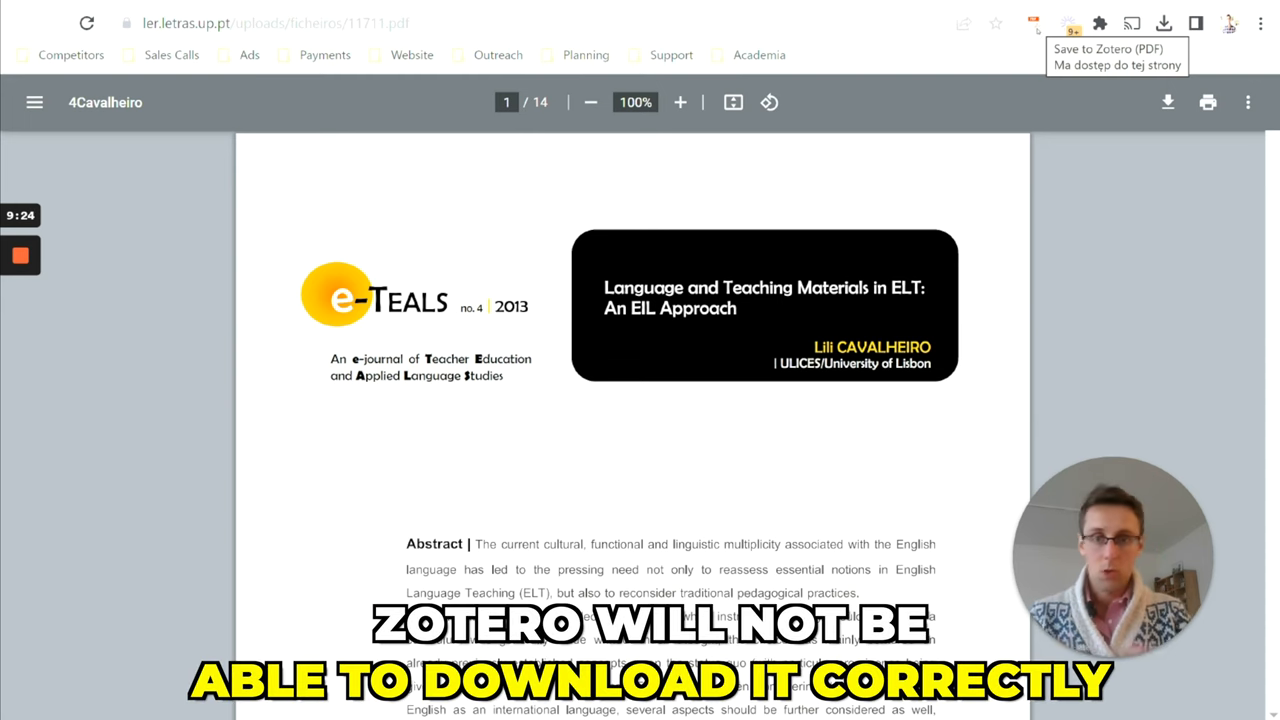
# Leave the EIL Approach PDF in Chrome and switch back to the blank Word document
pyautogui.click(1071, 23)
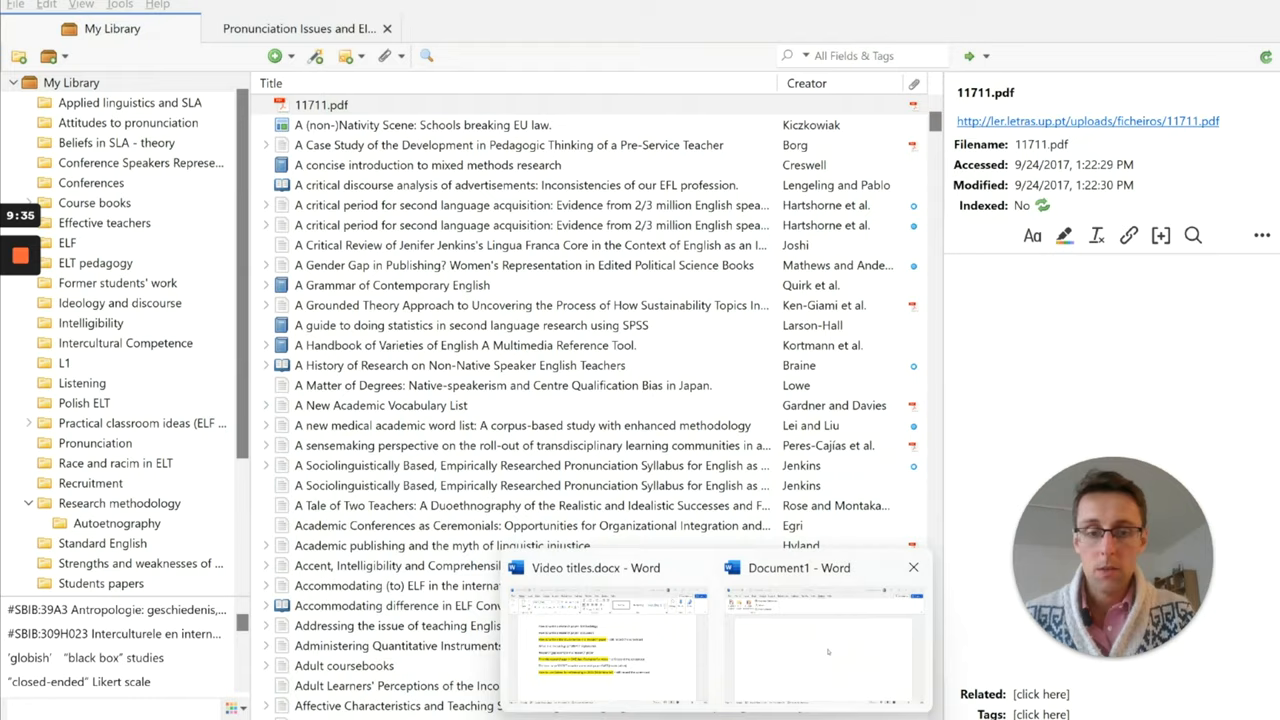
pyautogui.click(820, 650)
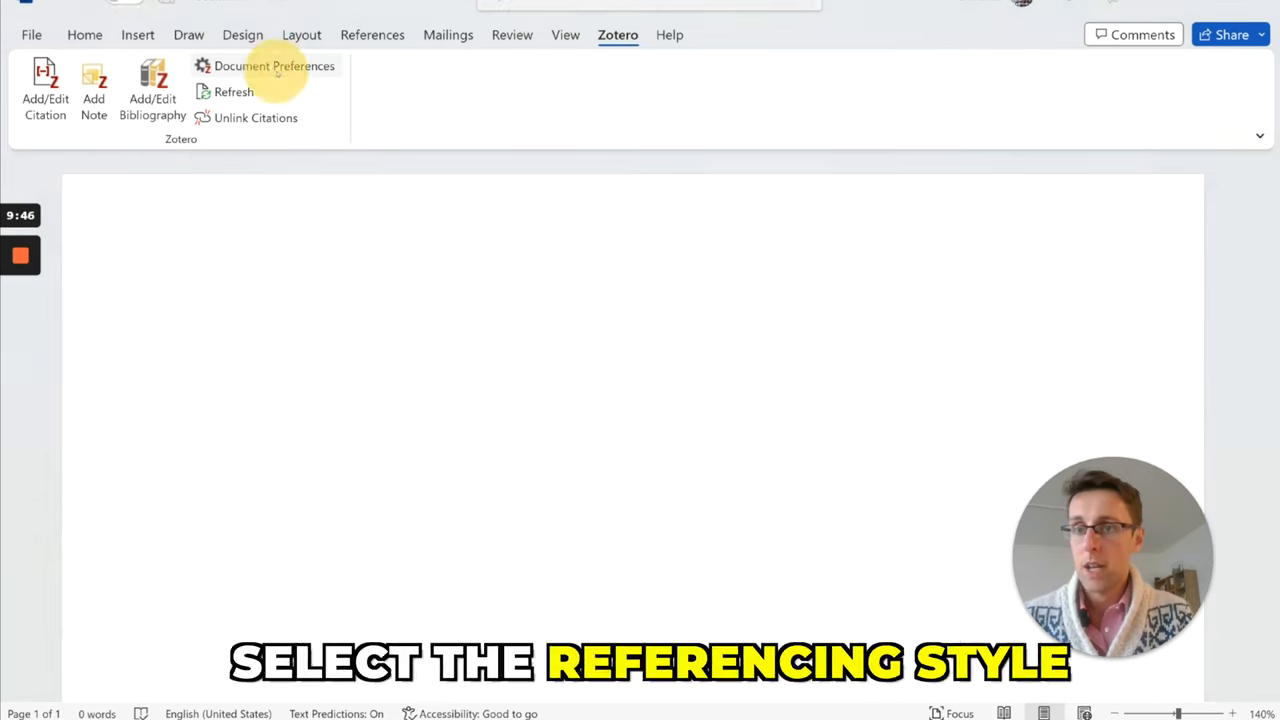
# Open Zotero Document Preferences, then Manage Styles to list installed styles like APA 7th
pyautogui.click(273, 65)
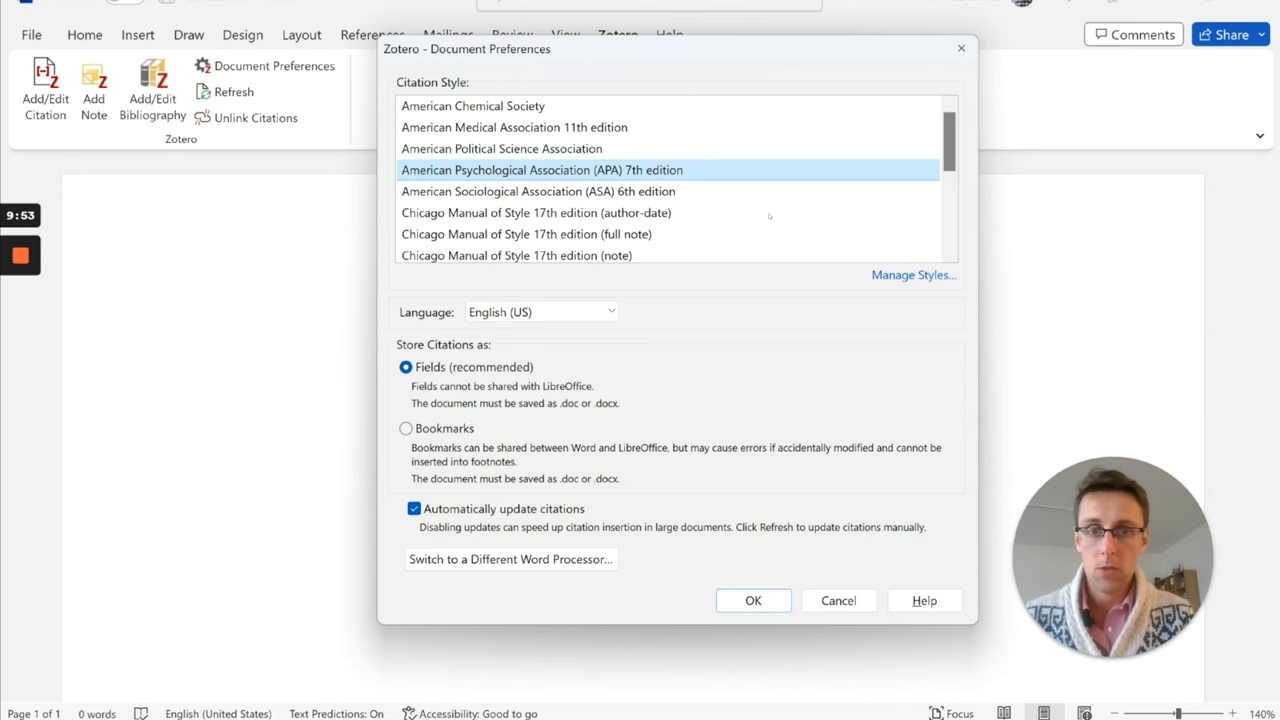
pyautogui.scroll(-3)
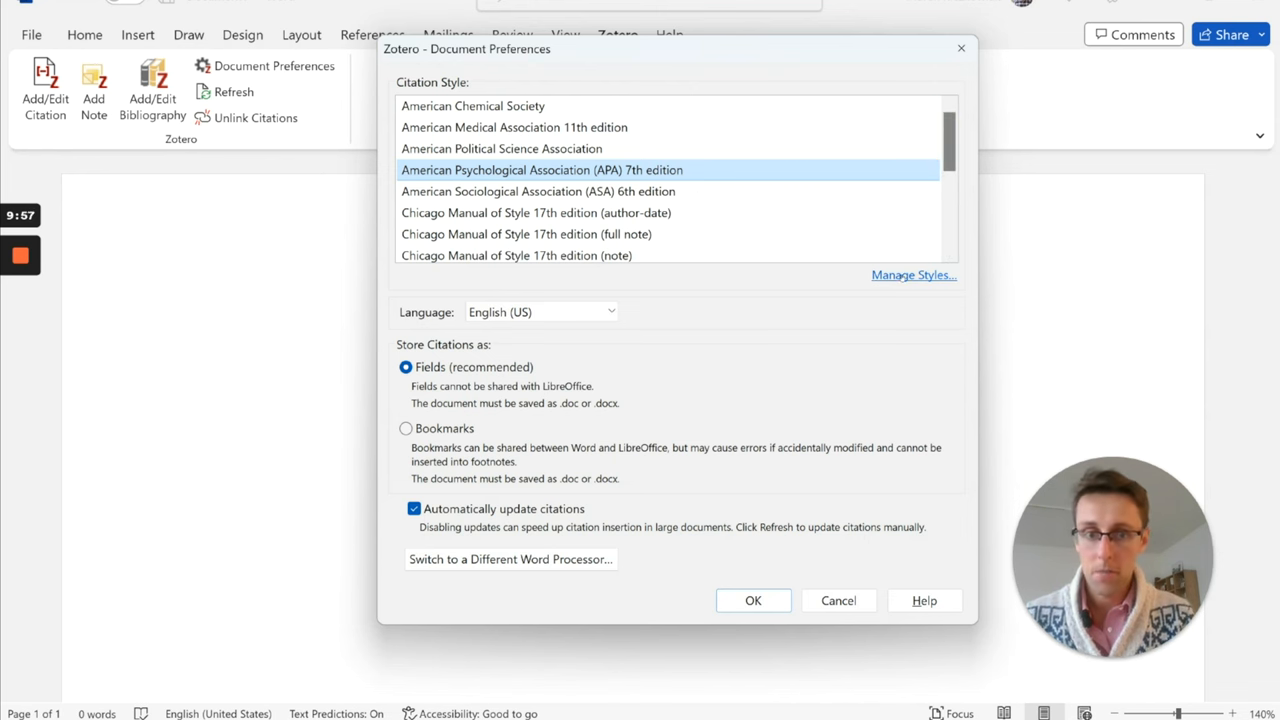
pyautogui.click(753, 600)
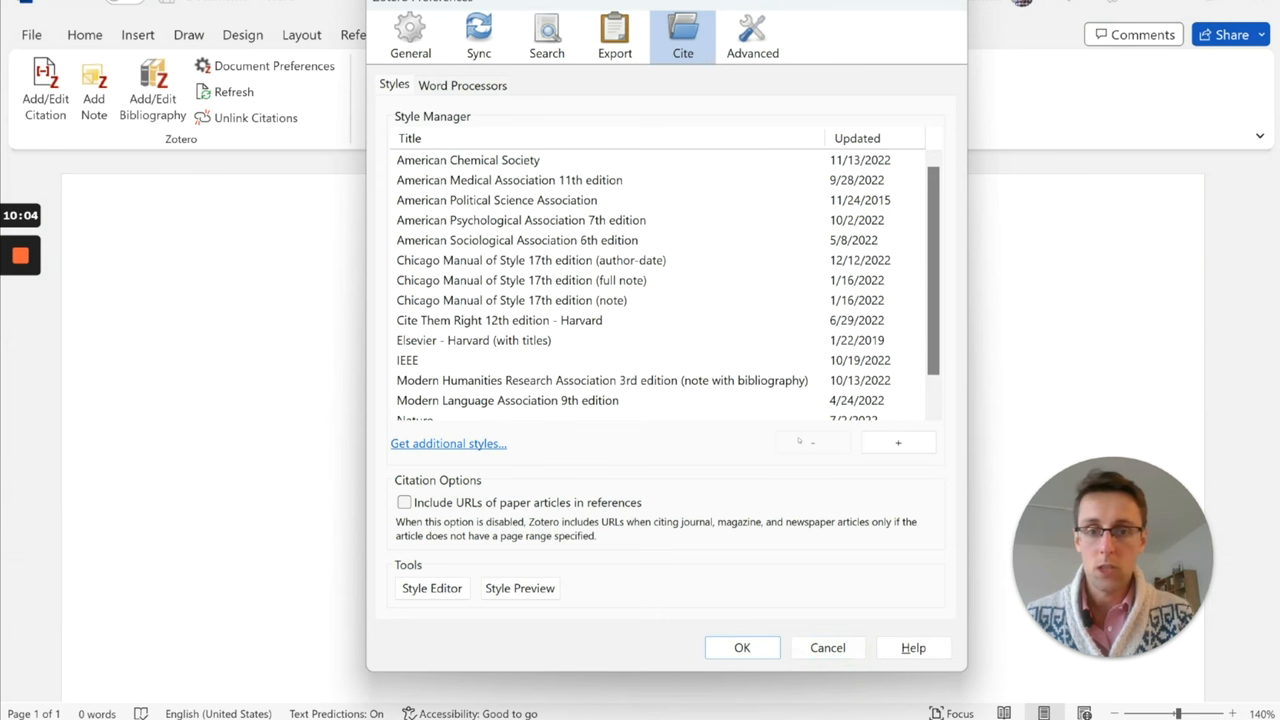
# Scroll the installed styles down to Nature and Vancouver, then close them and return to Word
pyautogui.scroll(-3)
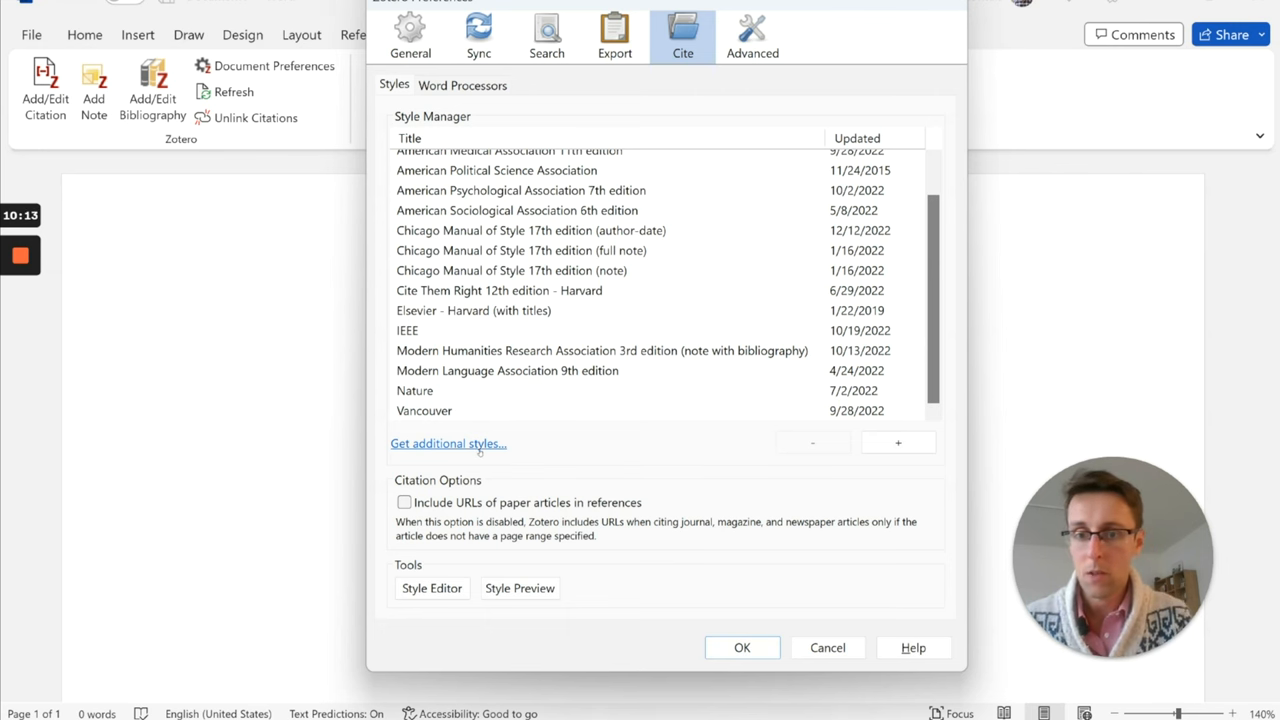
pyautogui.click(448, 443)
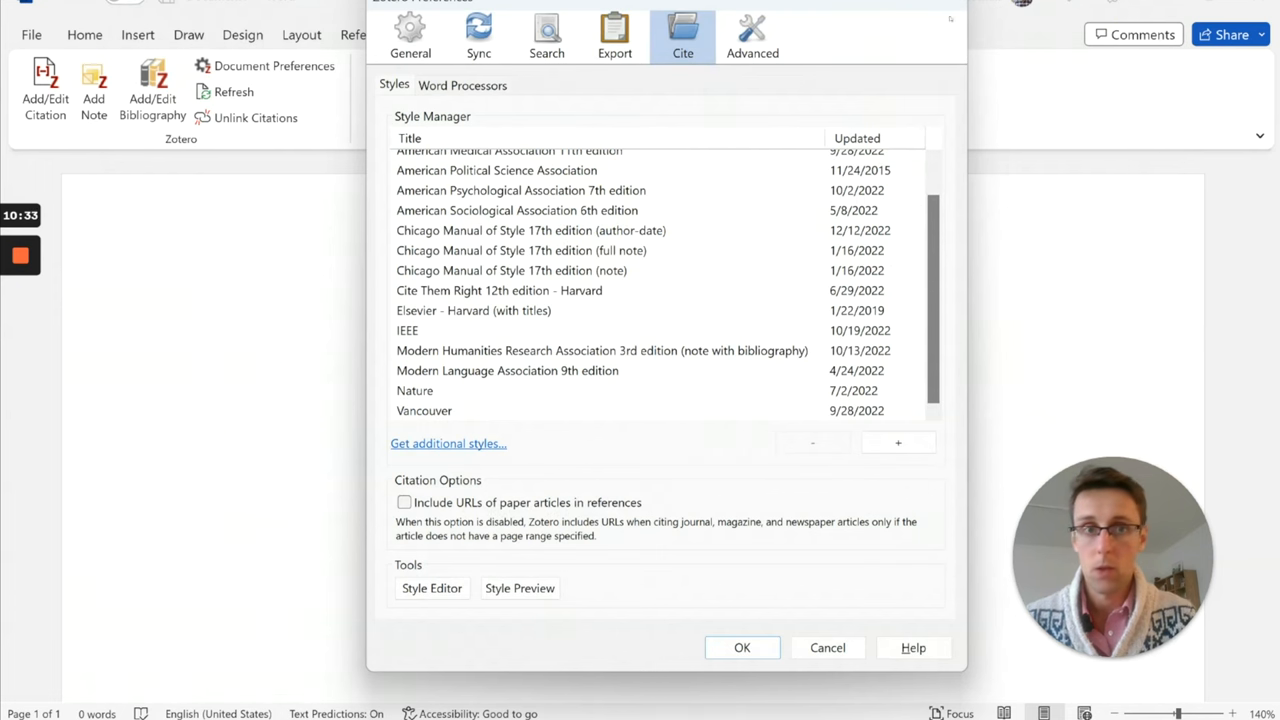
pyautogui.click(742, 647)
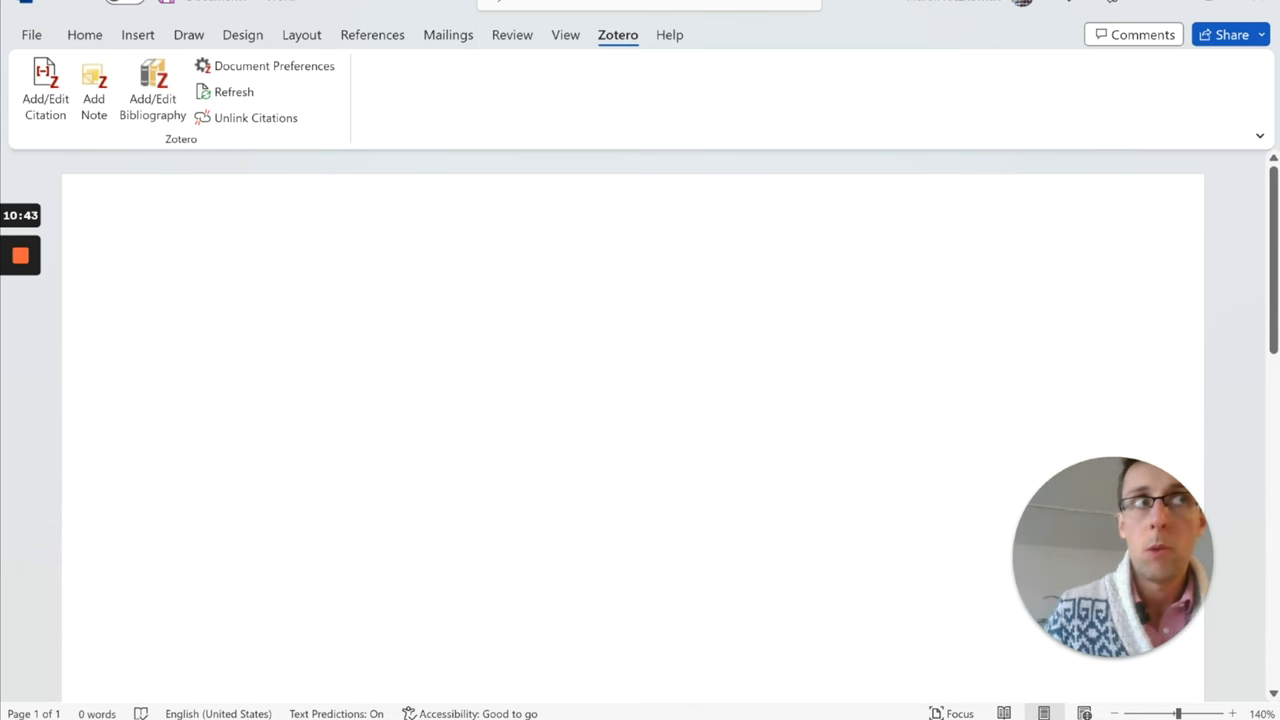
# Type the sentence 'Kiczkowiak shows that XYZ' on the blank page
pyautogui.click(196, 320)
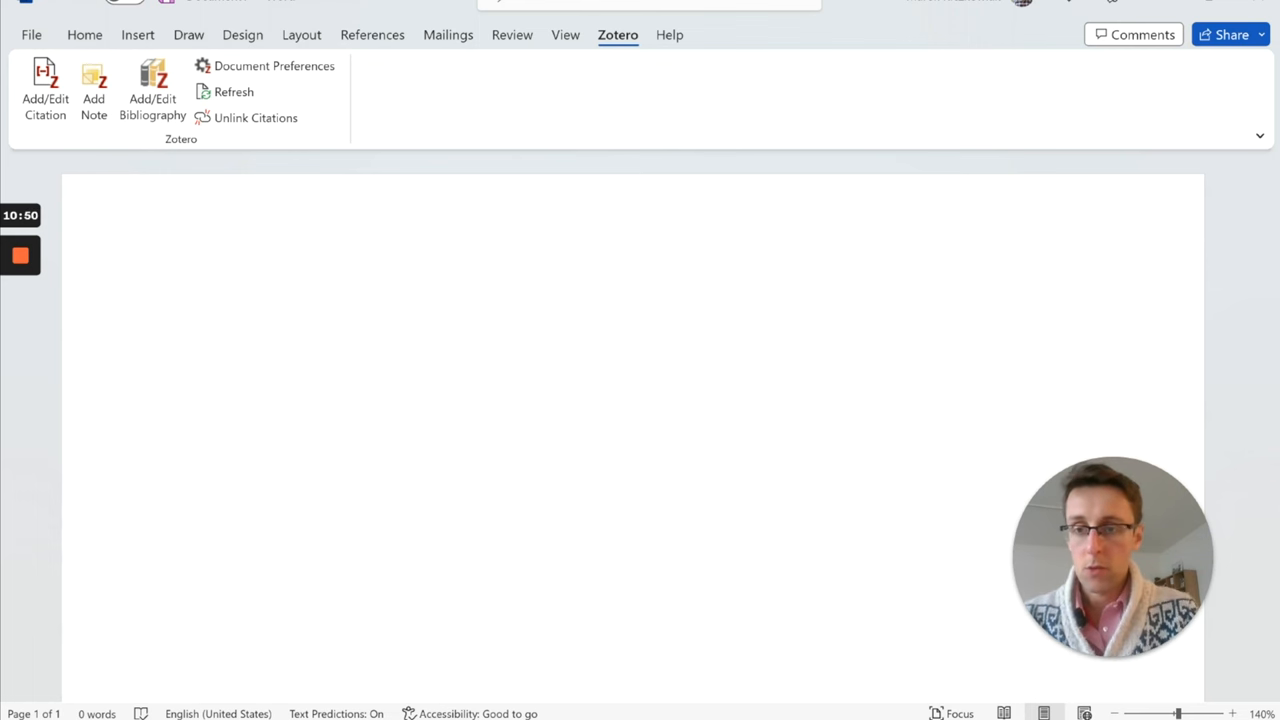
pyautogui.write('KIczkoi')
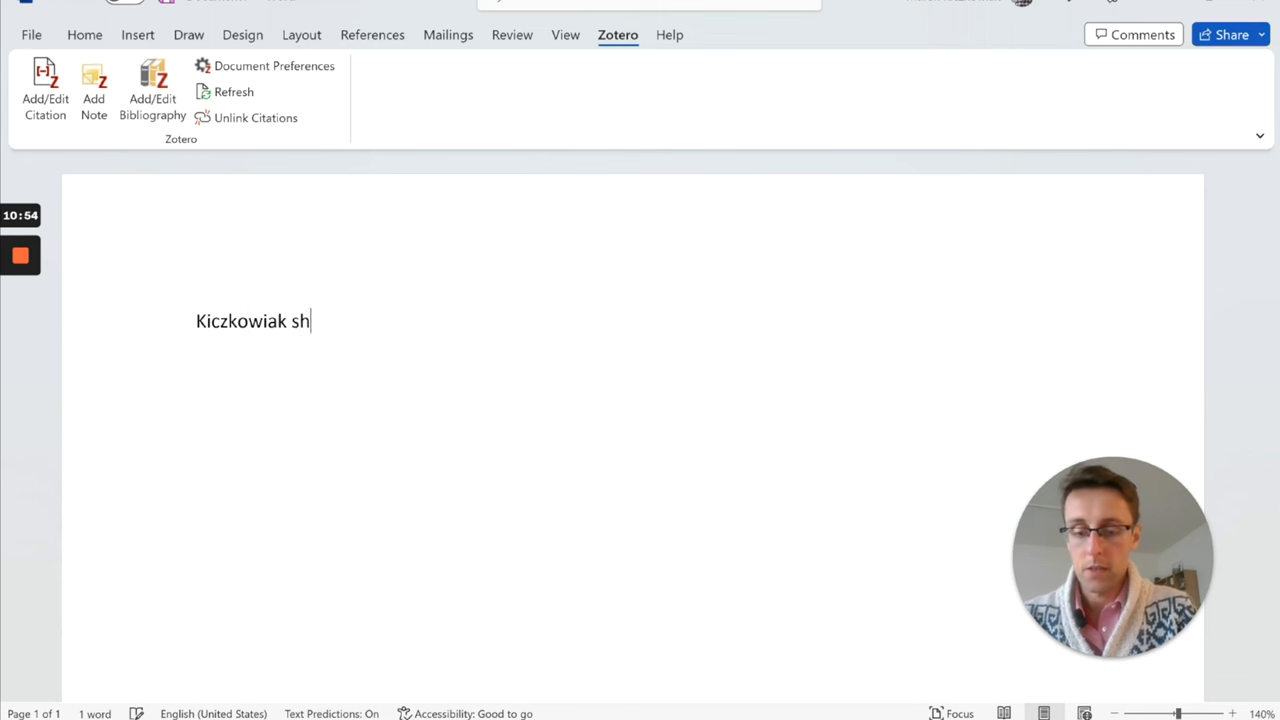
pyautogui.write('ows that XYZ')
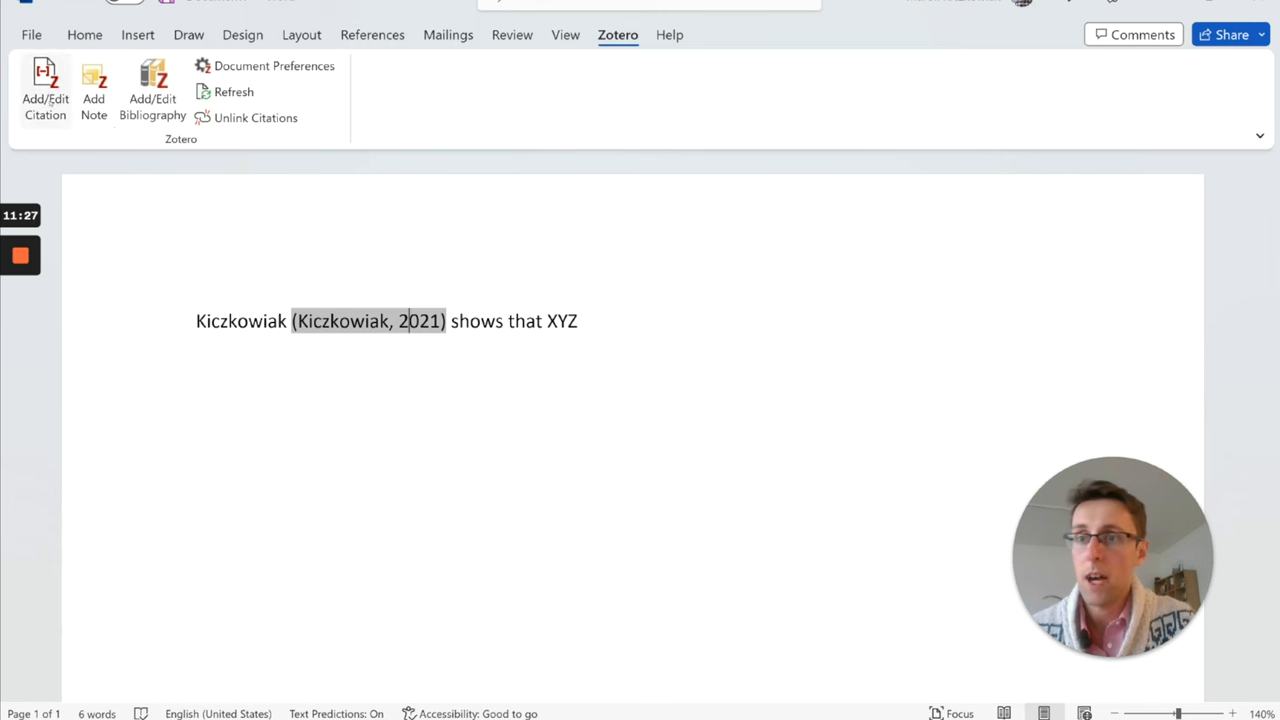
# Edit the Kiczkowiak 2021 citation to omit the author, leaving only the year
pyautogui.click(45, 90)
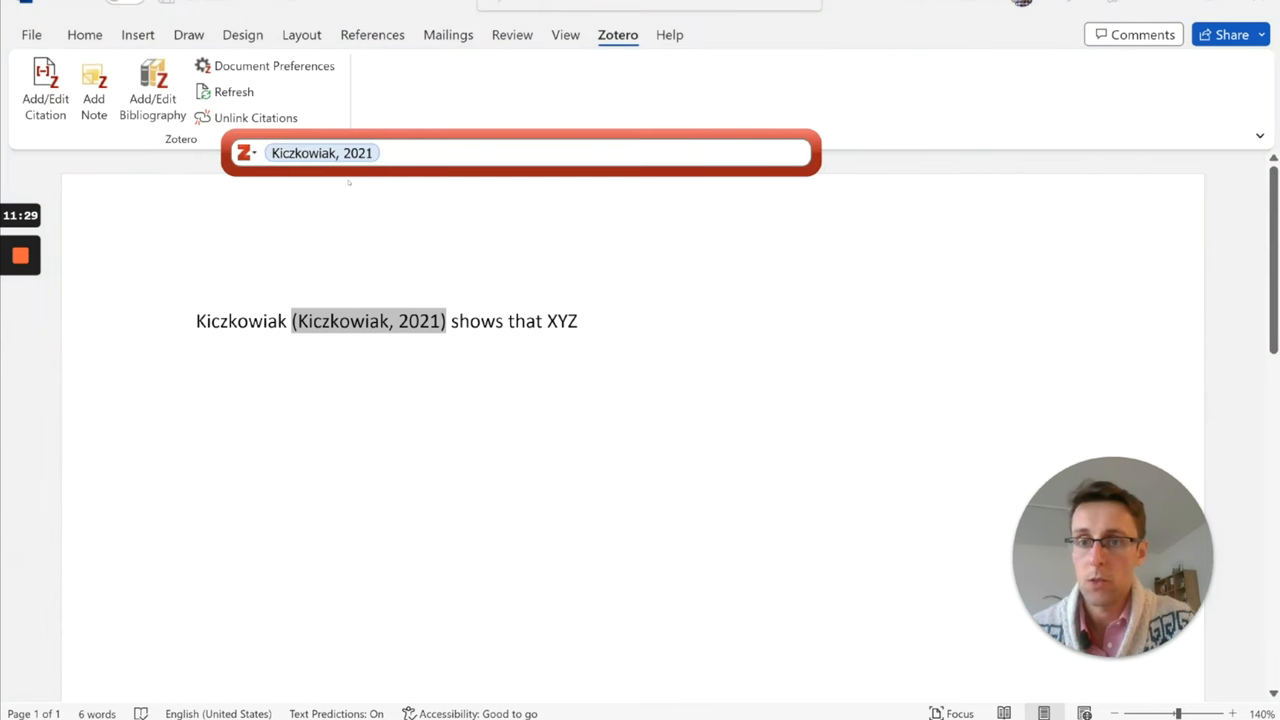
pyautogui.click(322, 152)
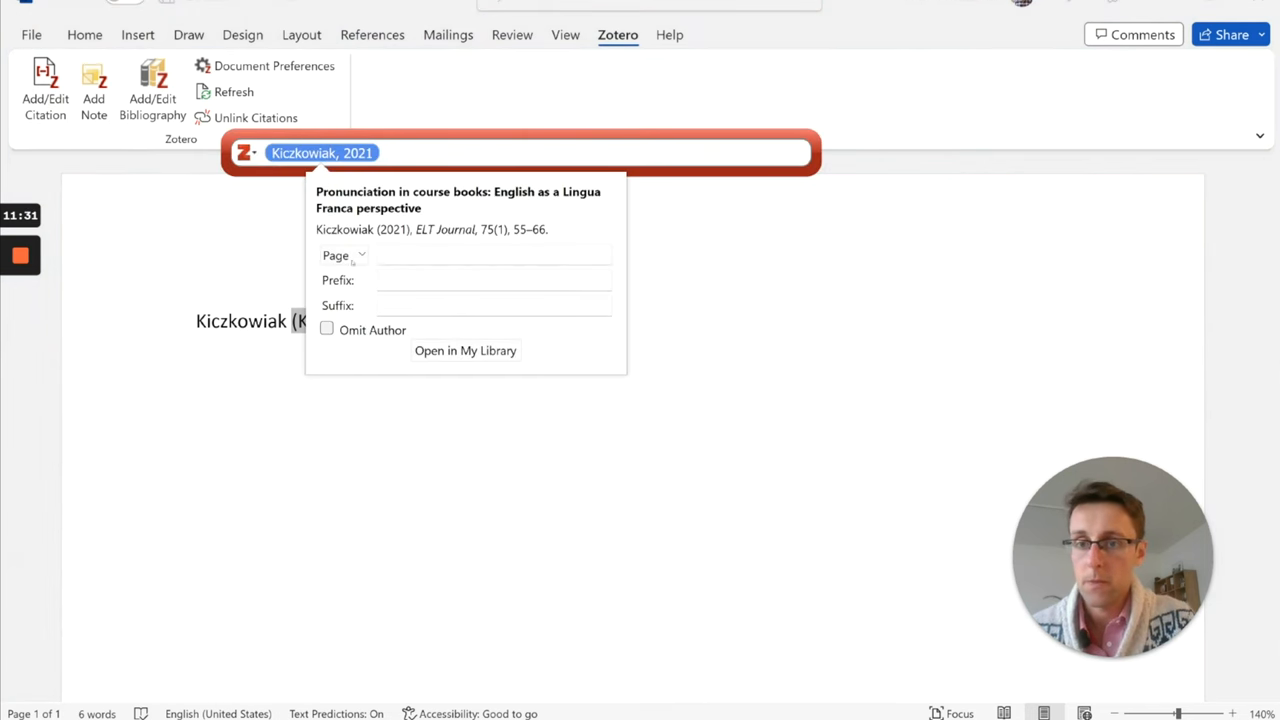
pyautogui.click(326, 330)
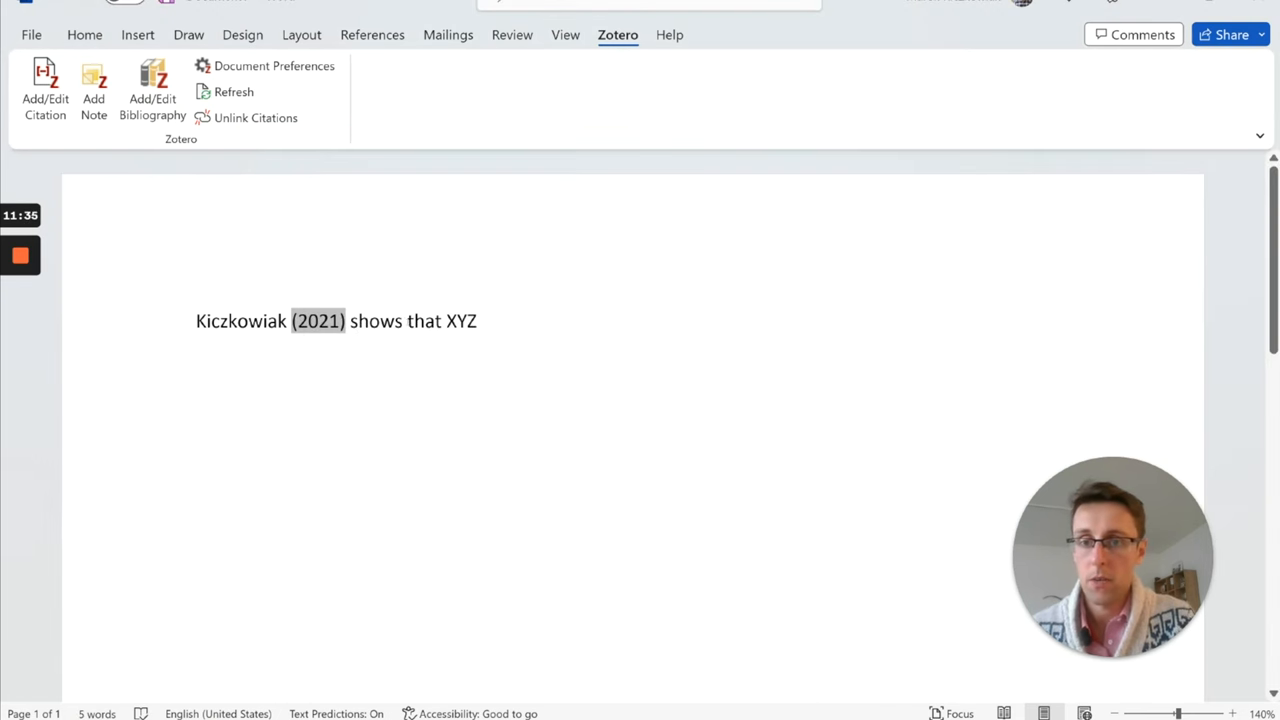
pyautogui.click(478, 321)
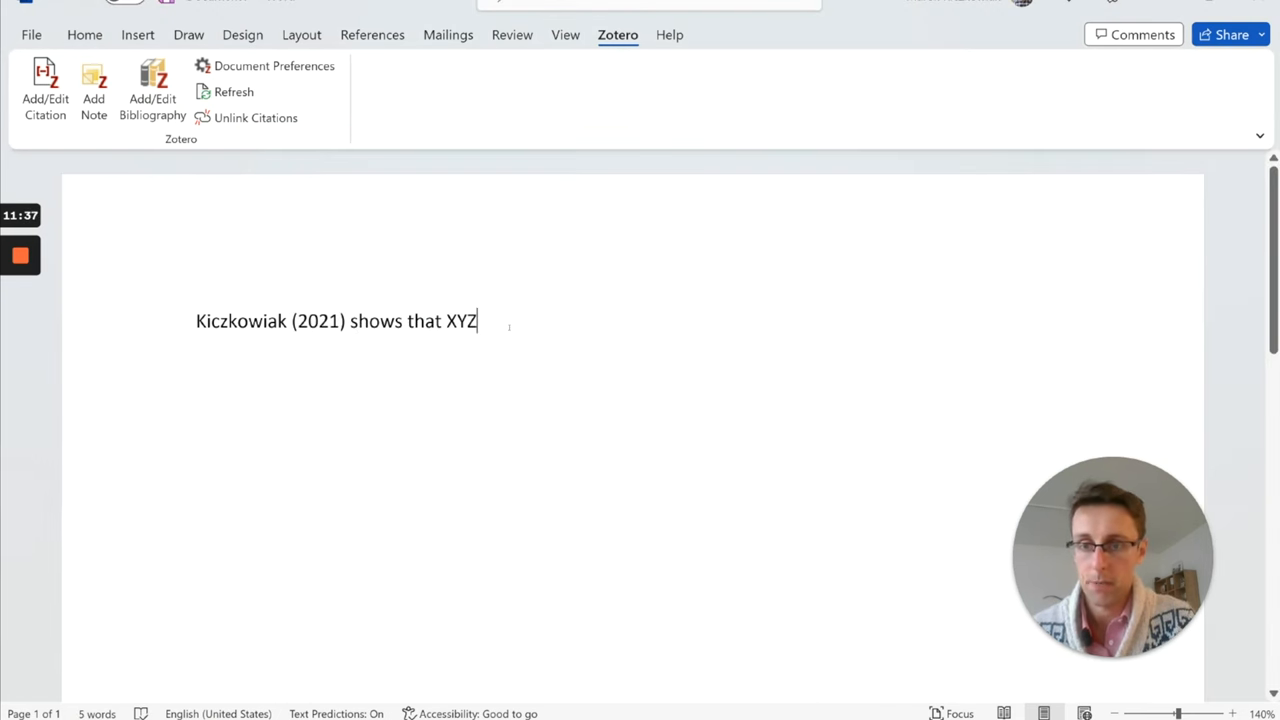
# Quote "XYZ" and add page 53 to the Kiczkowiak 2021 citation
pyautogui.click(444, 321)
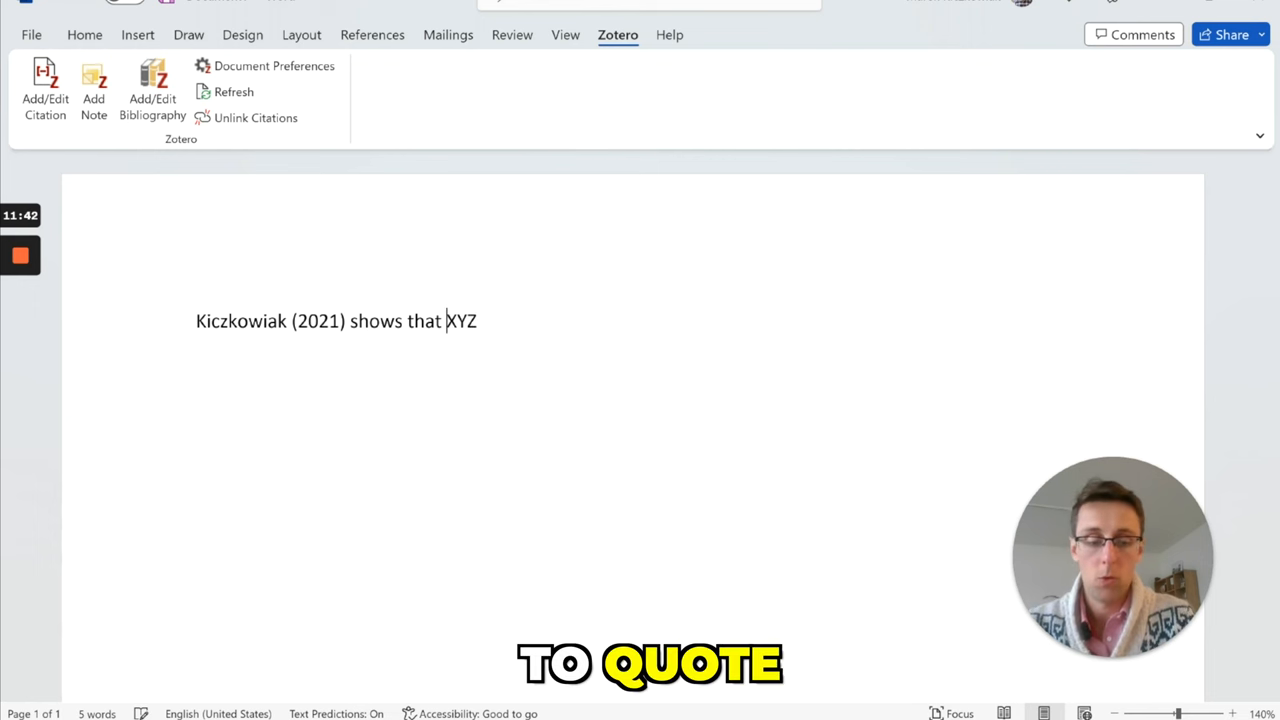
pyautogui.write('"XYZ"')
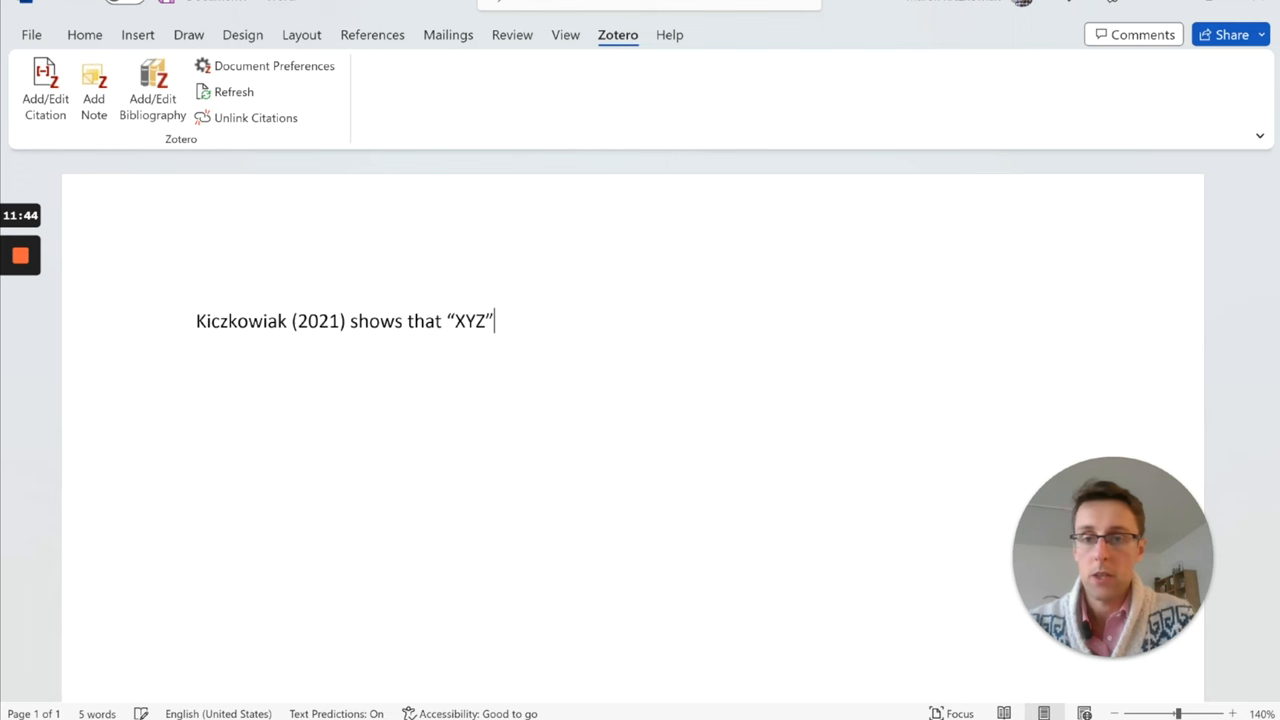
pyautogui.doubleClick(318, 321)
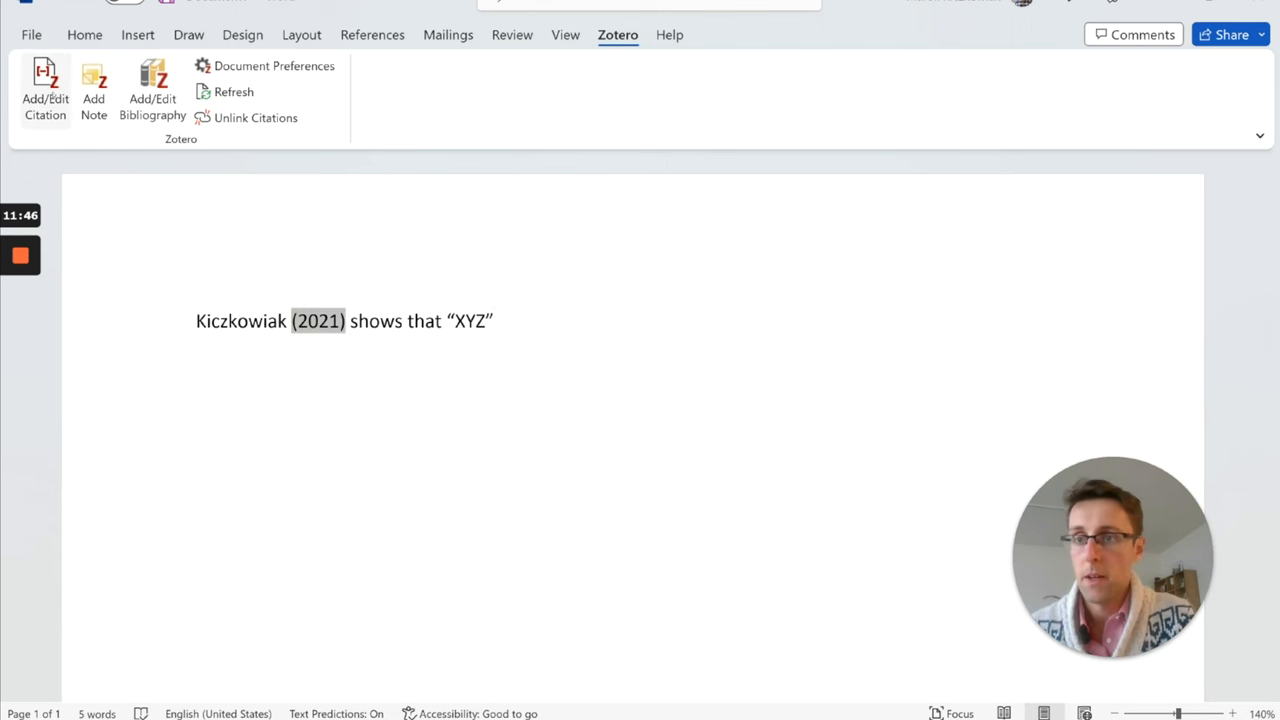
pyautogui.click(45, 90)
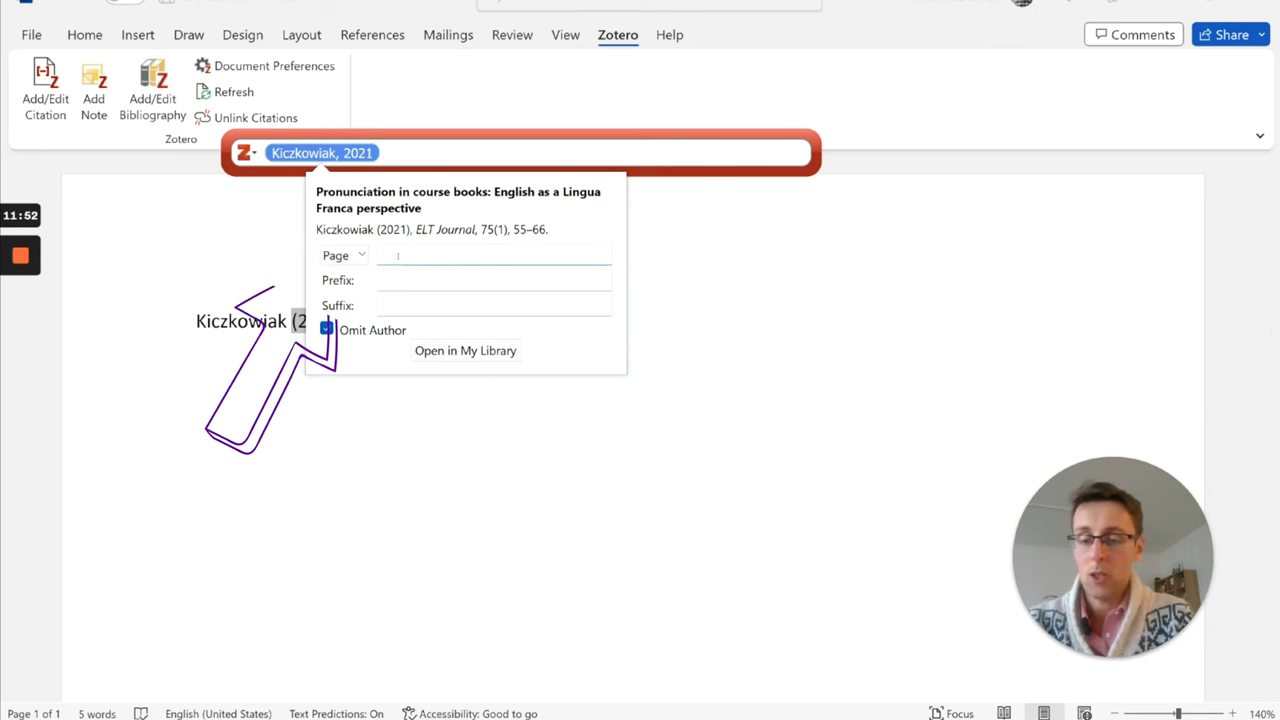
pyautogui.write('53')
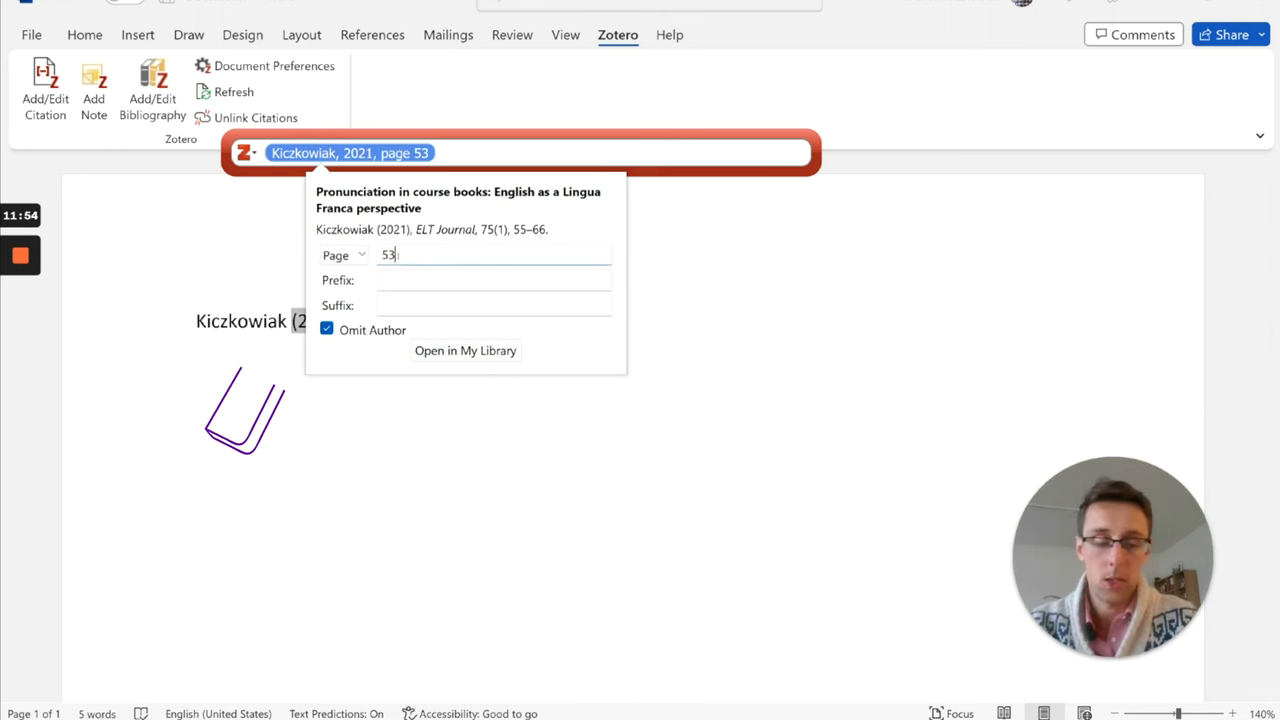
pyautogui.press('Return')
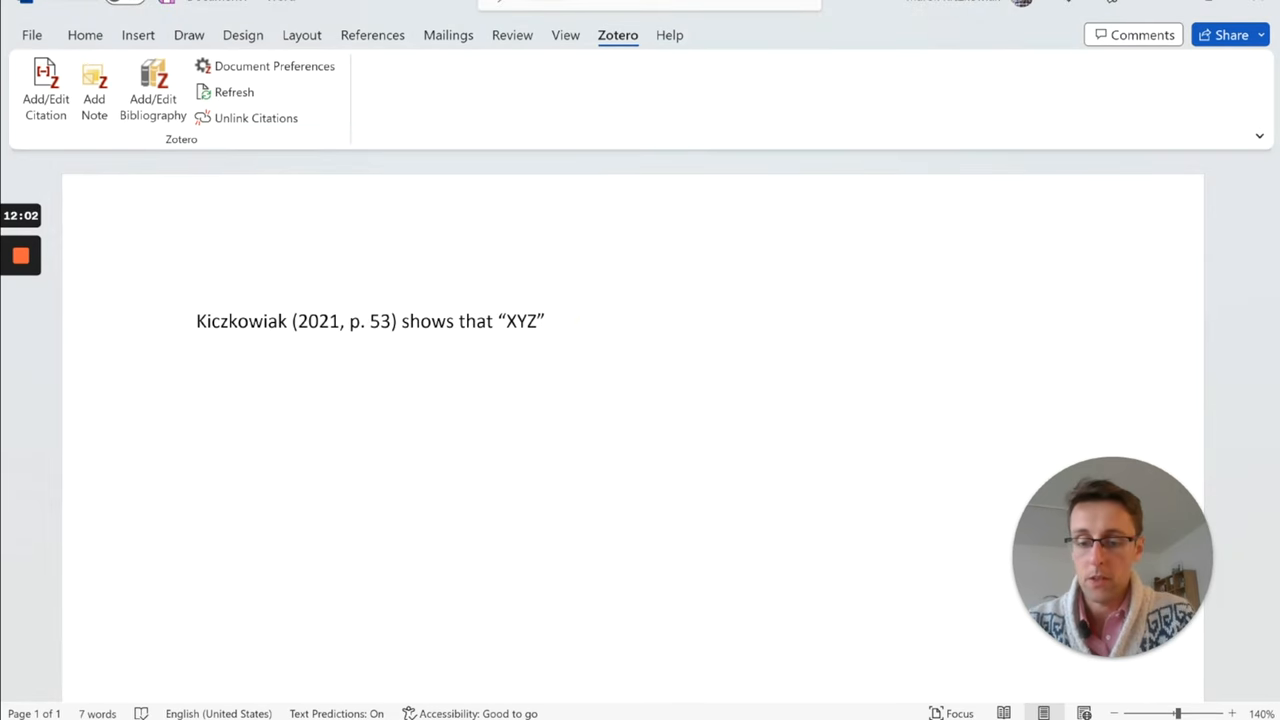
# Type 'Sentence' and cite Lowe (forthcoming) with the prefix 'see for example'
pyautogui.write('Sentence')
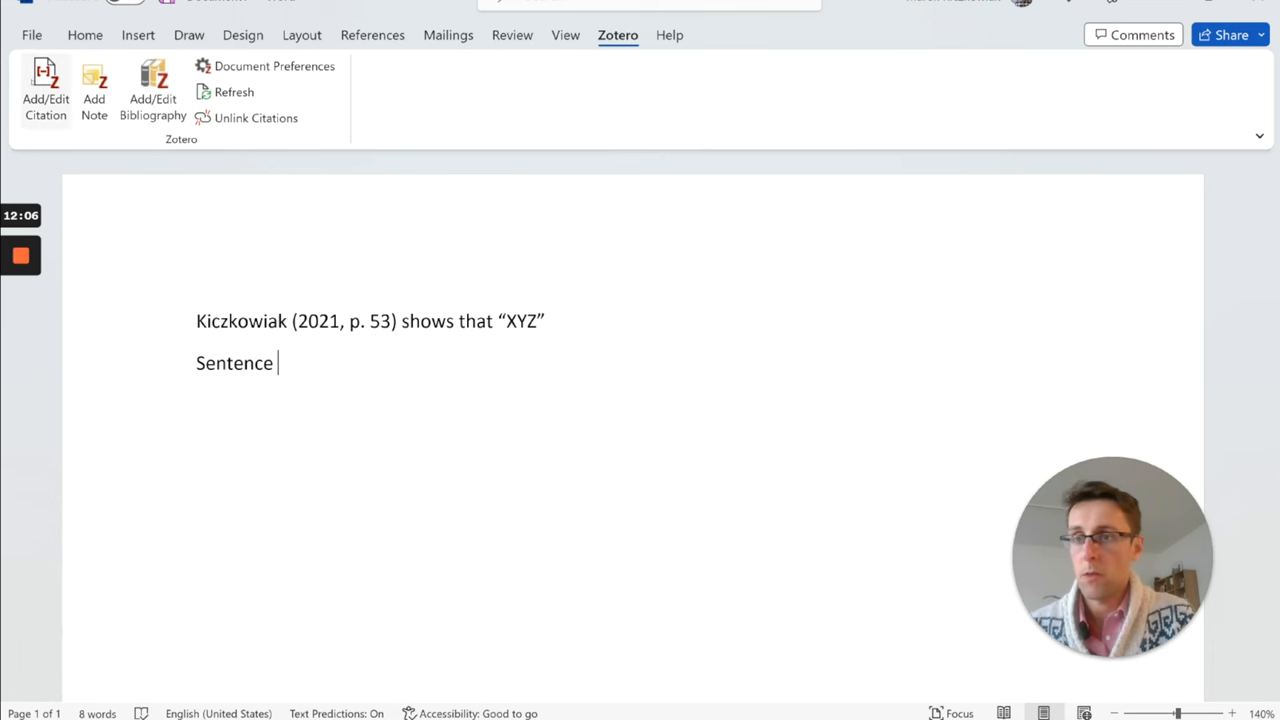
pyautogui.click(45, 90)
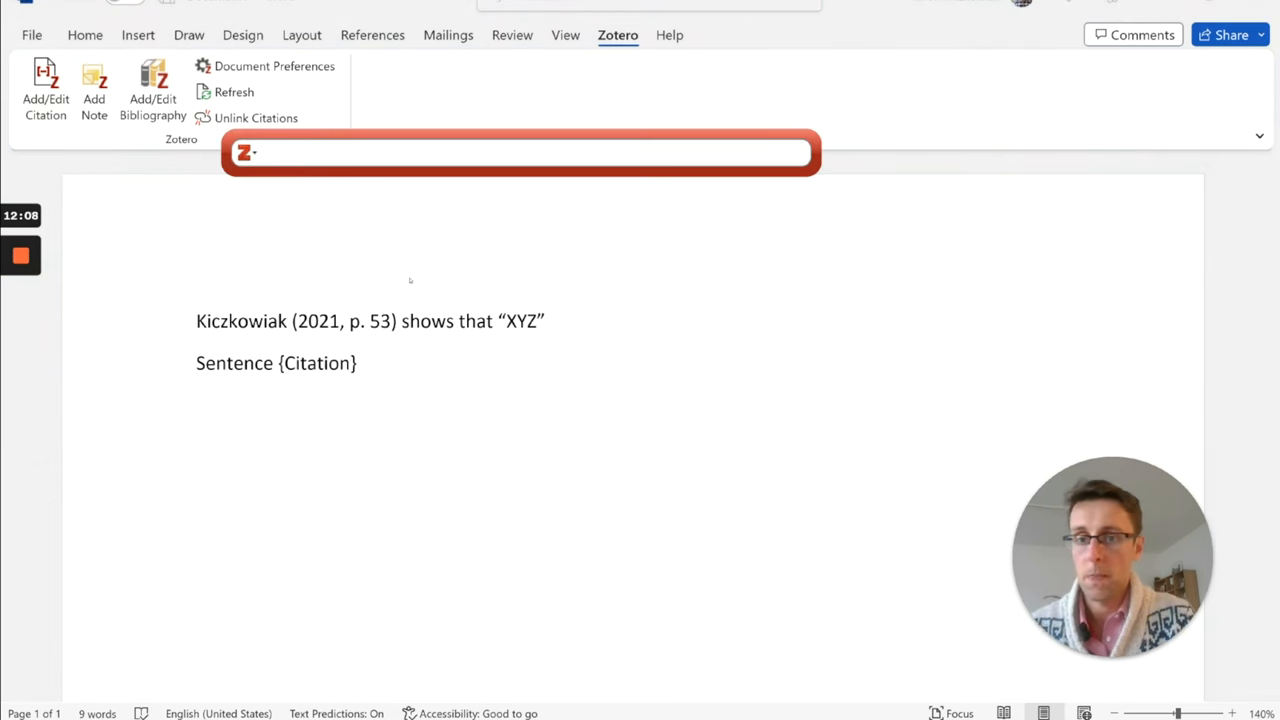
pyautogui.write('Lowe')
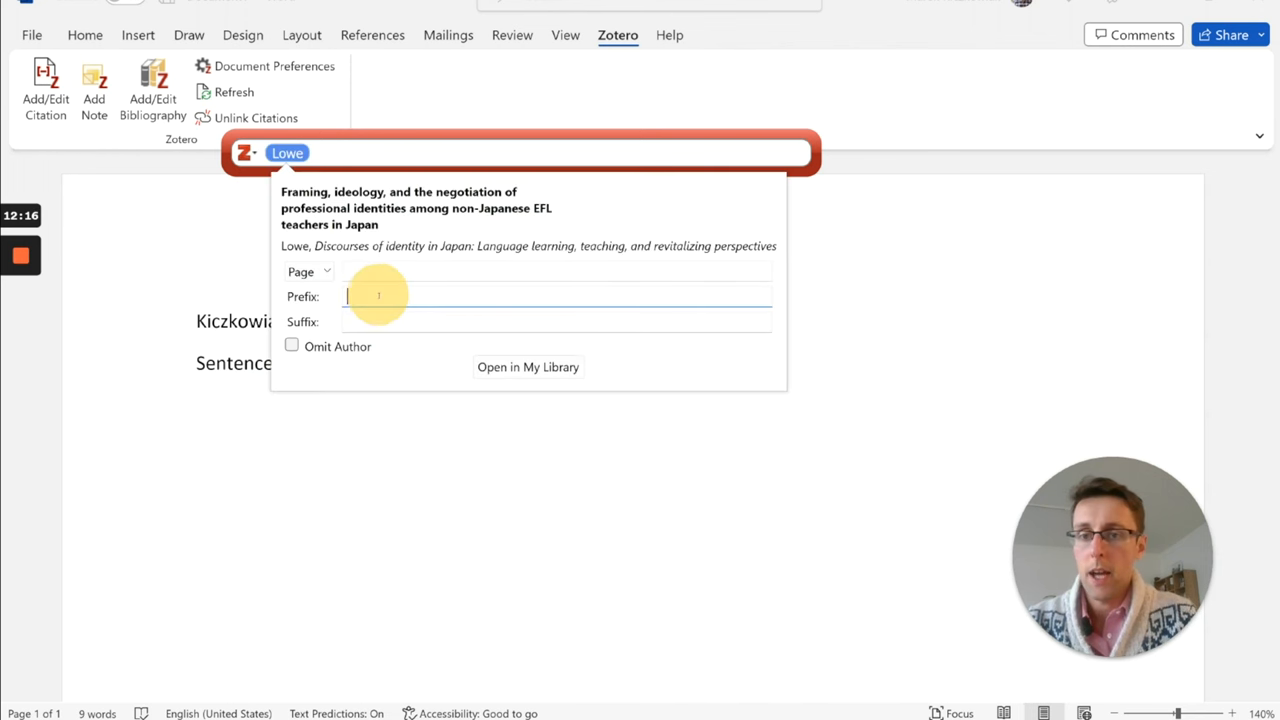
pyautogui.write('see')
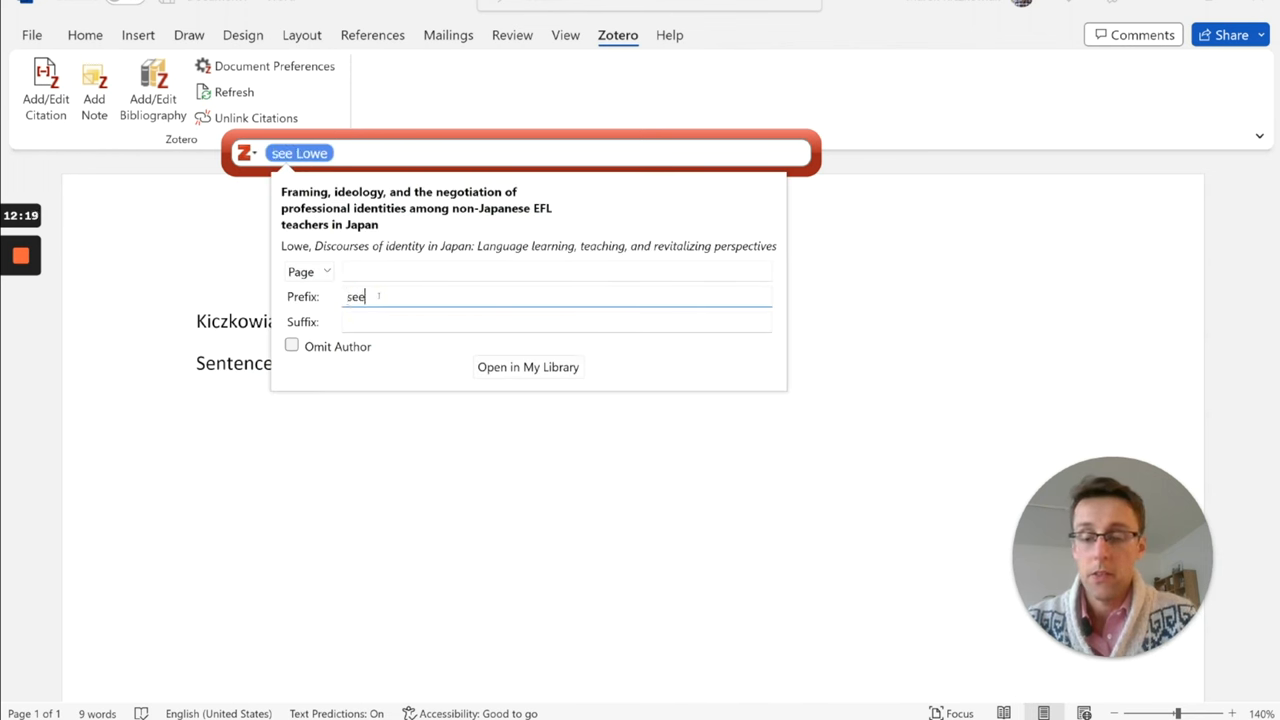
pyautogui.write('for example')
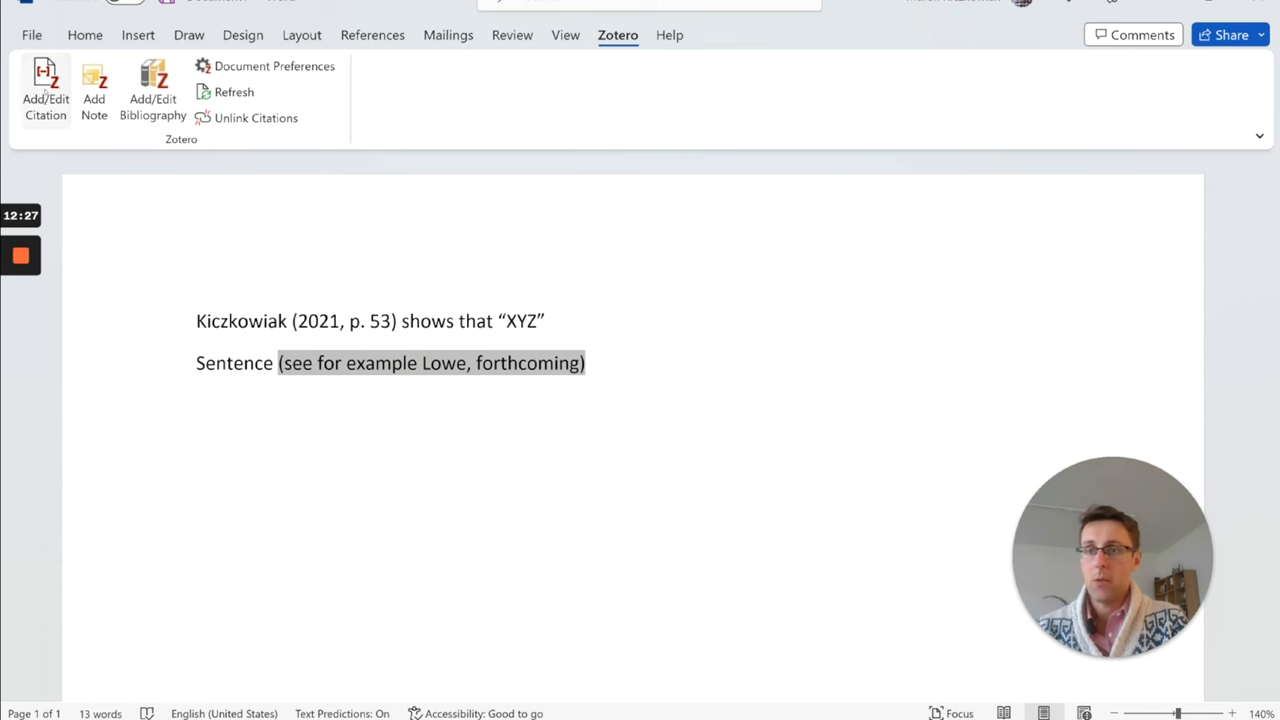
pyautogui.click(45, 90)
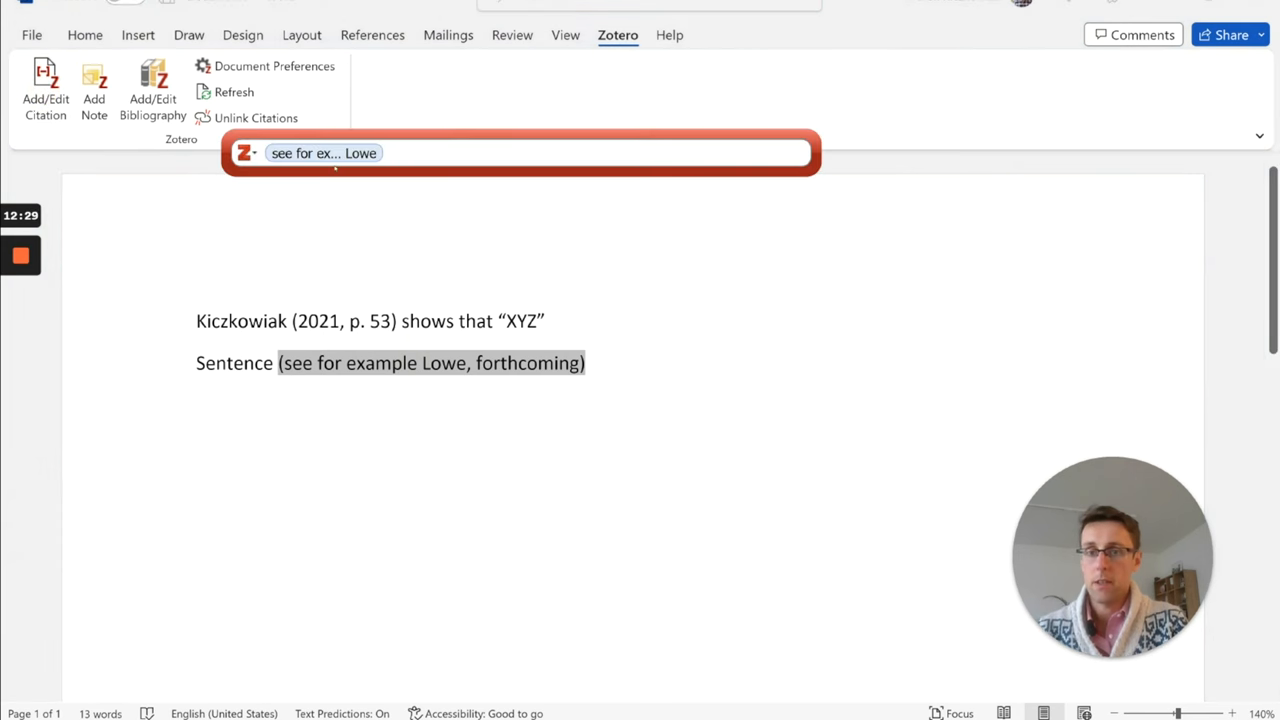
pyautogui.click(323, 153)
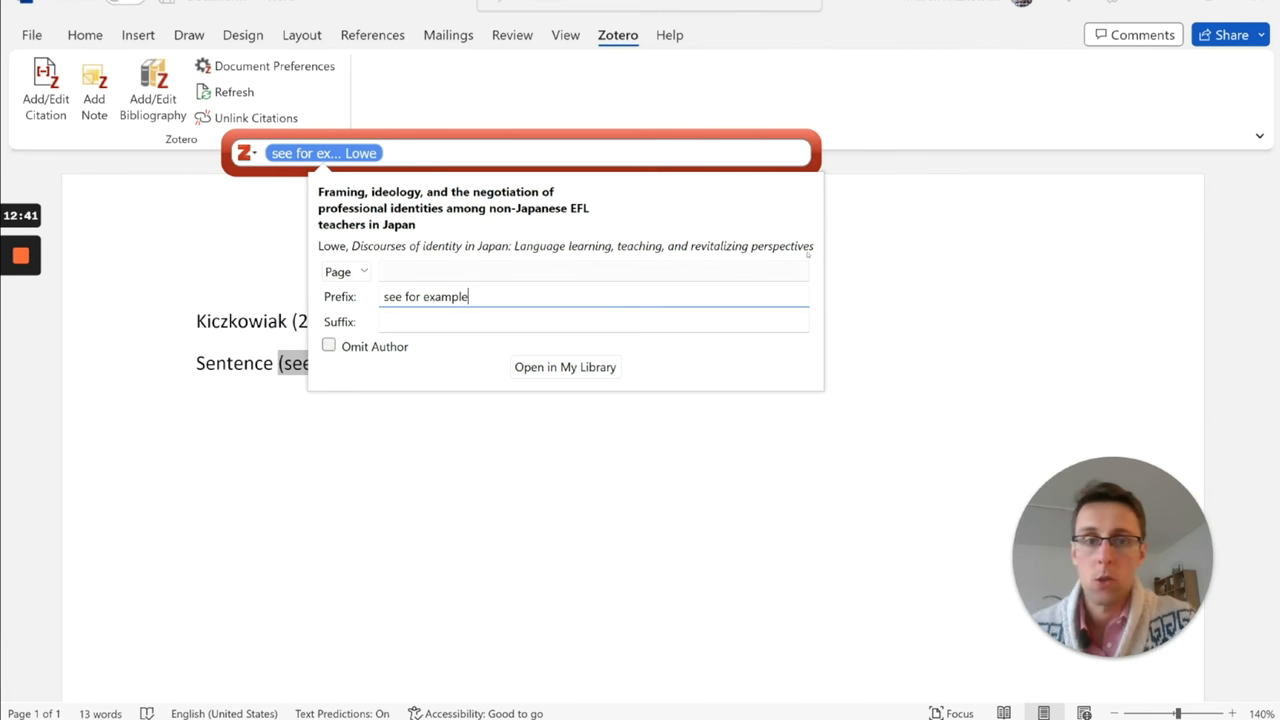
pyautogui.press('Return')
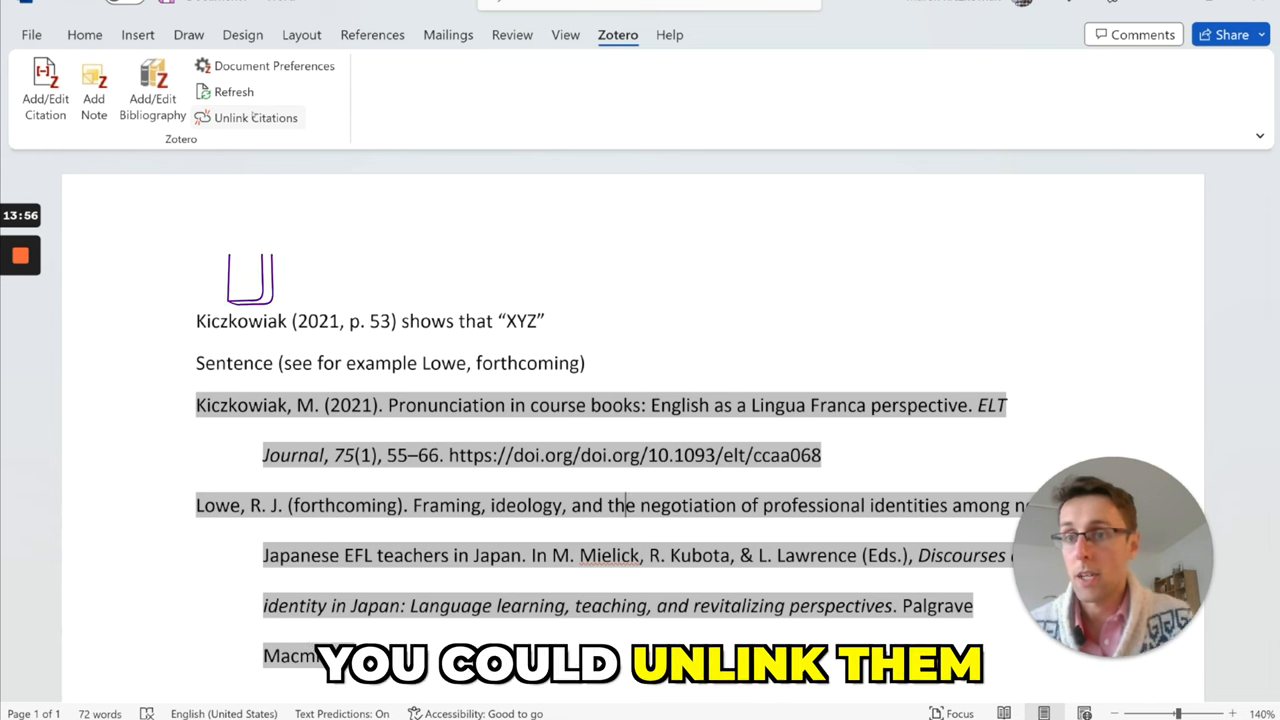
pyautogui.moveTo(256, 117)
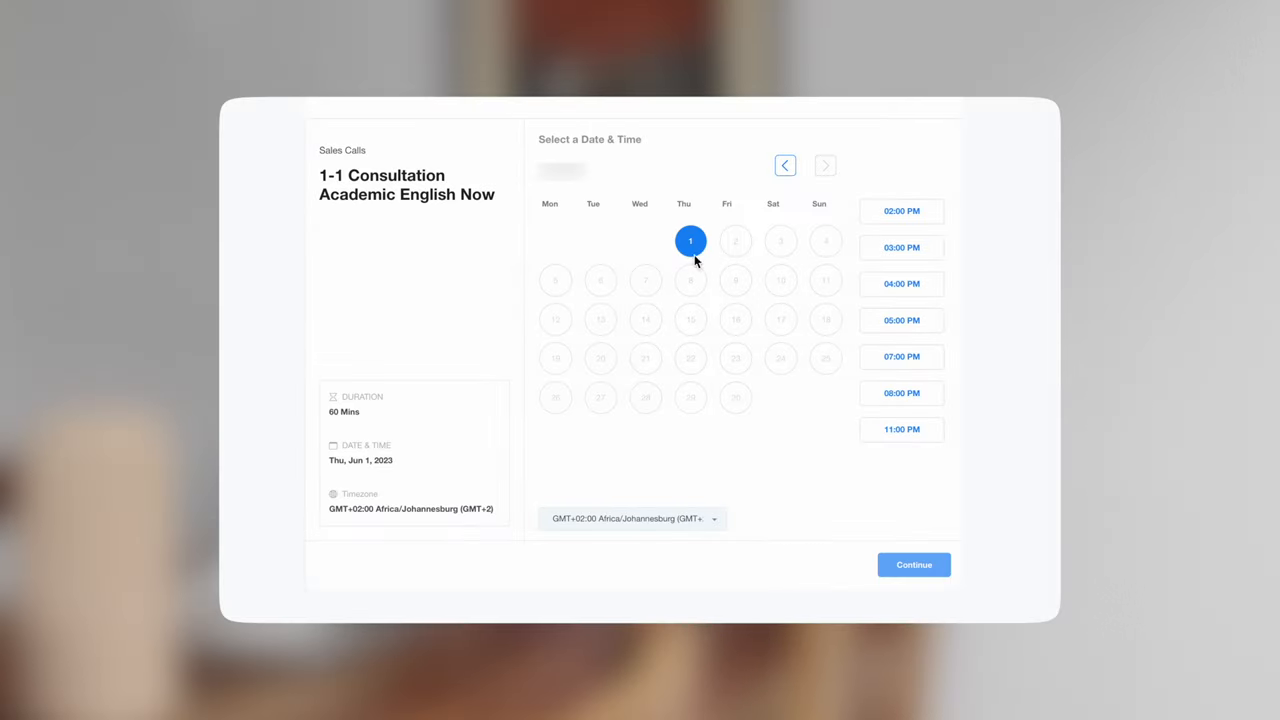
# Continue to the booking details form and scroll down through the questionnaire
pyautogui.click(913, 565)
pyautogui.write('xxx')
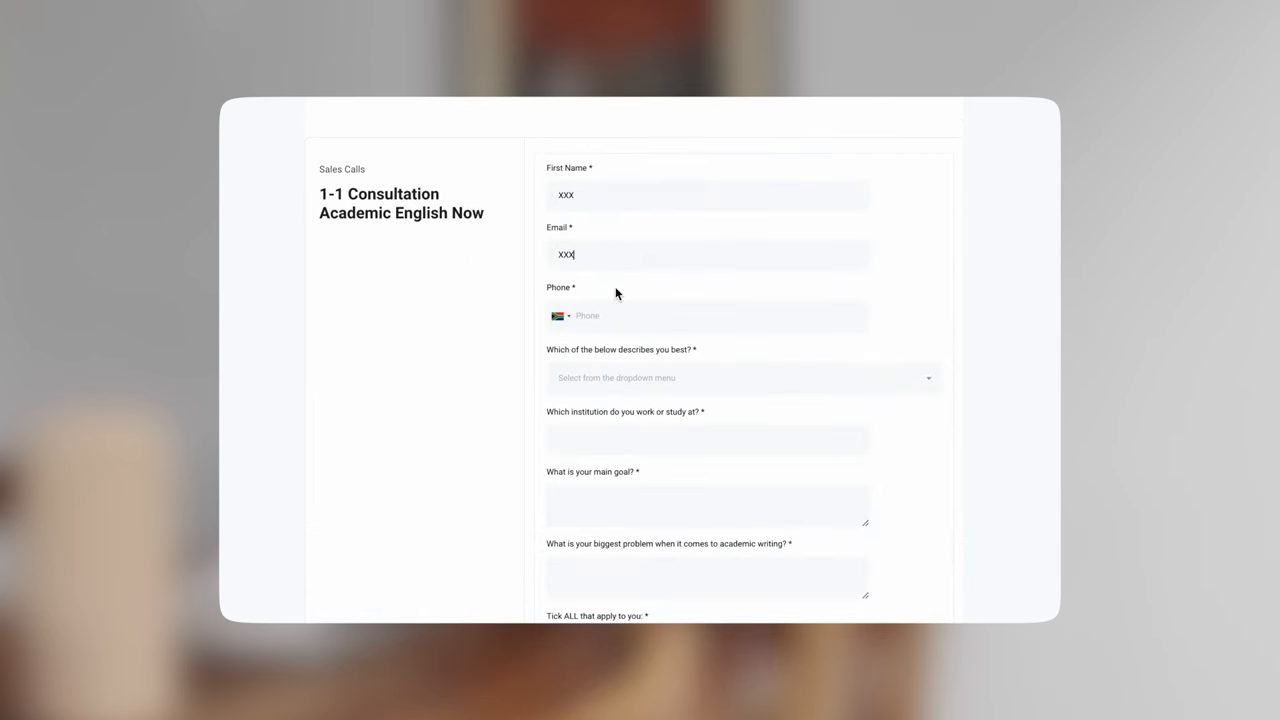
pyautogui.scroll(-3)
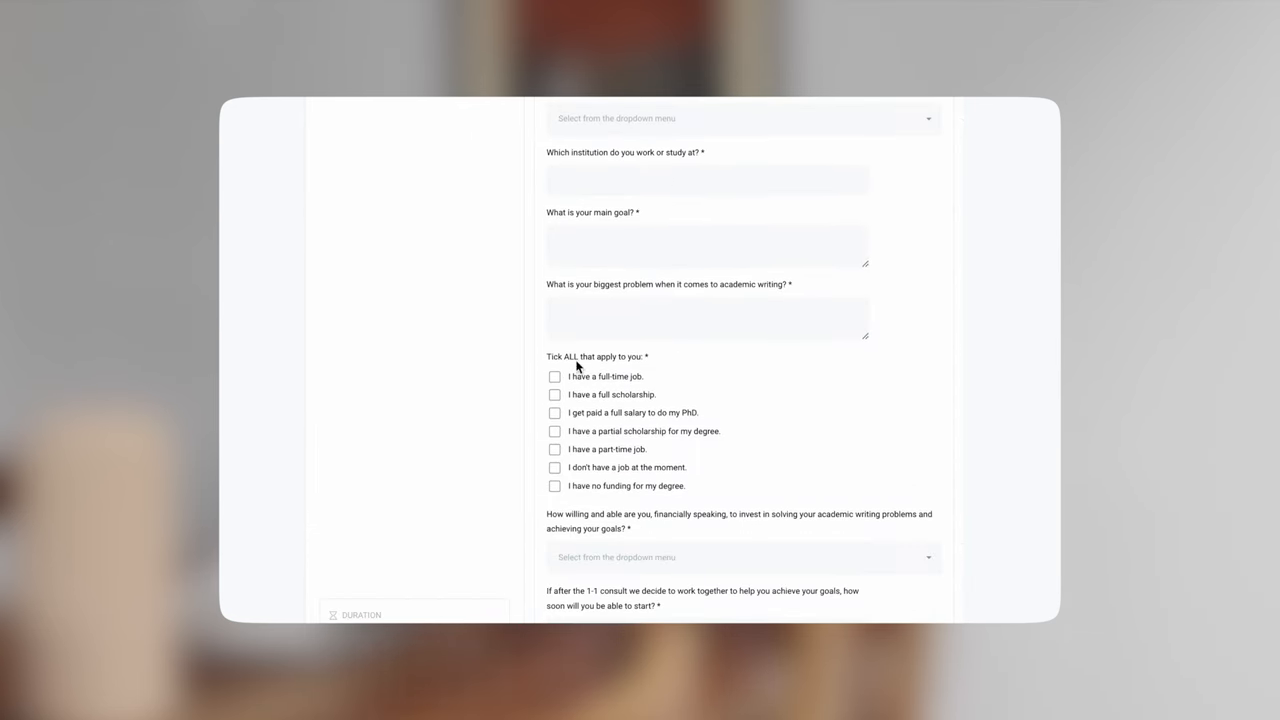